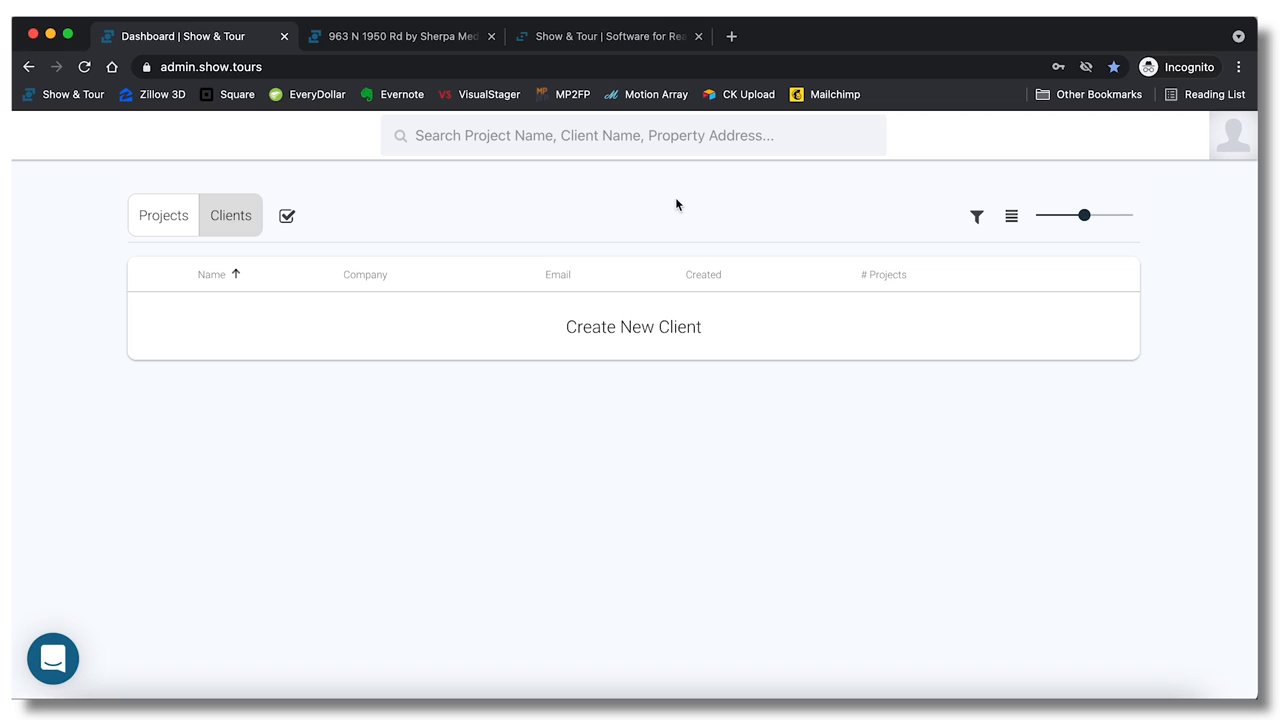
mouse_move(662, 462)
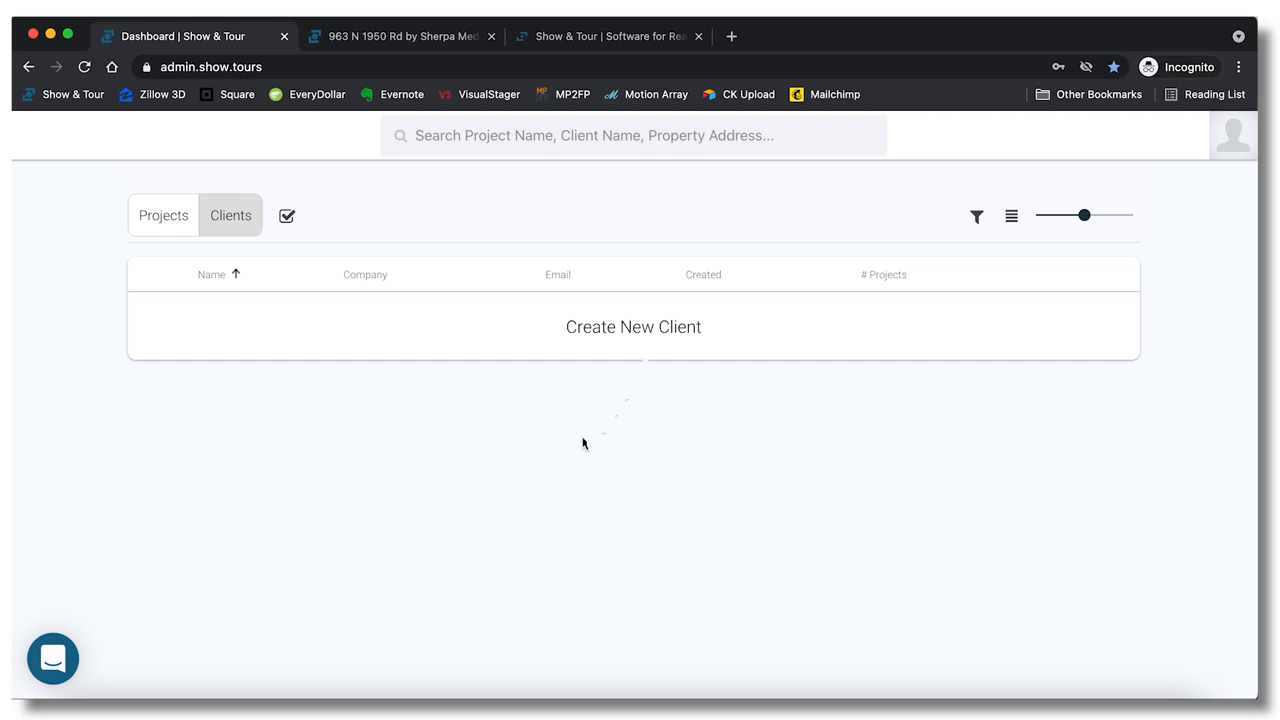
Create a new client named 'George Gastanza' and open its profile page.
left_click(633, 327)
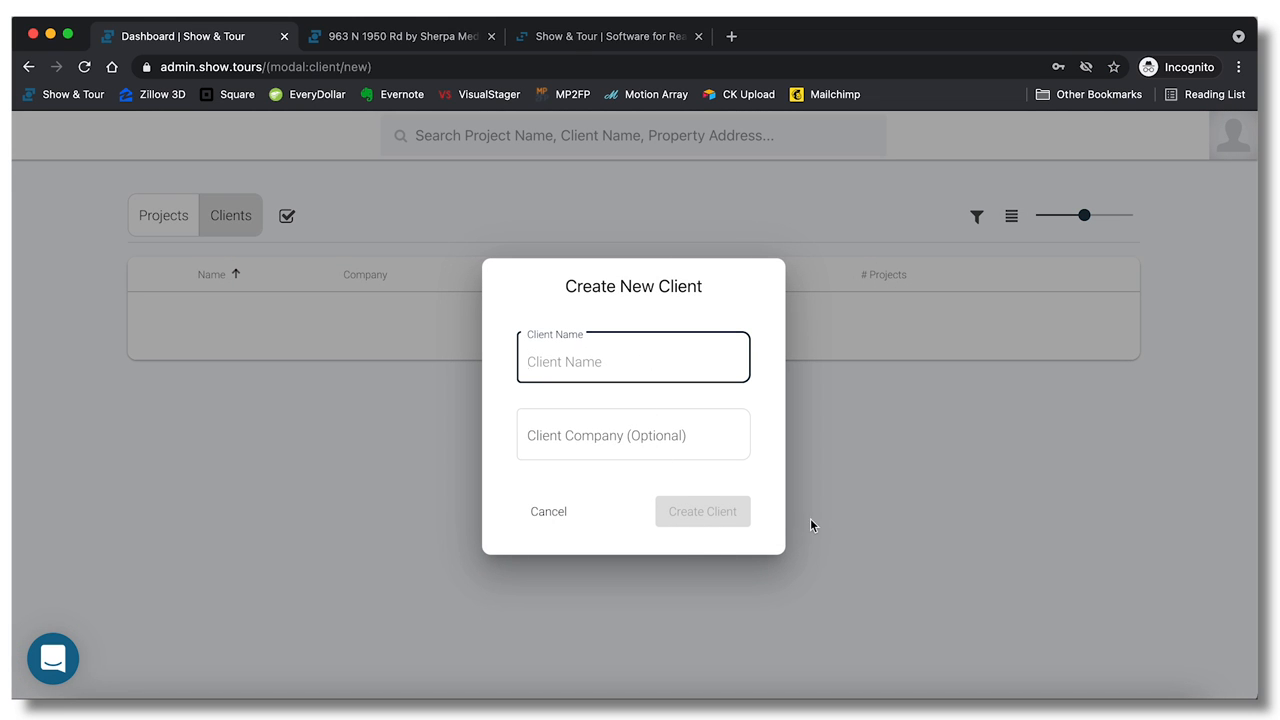
mouse_move(822, 523)
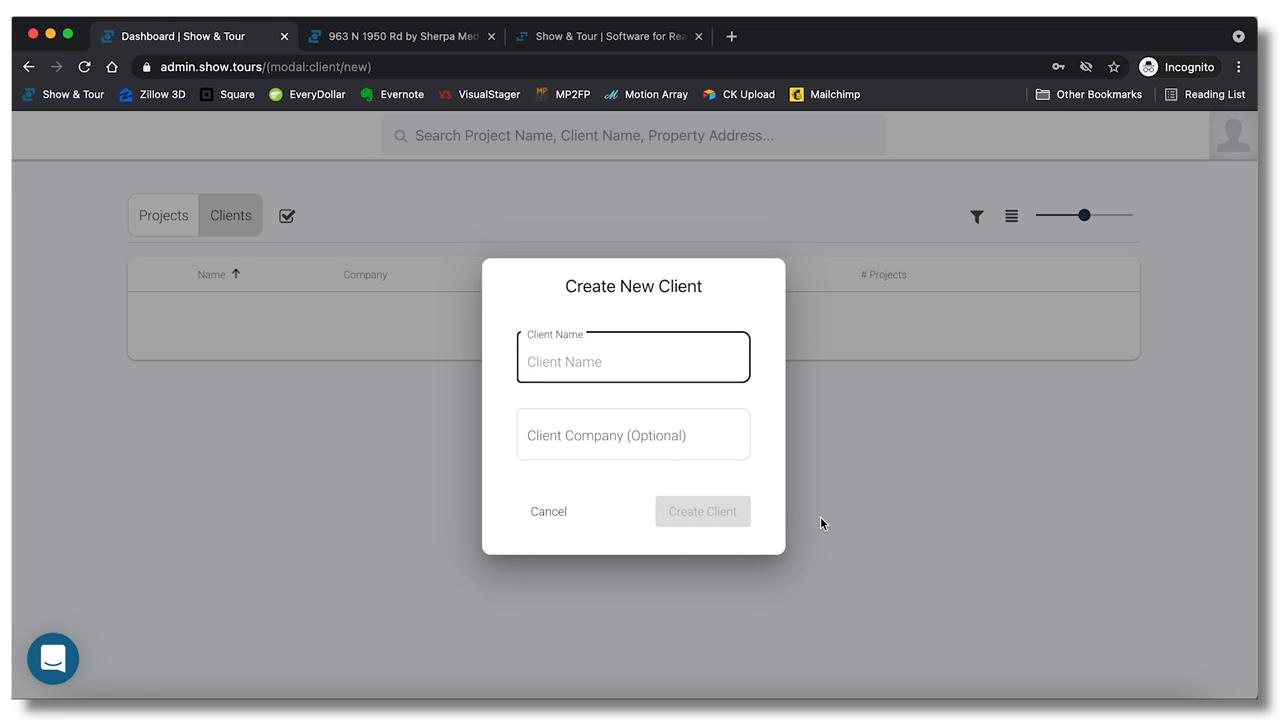
type("George G")
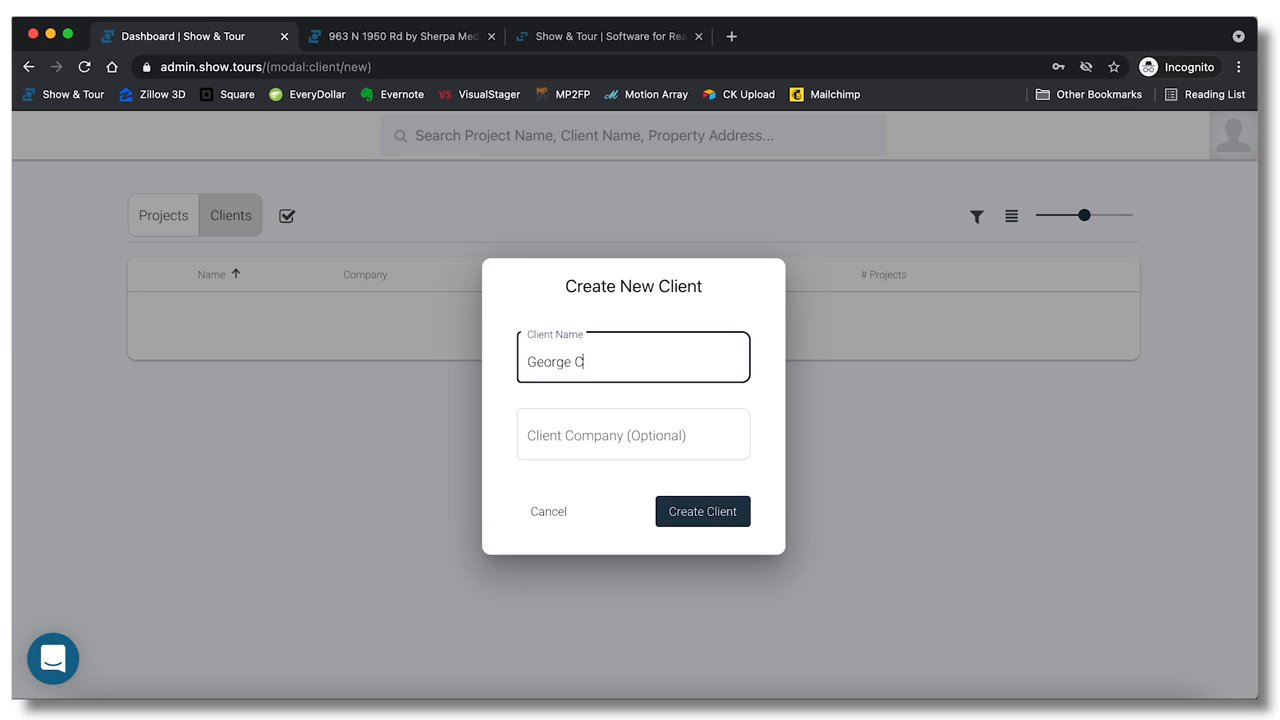
type("astanza")
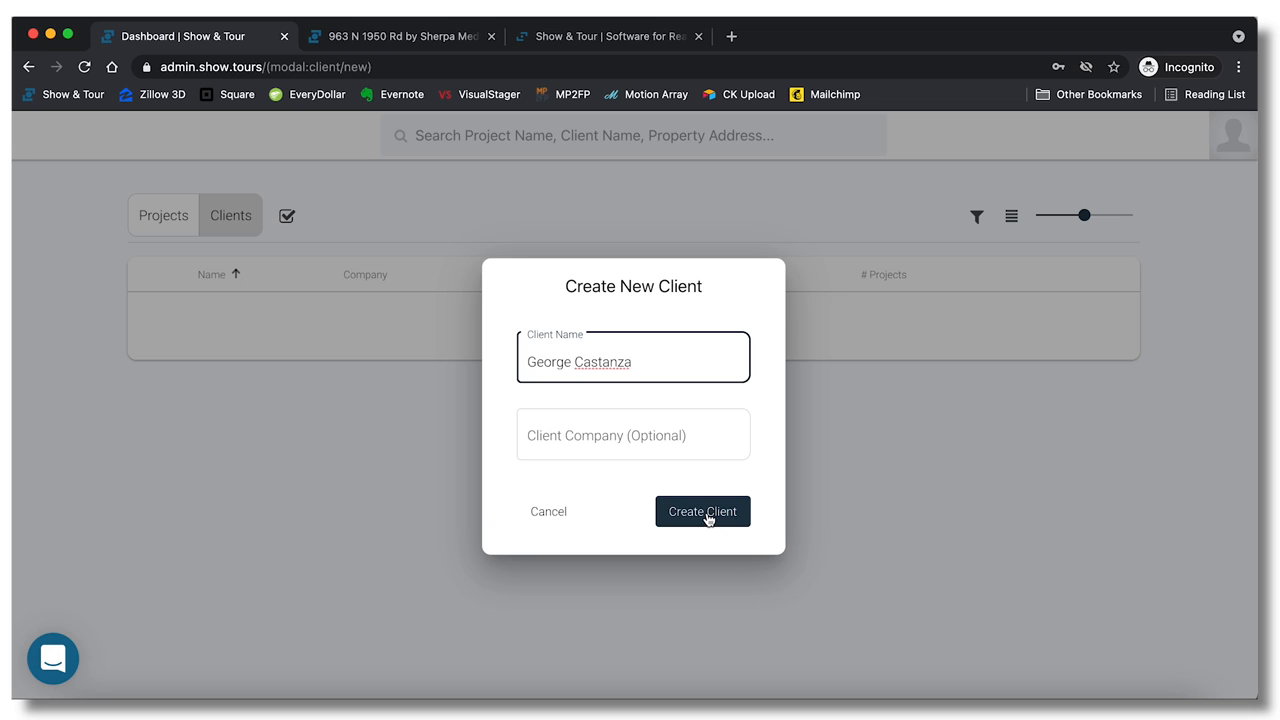
left_click(702, 511)
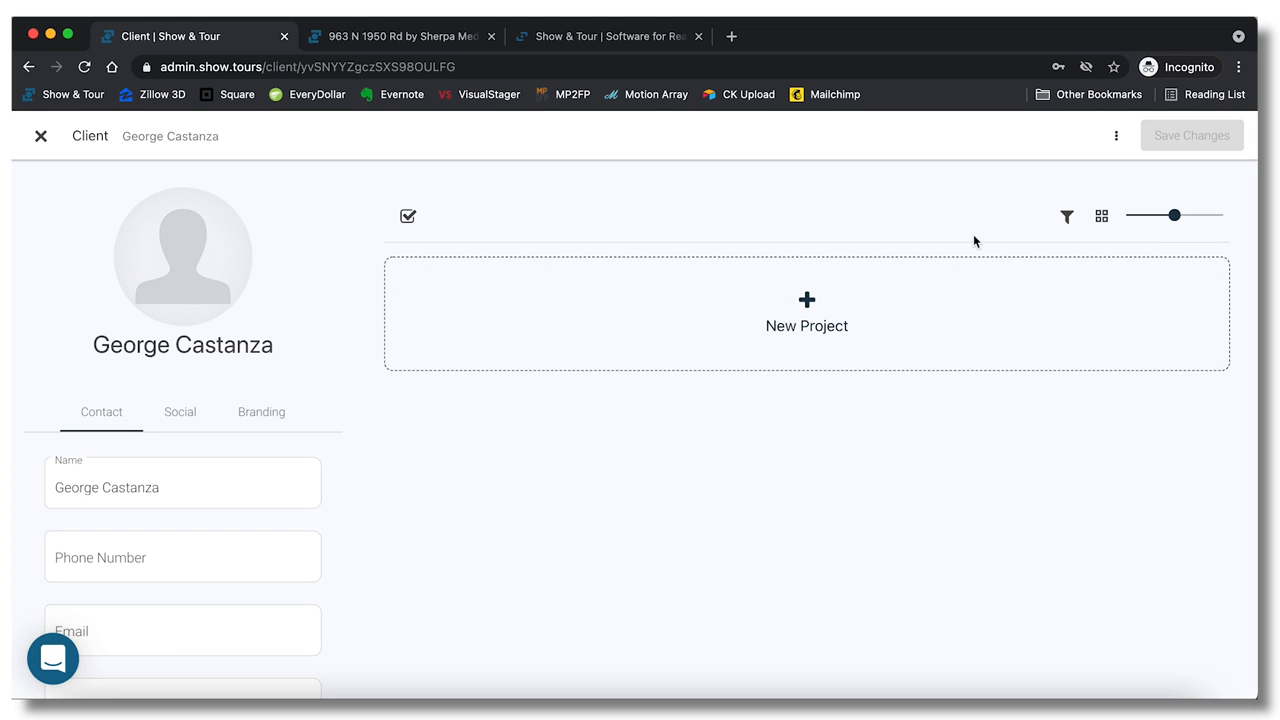
Look over the George Gastanza profile, then close it to return to the client list.
scroll("down", 3)
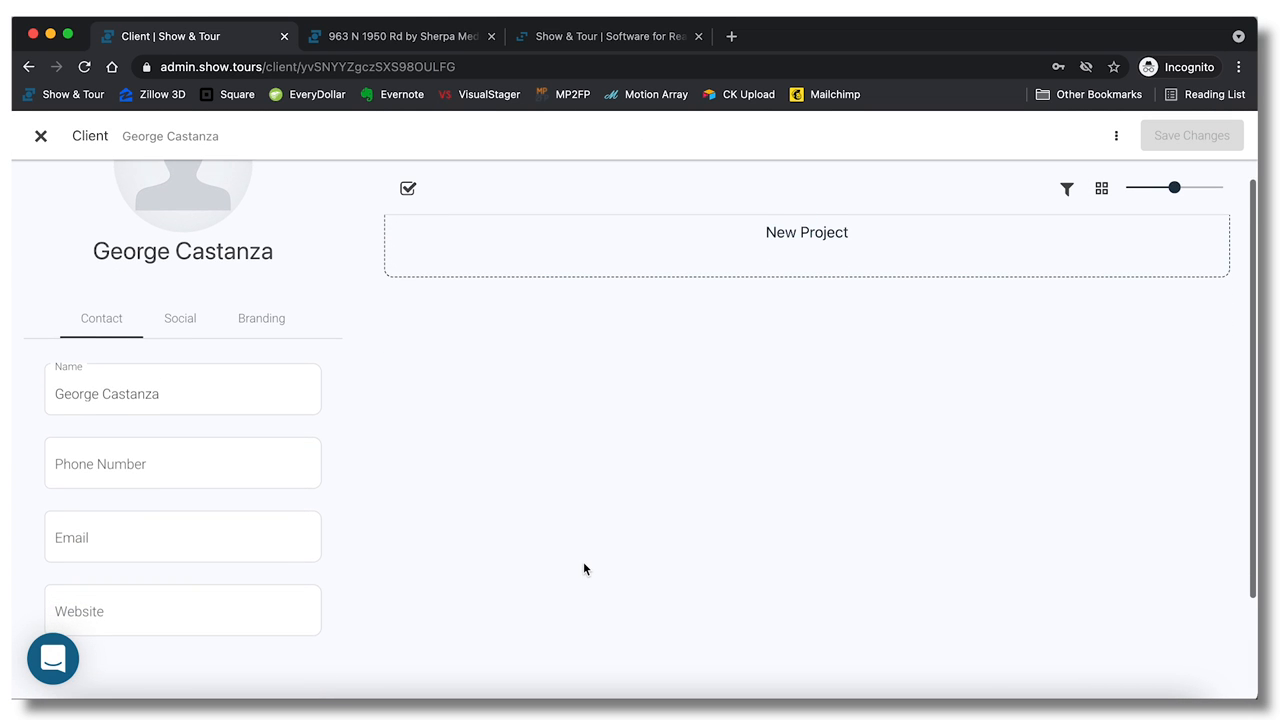
scroll("up", 3)
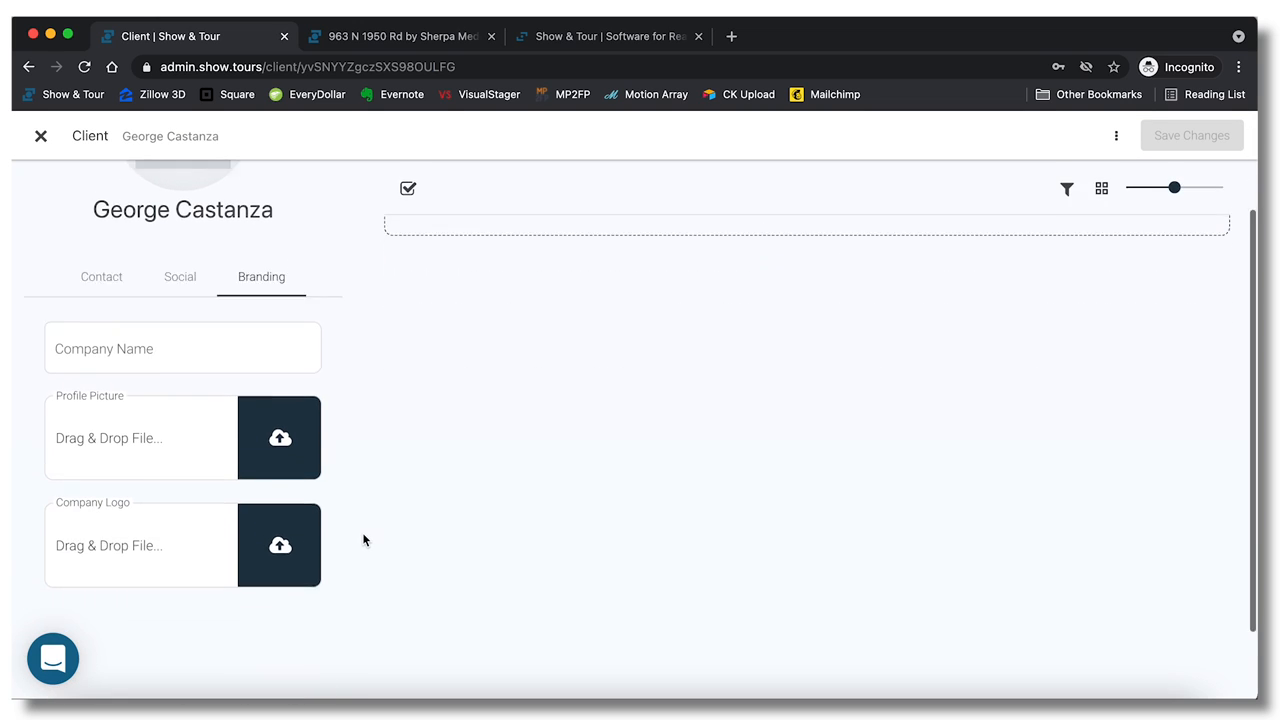
scroll("up", 3)
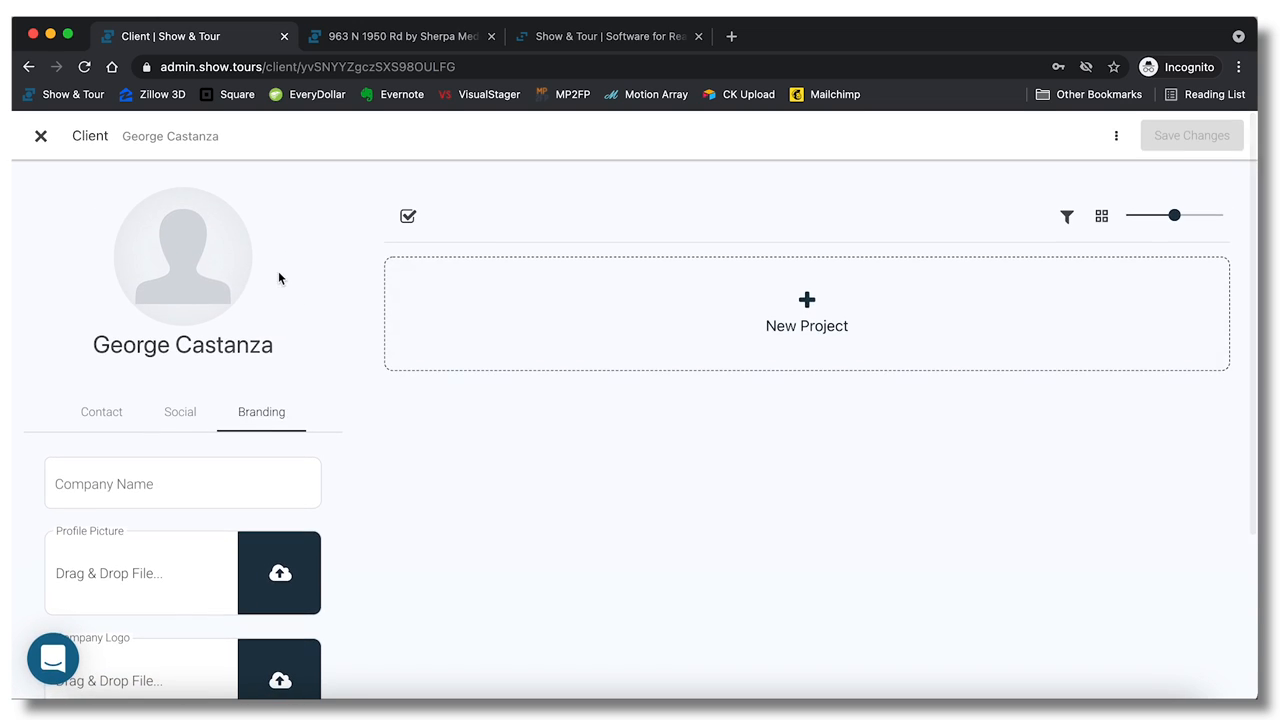
left_click(41, 136)
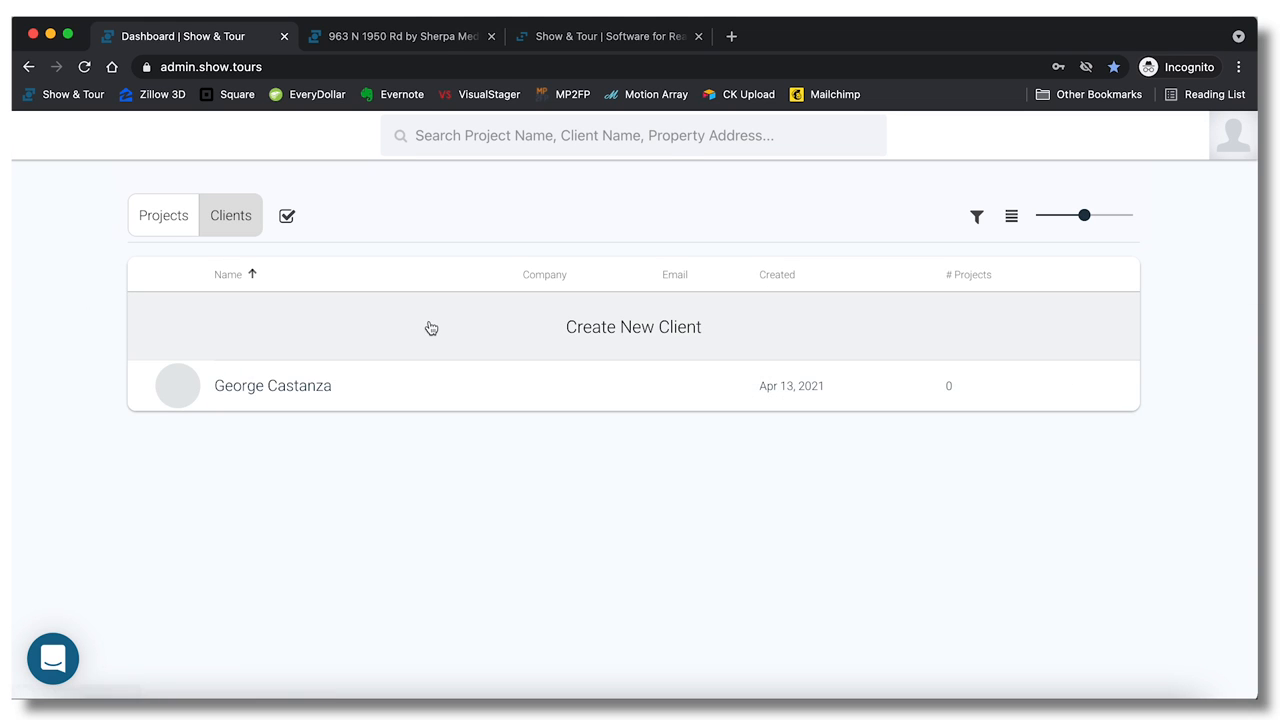
mouse_move(418, 423)
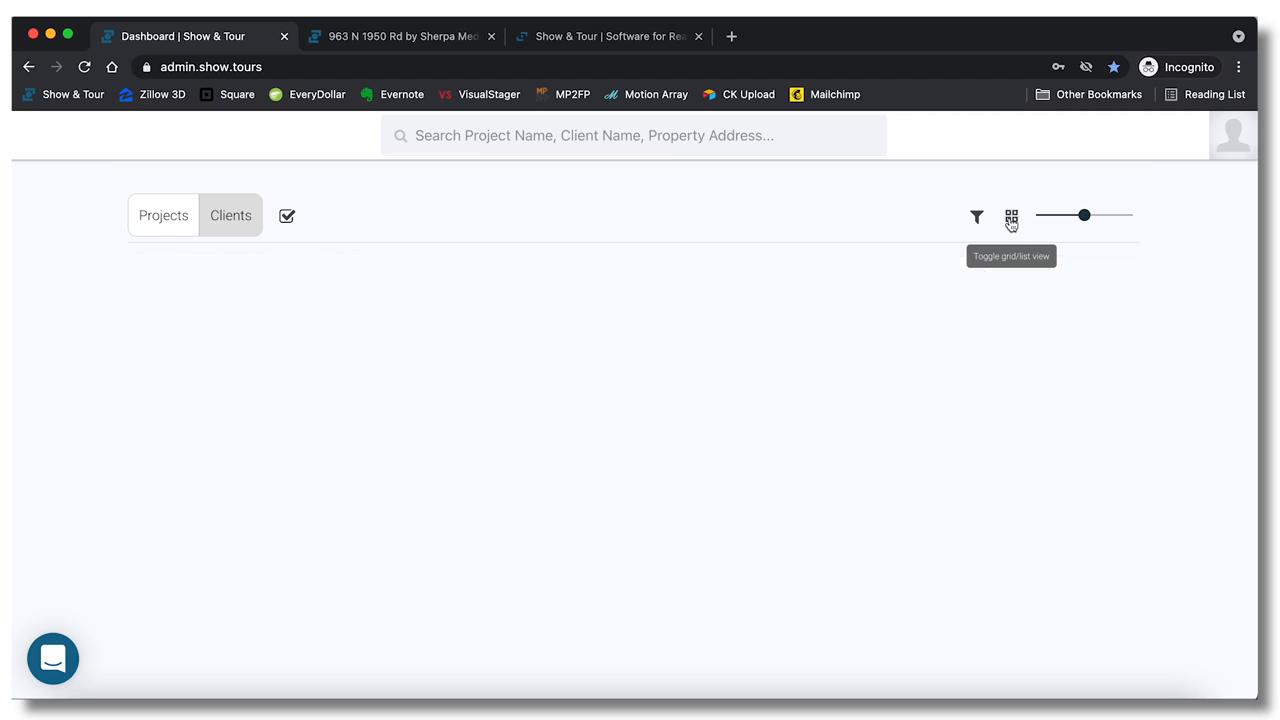
Switch the dashboard to card grid view and show the empty Projects list.
left_click(230, 215)
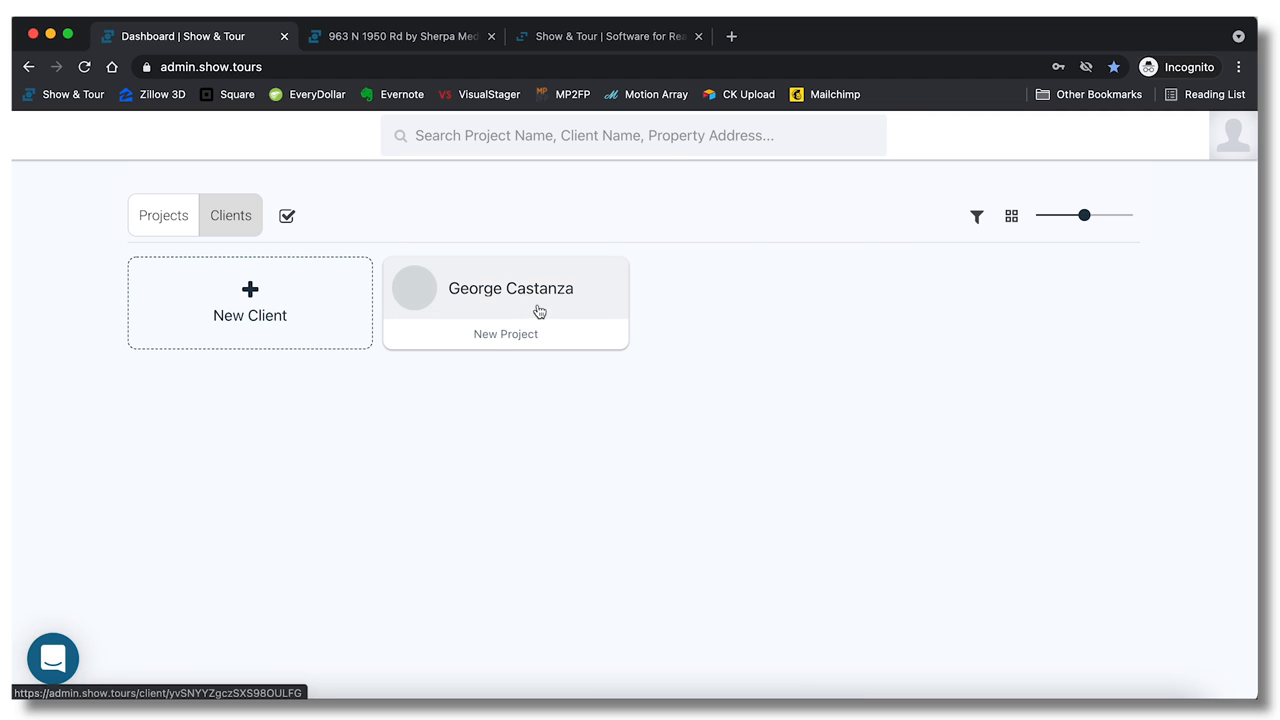
mouse_move(959, 280)
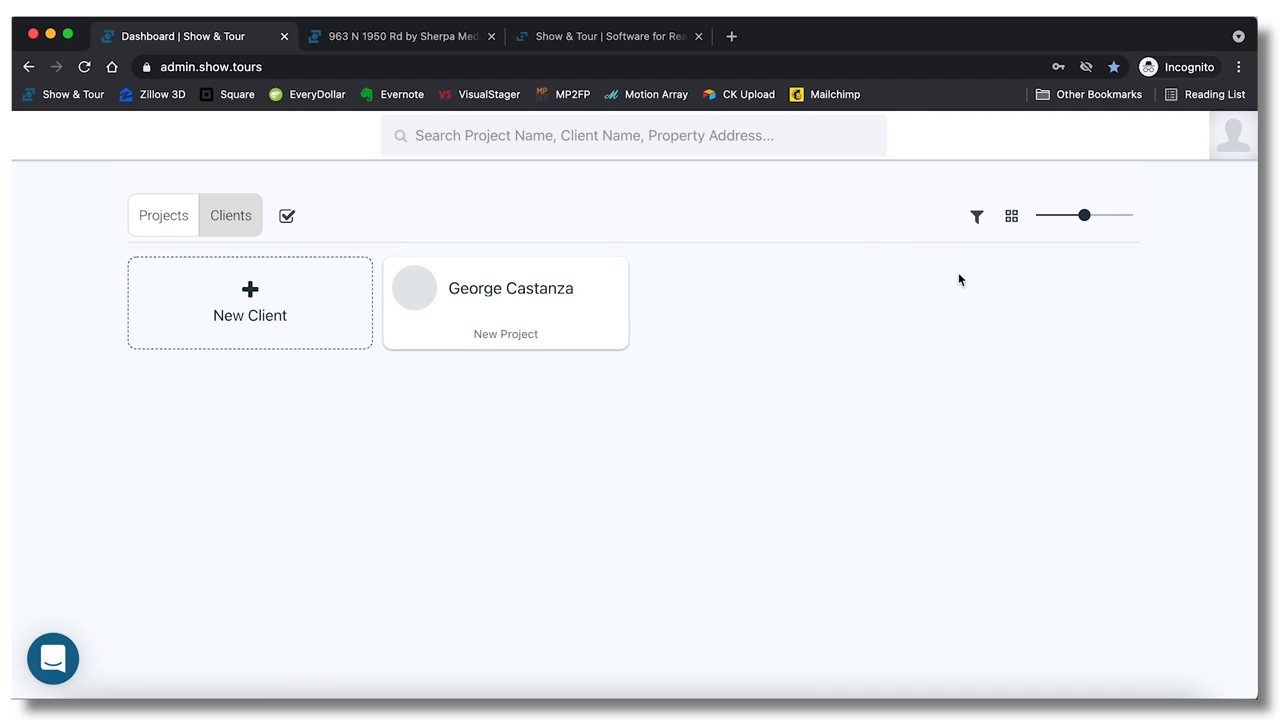
mouse_move(214, 278)
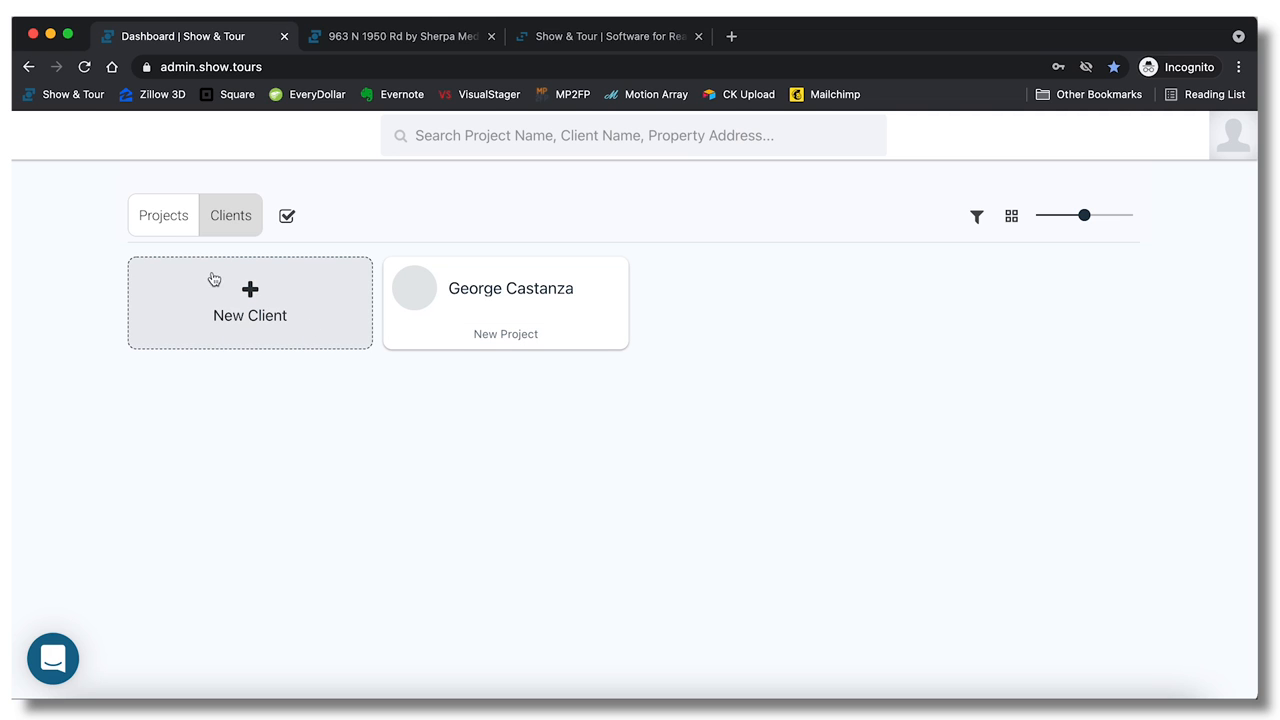
left_click(163, 215)
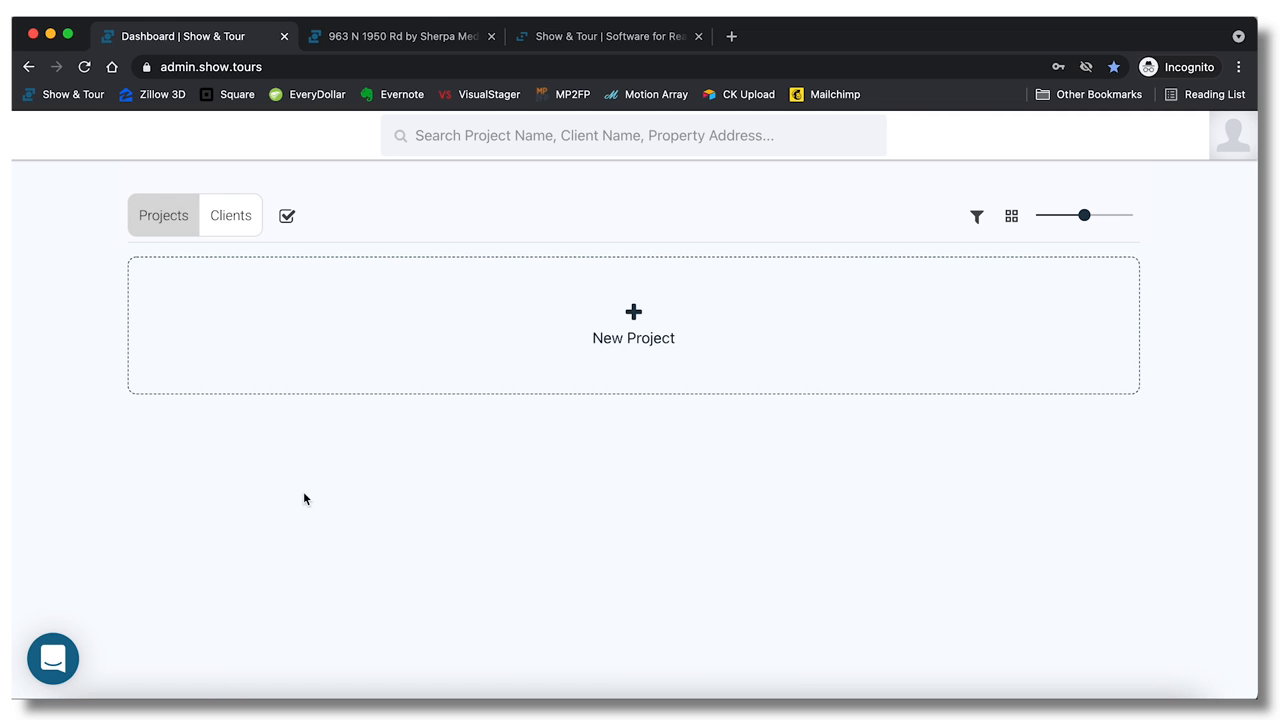
Create a project for 100 Main Street West, Hamilton, opening its deliverables page.
left_click(633, 325)
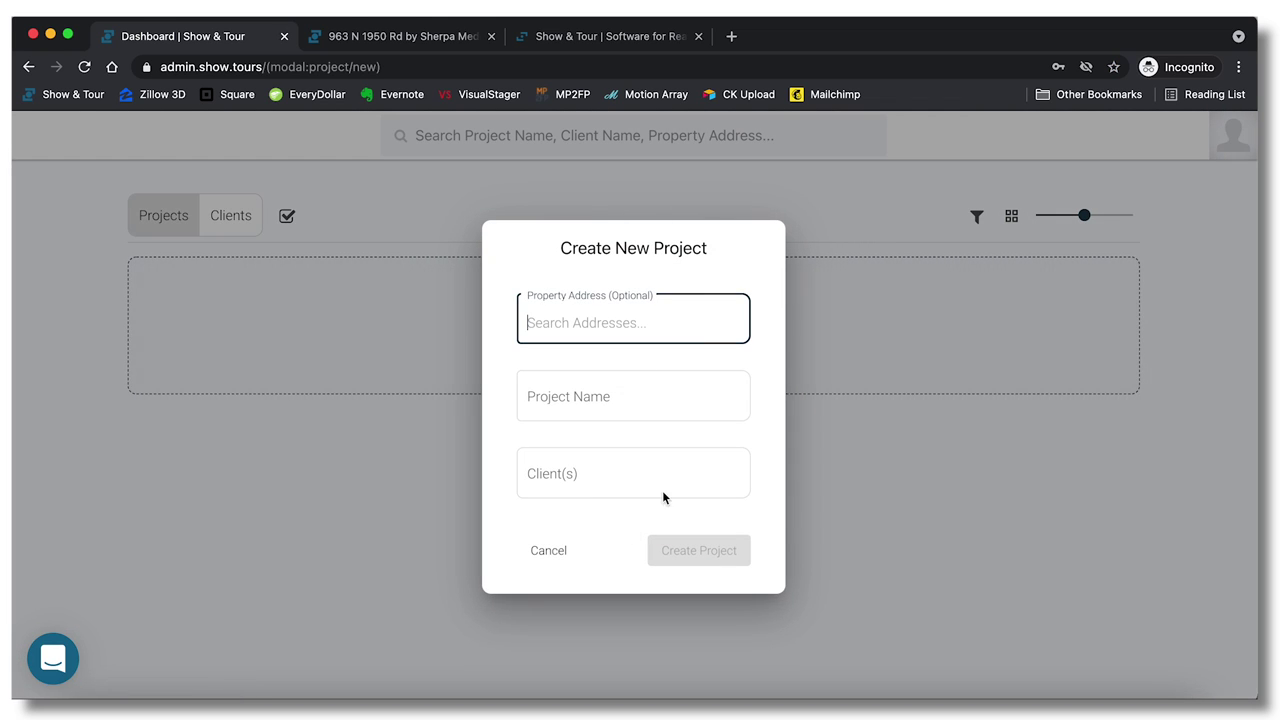
mouse_move(838, 490)
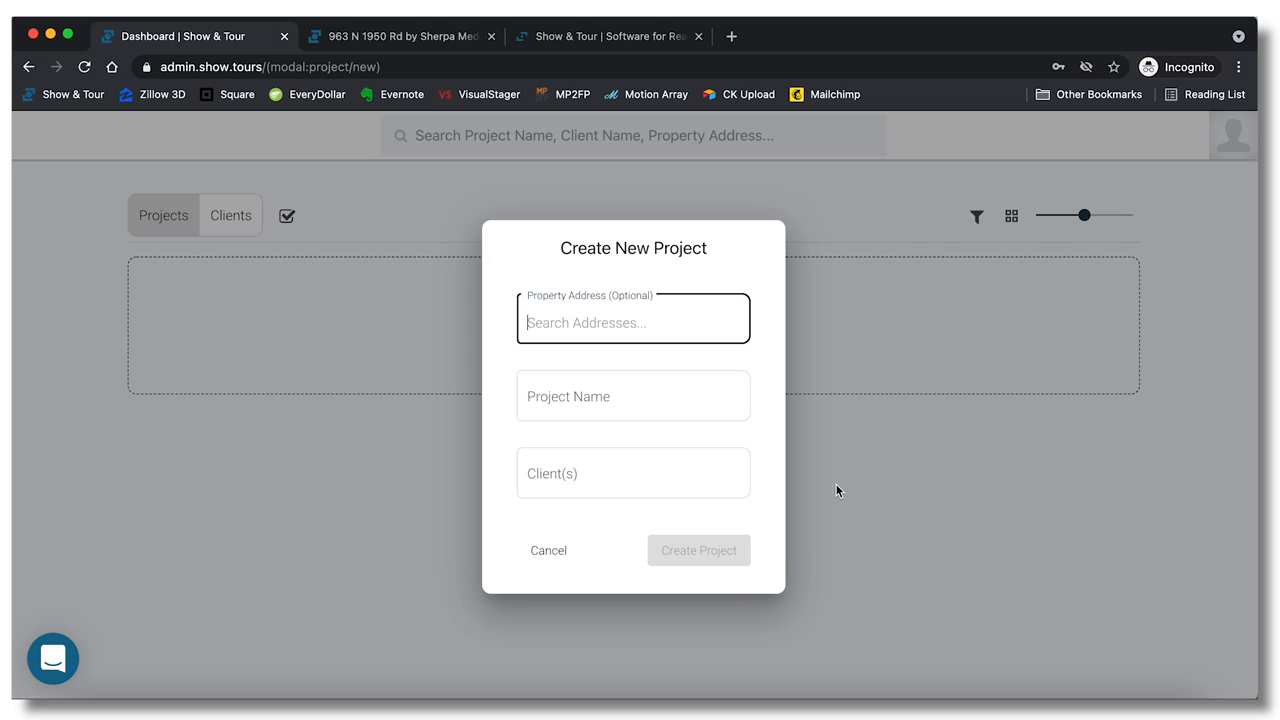
type("100")
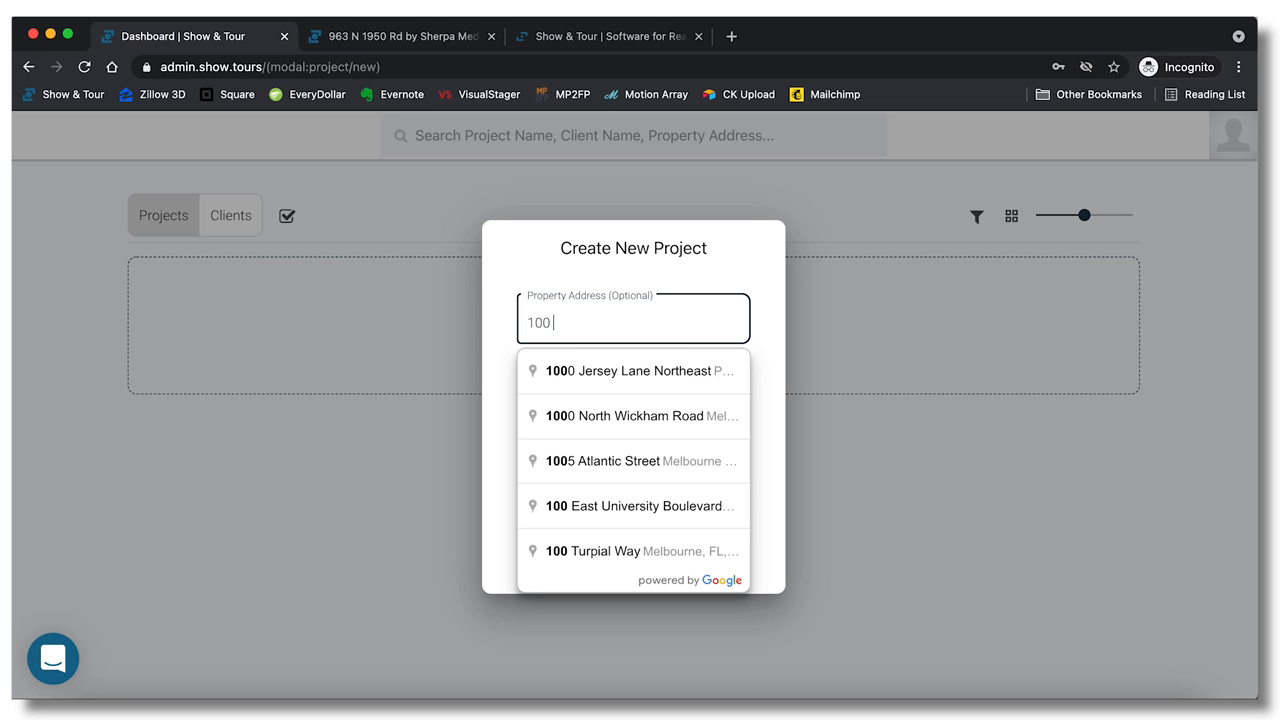
type("main st")
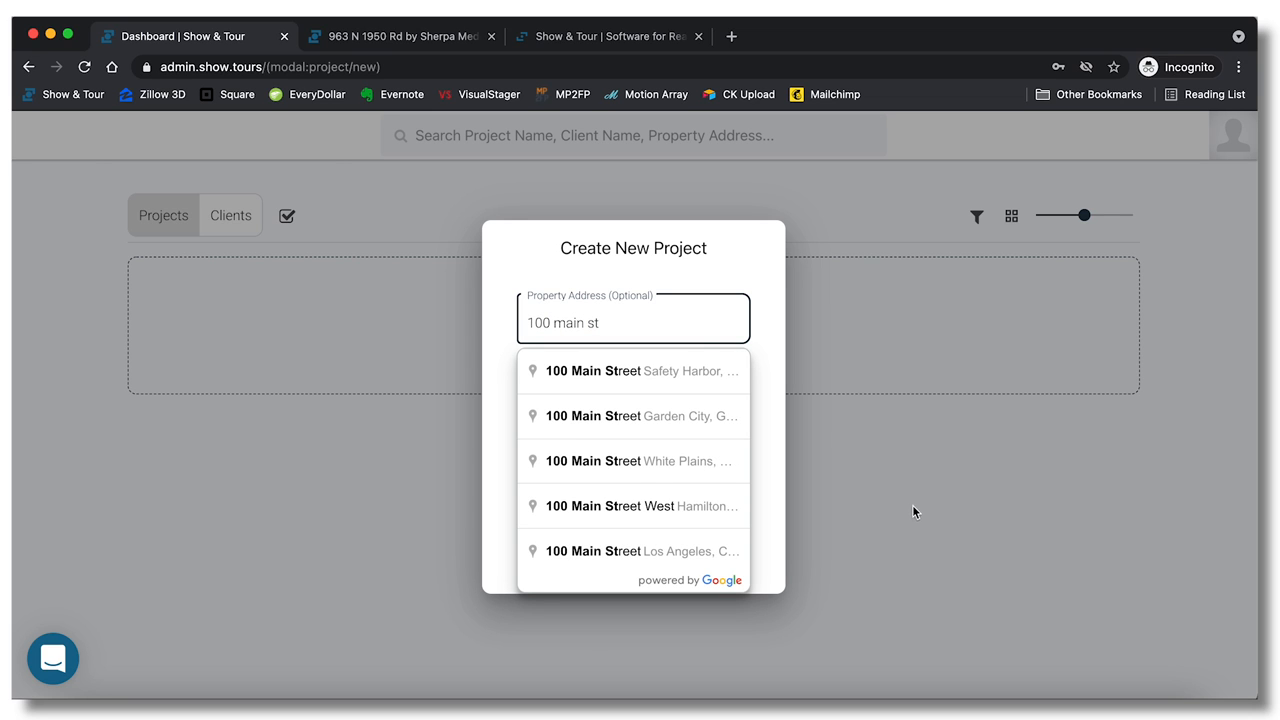
mouse_move(645, 440)
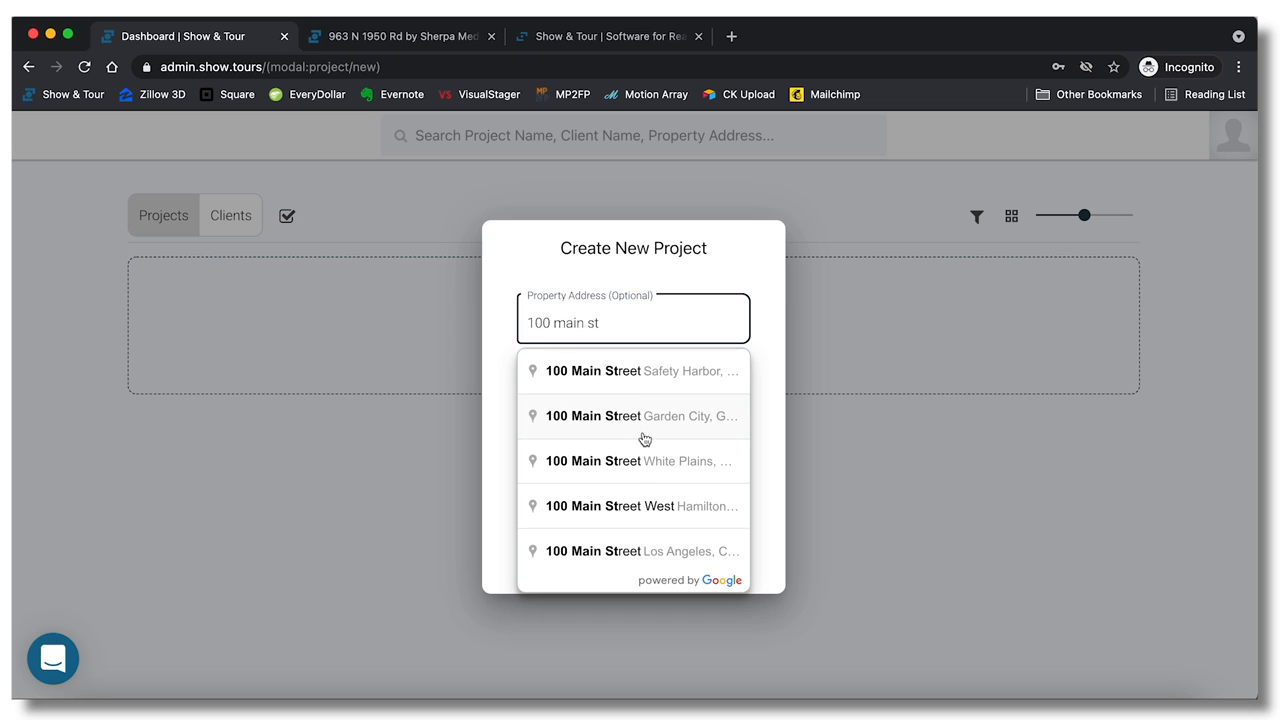
left_click(633, 506)
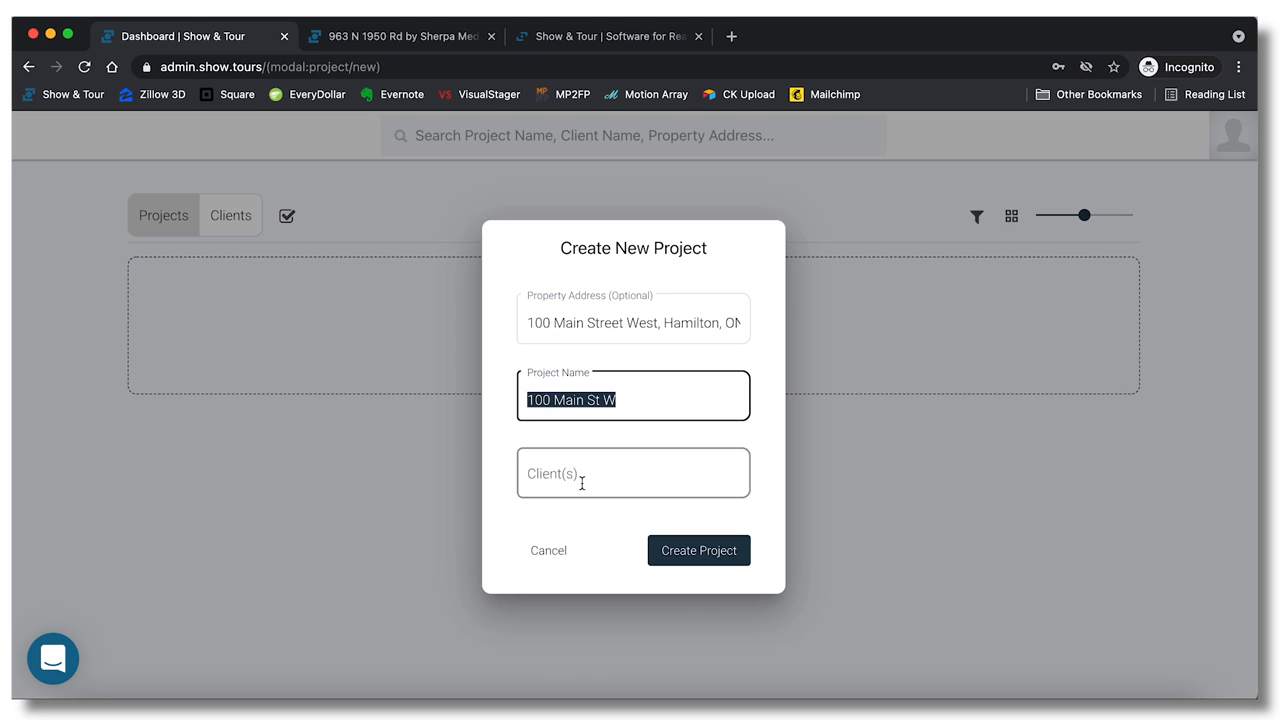
left_click(632, 472)
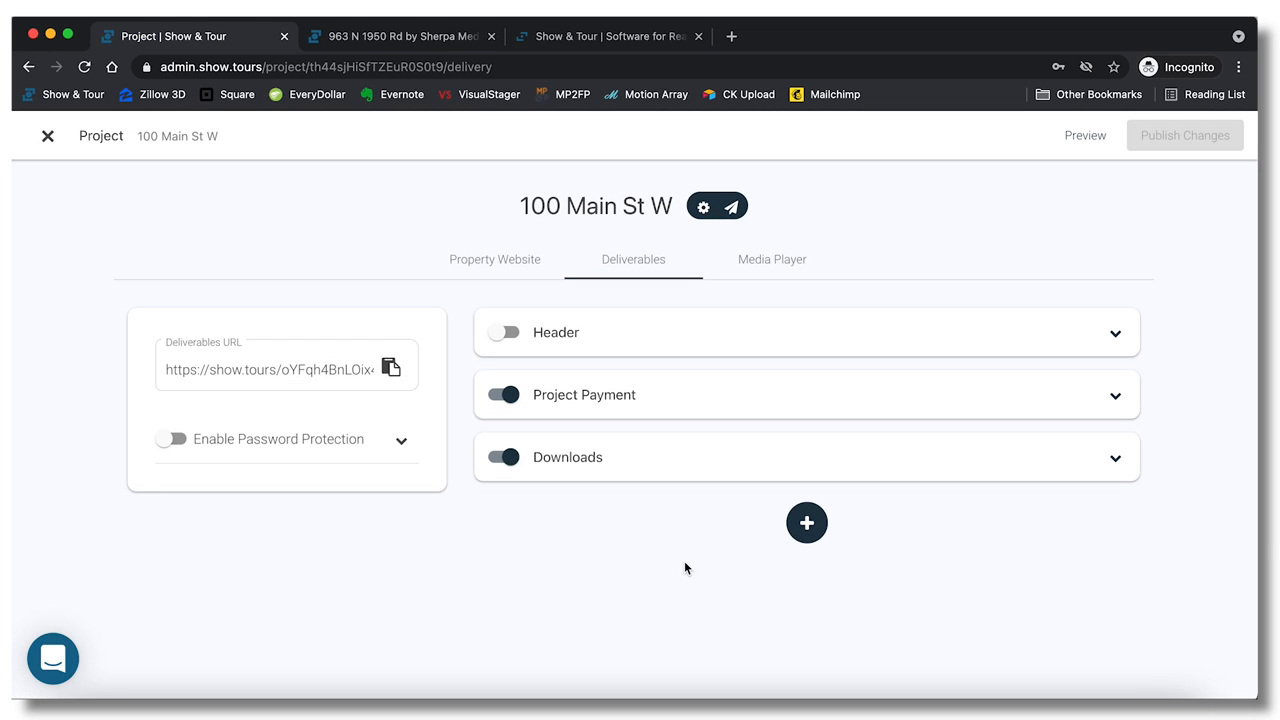
mouse_move(950, 563)
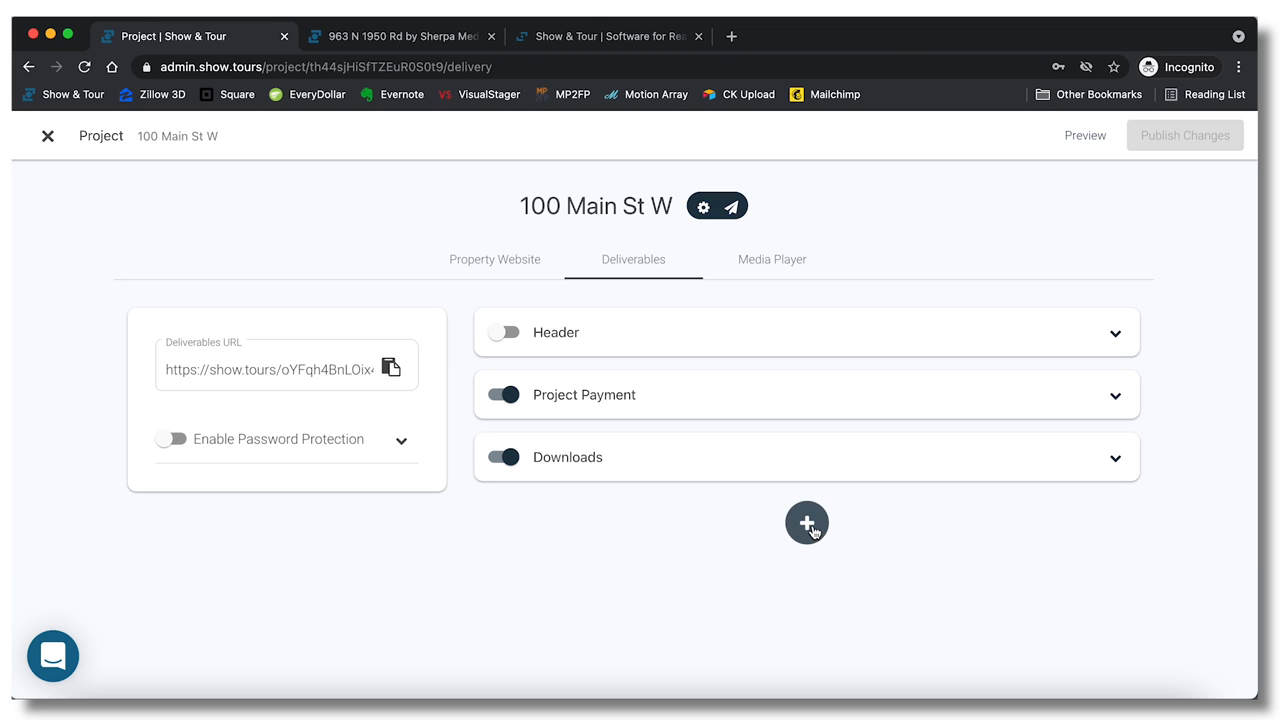
Add a Gallery section to the deliverables and bring up the upload file chooser.
left_click(806, 522)
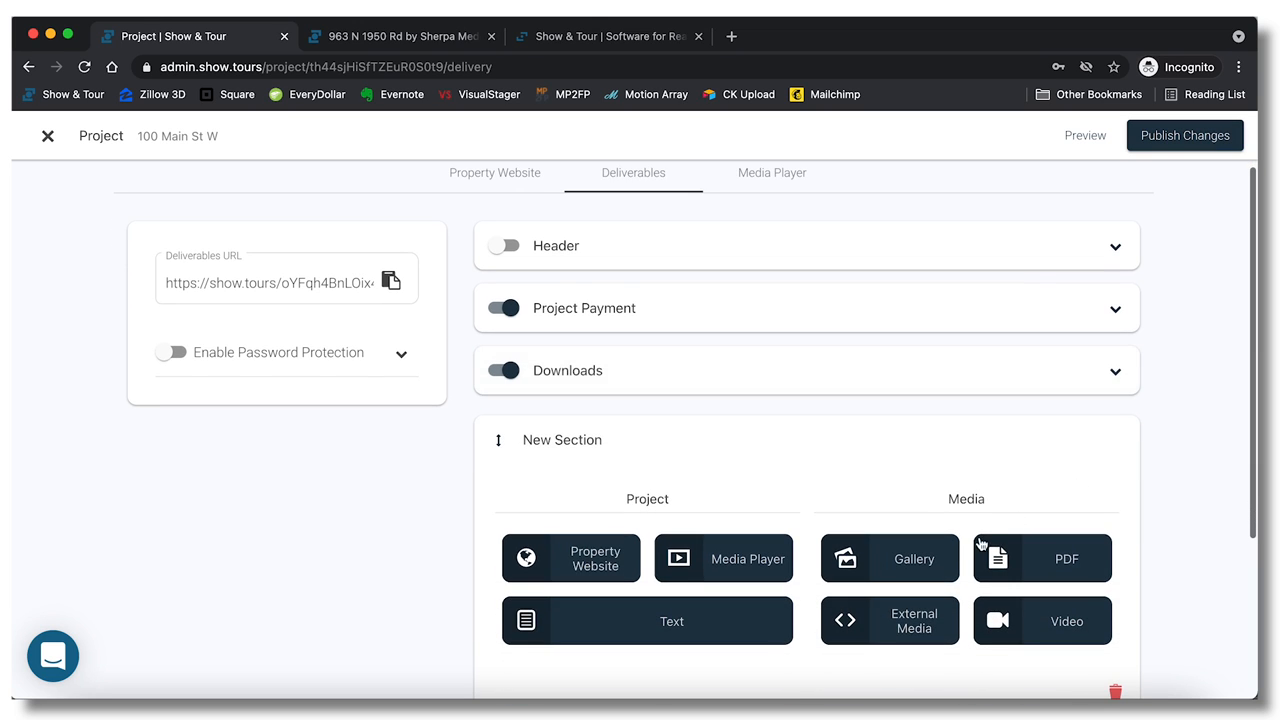
left_click(890, 558)
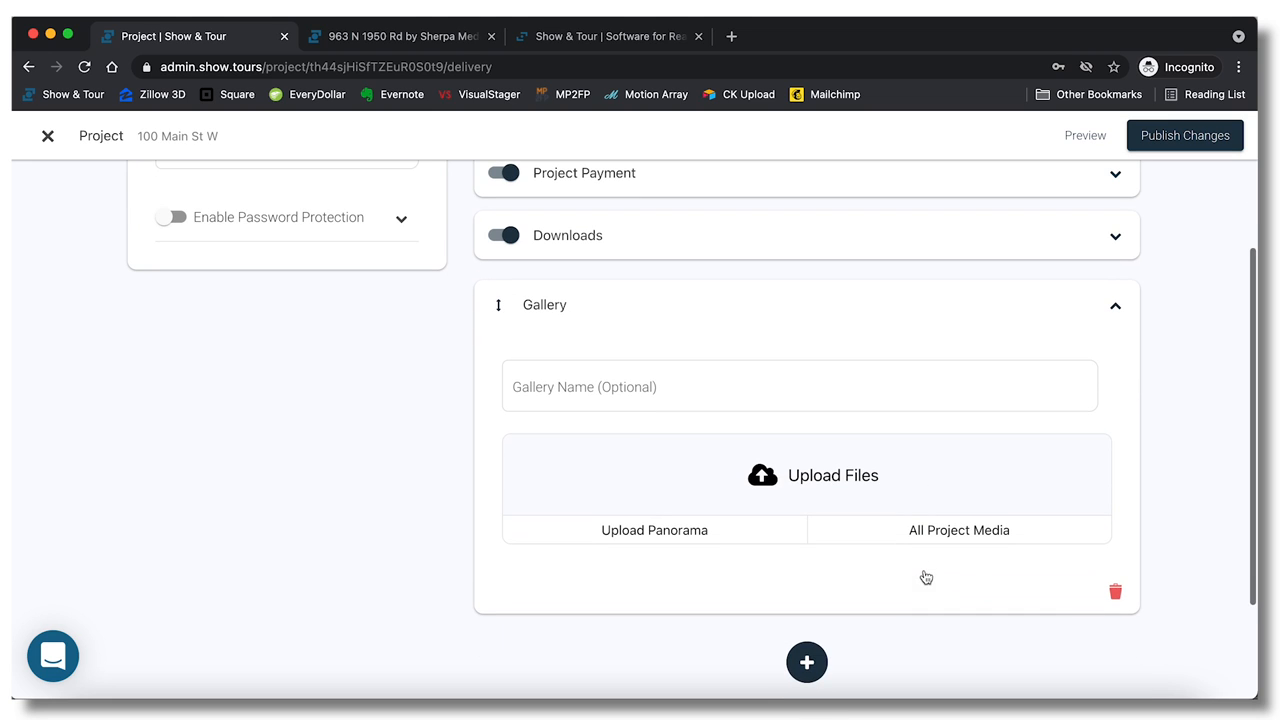
left_click(812, 475)
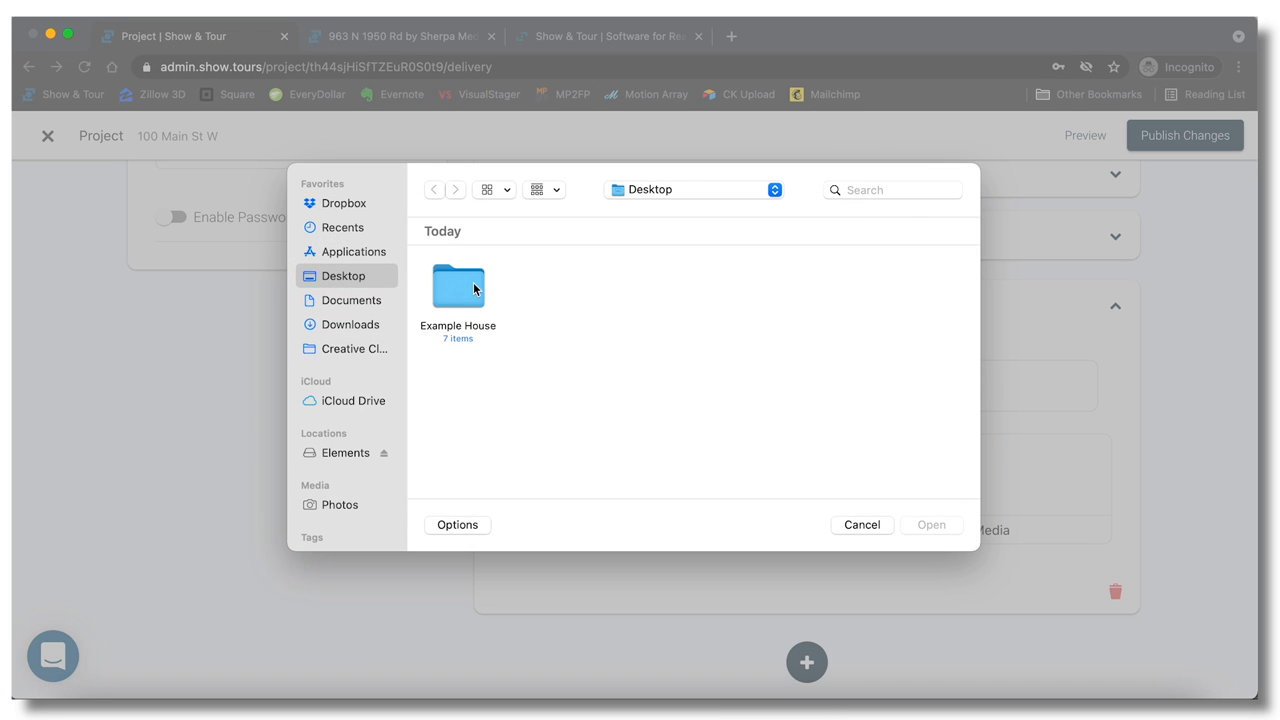
Upload all seven JPGs from the Example House folder to the gallery.
double_click(457, 286)
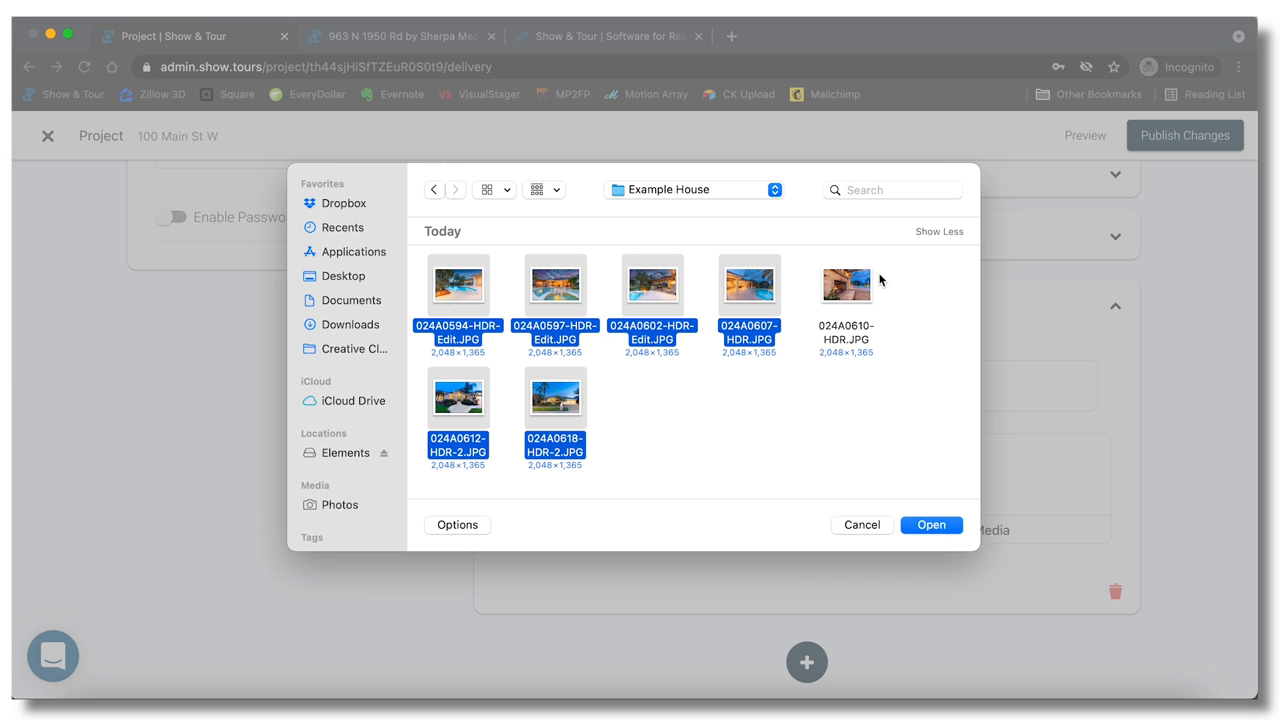
left_click(845, 285)
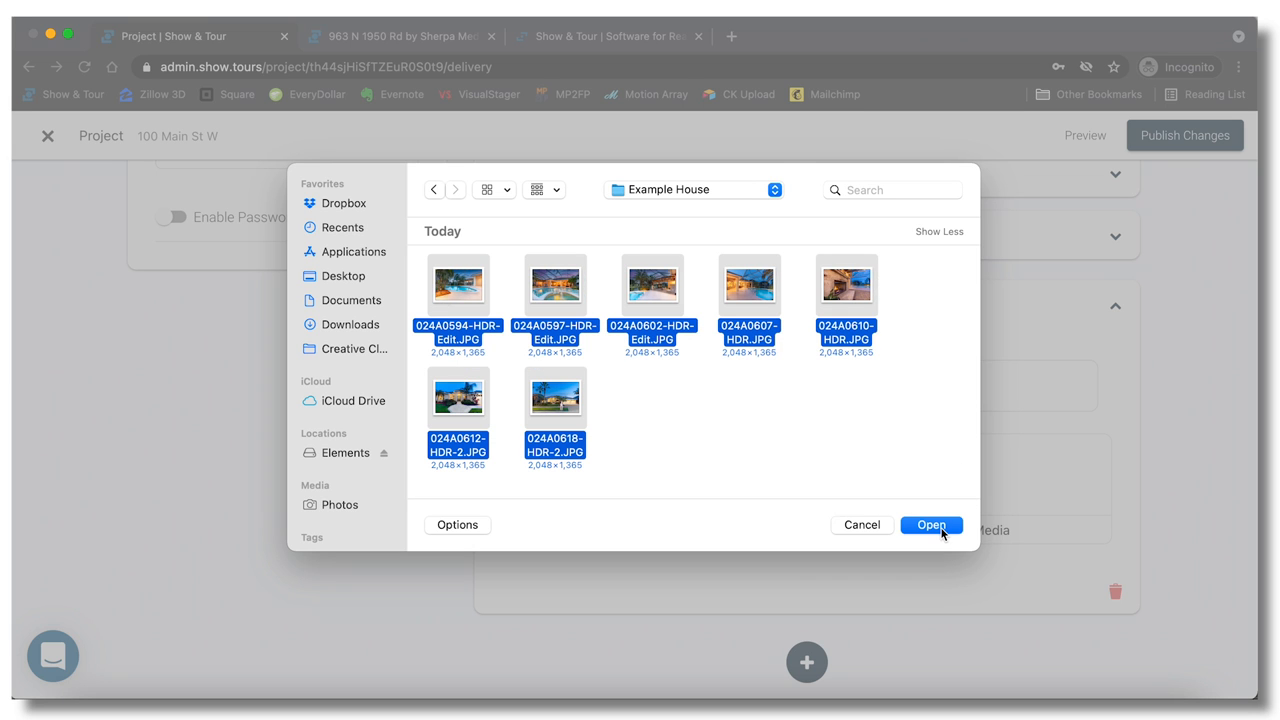
left_click(930, 525)
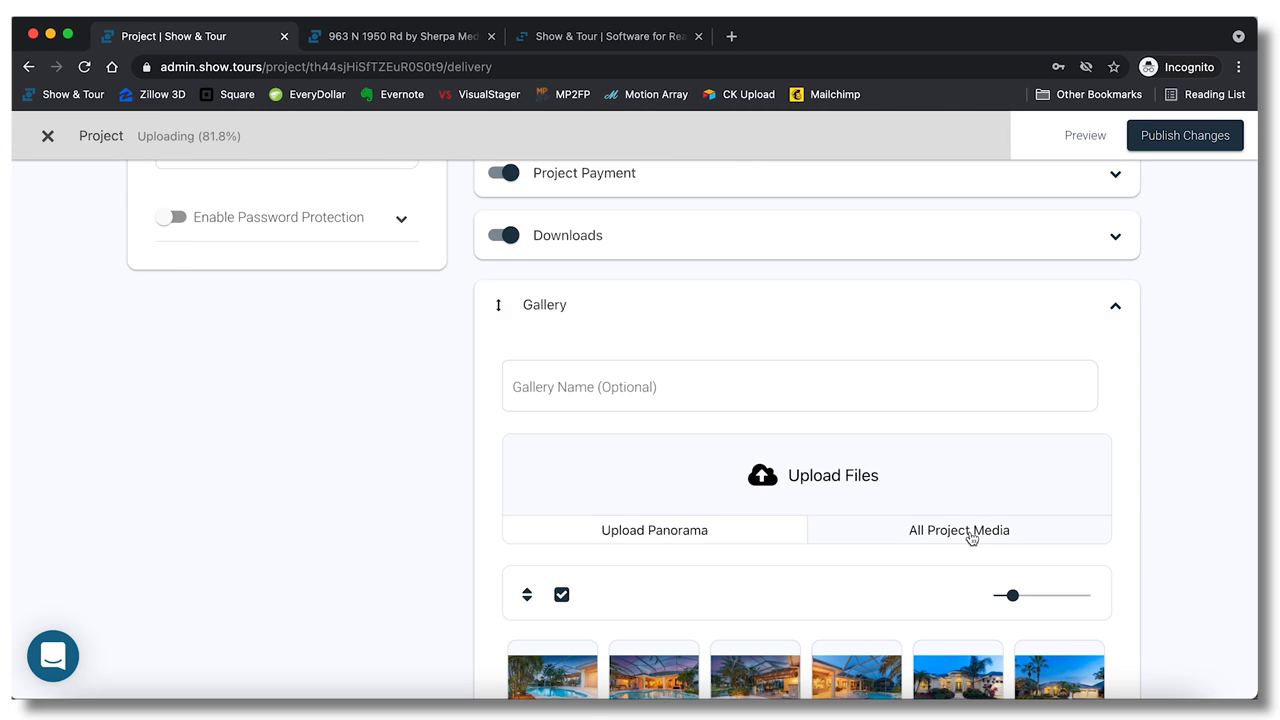
Wait for the seven-photo upload to reach 100%, then return to the page top.
scroll("down", 3)
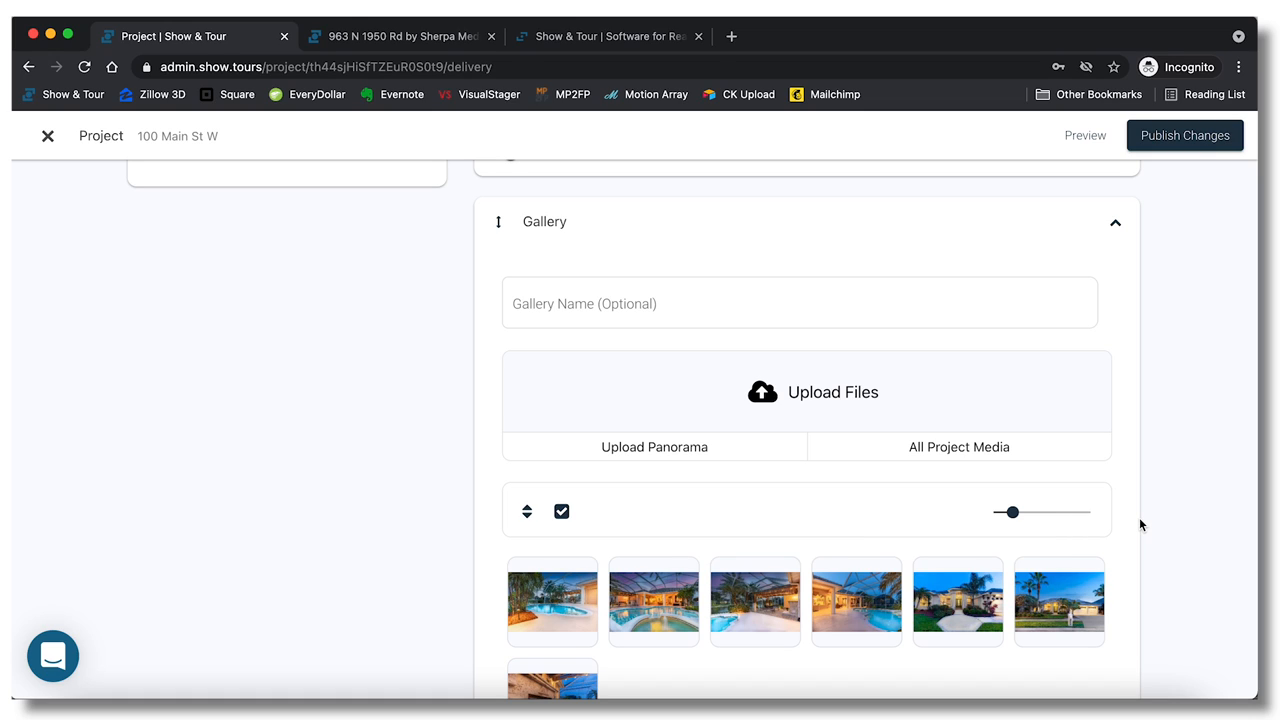
mouse_move(1165, 460)
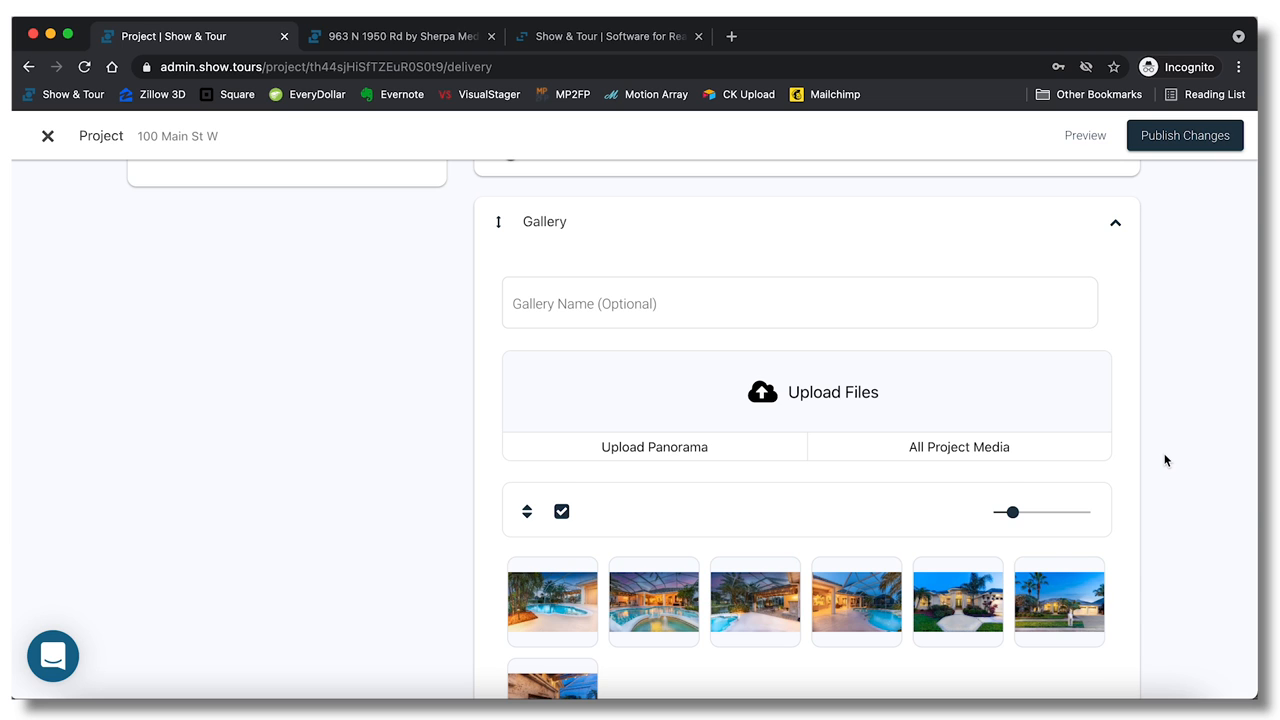
scroll("up", 3)
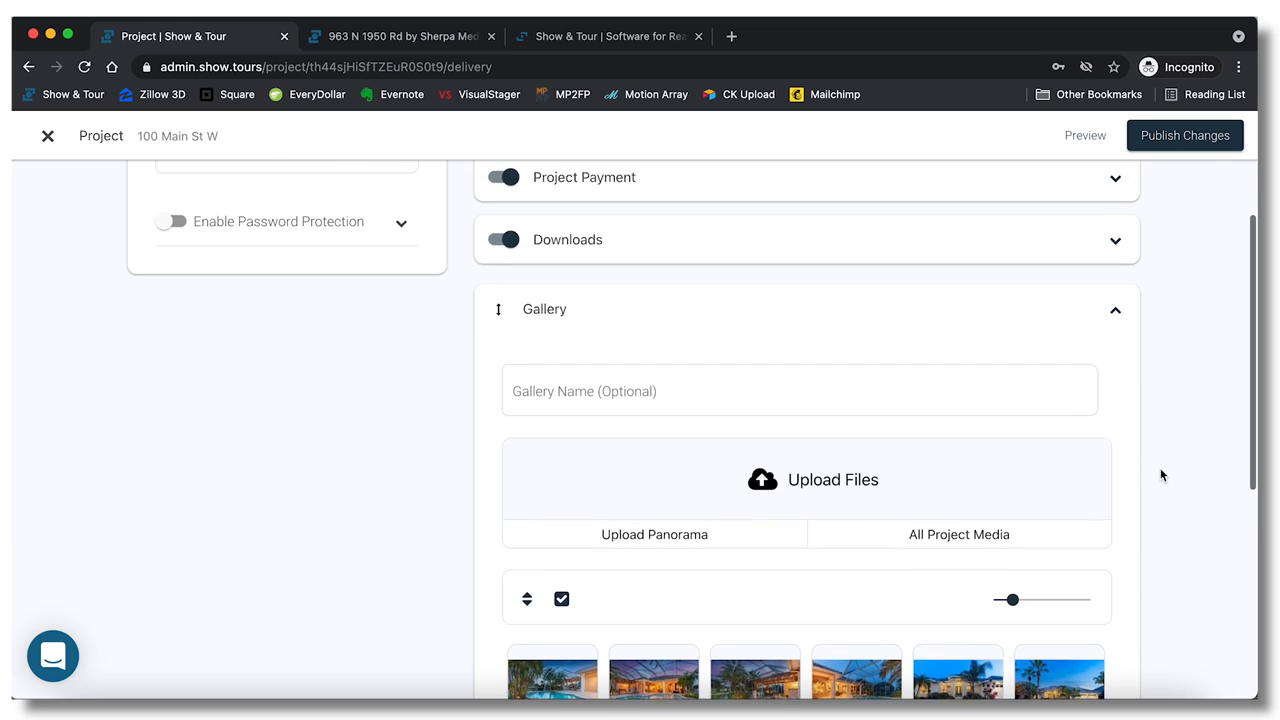
scroll("up", 3)
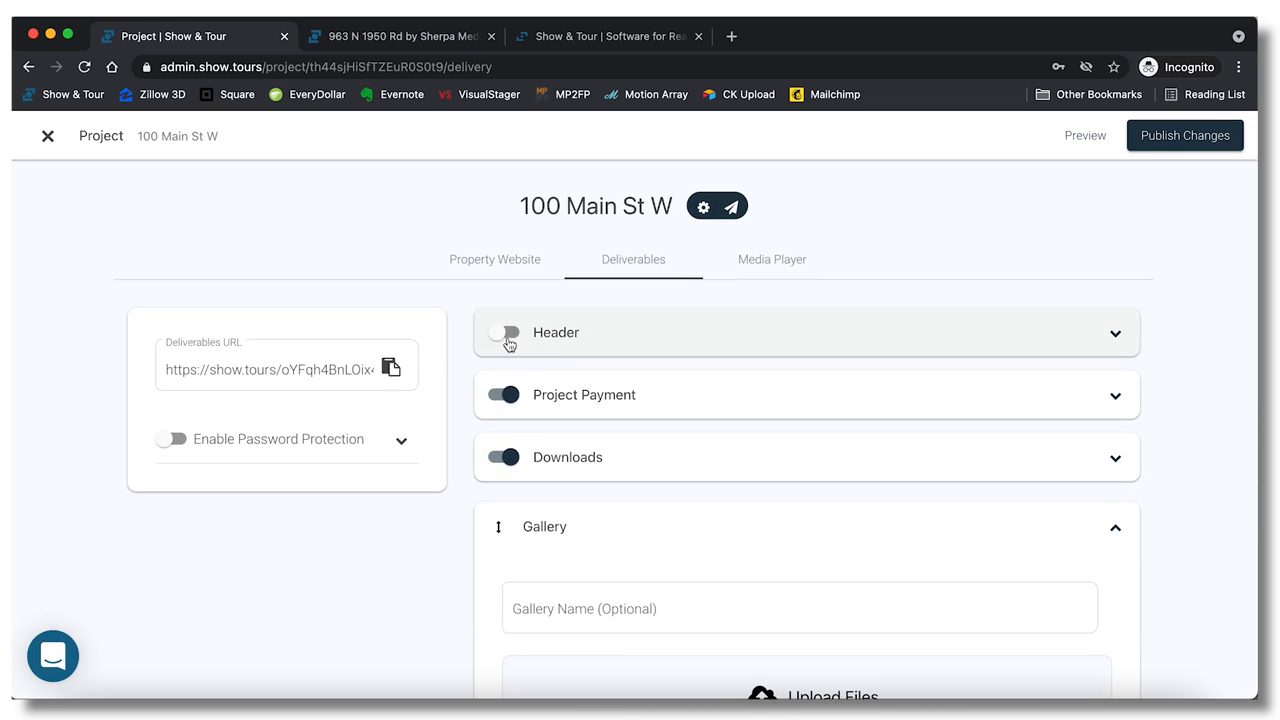
Enable the header with the evening lit-pool patio photo as its background.
left_click(504, 332)
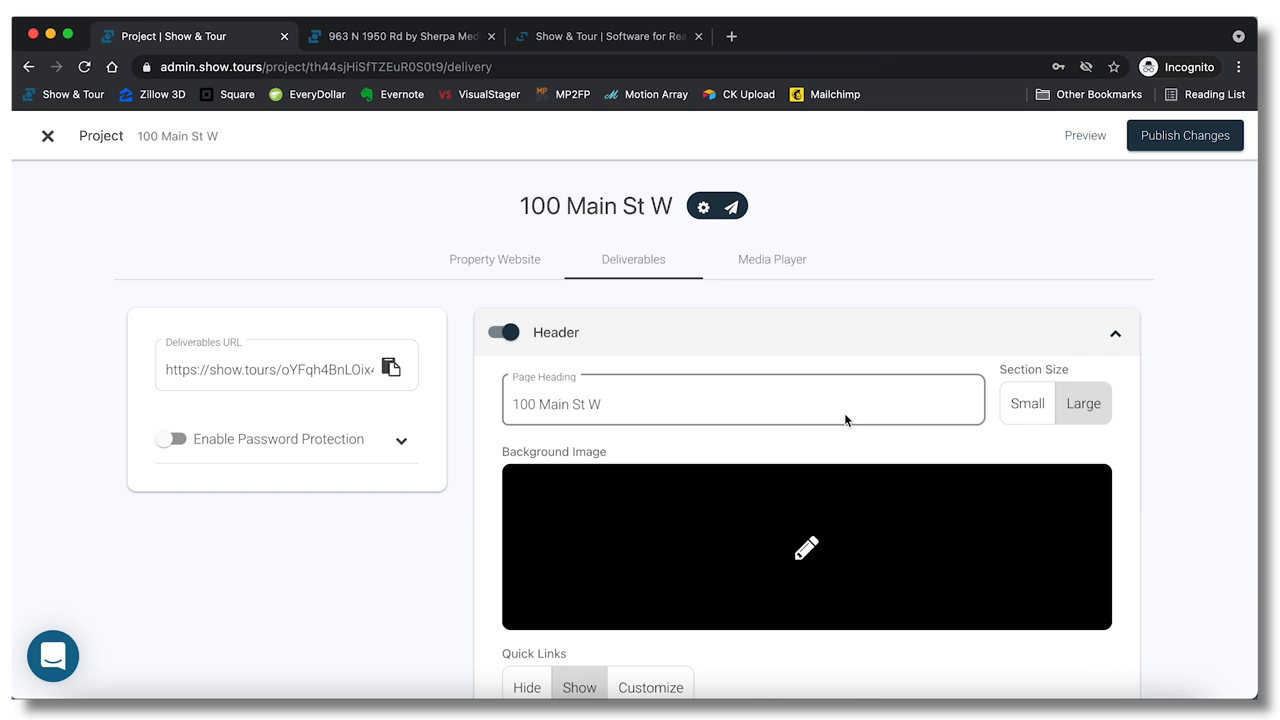
left_click(806, 547)
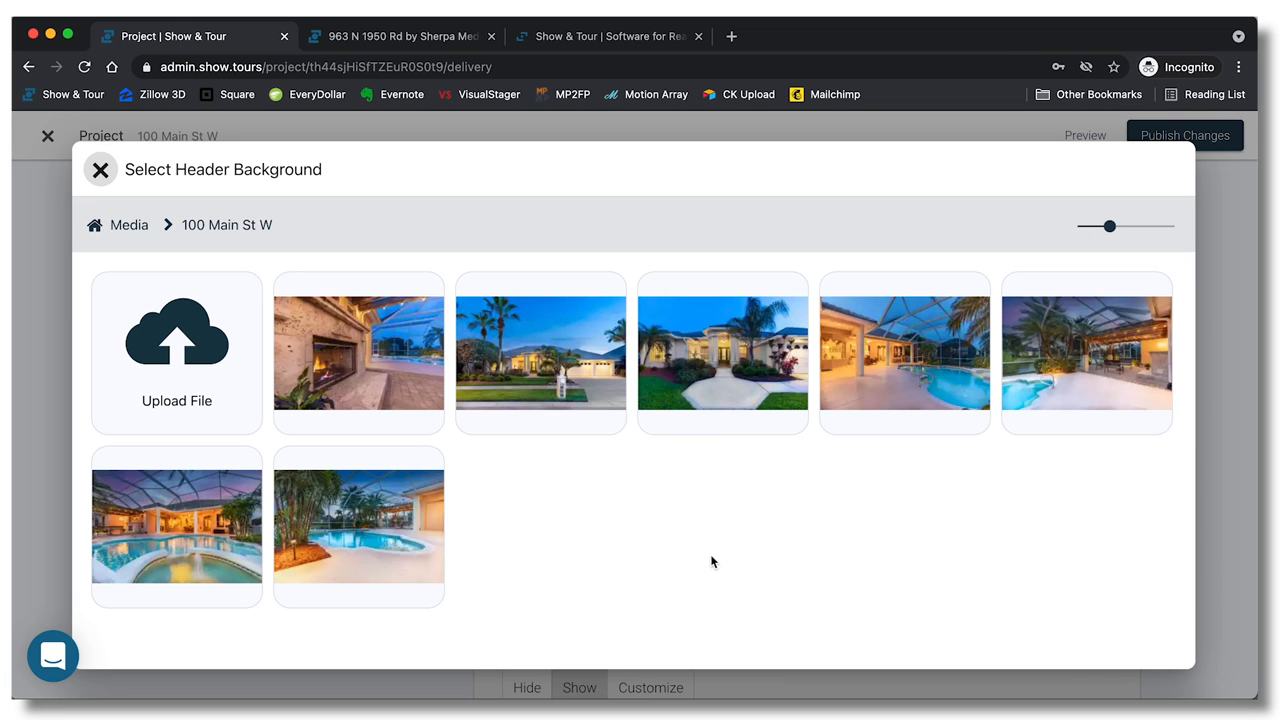
mouse_move(800, 521)
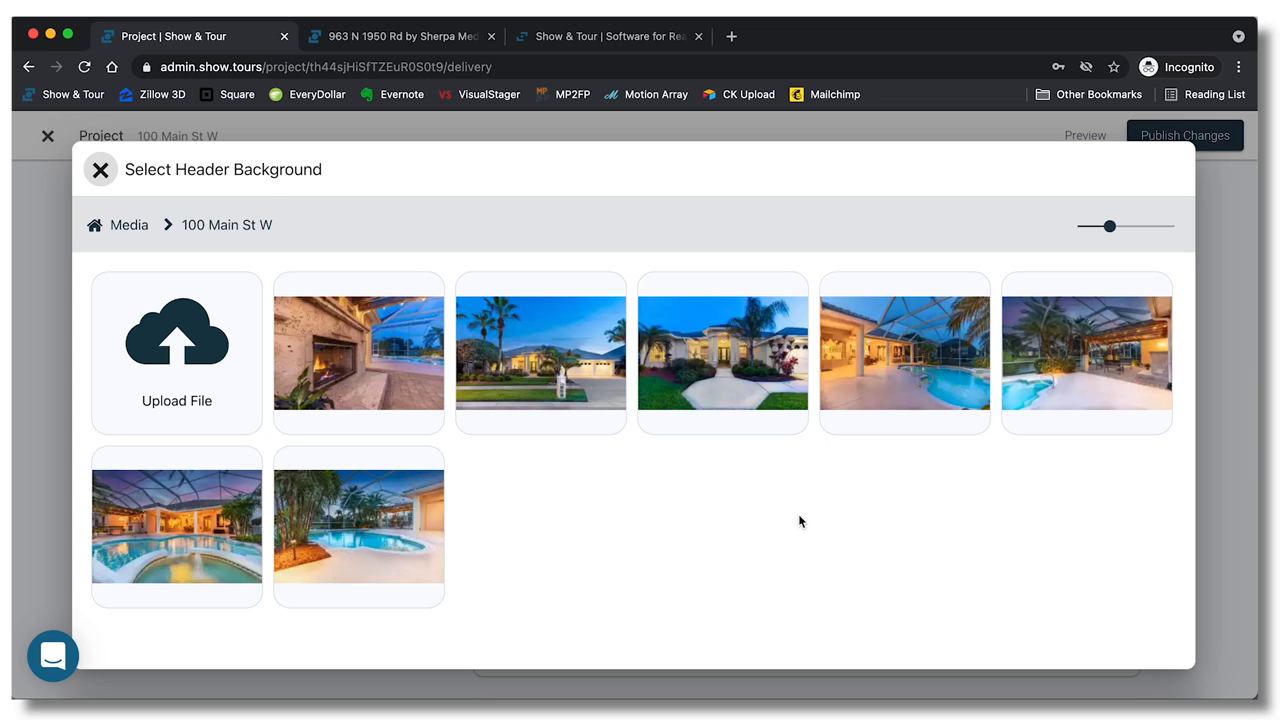
left_click(358, 527)
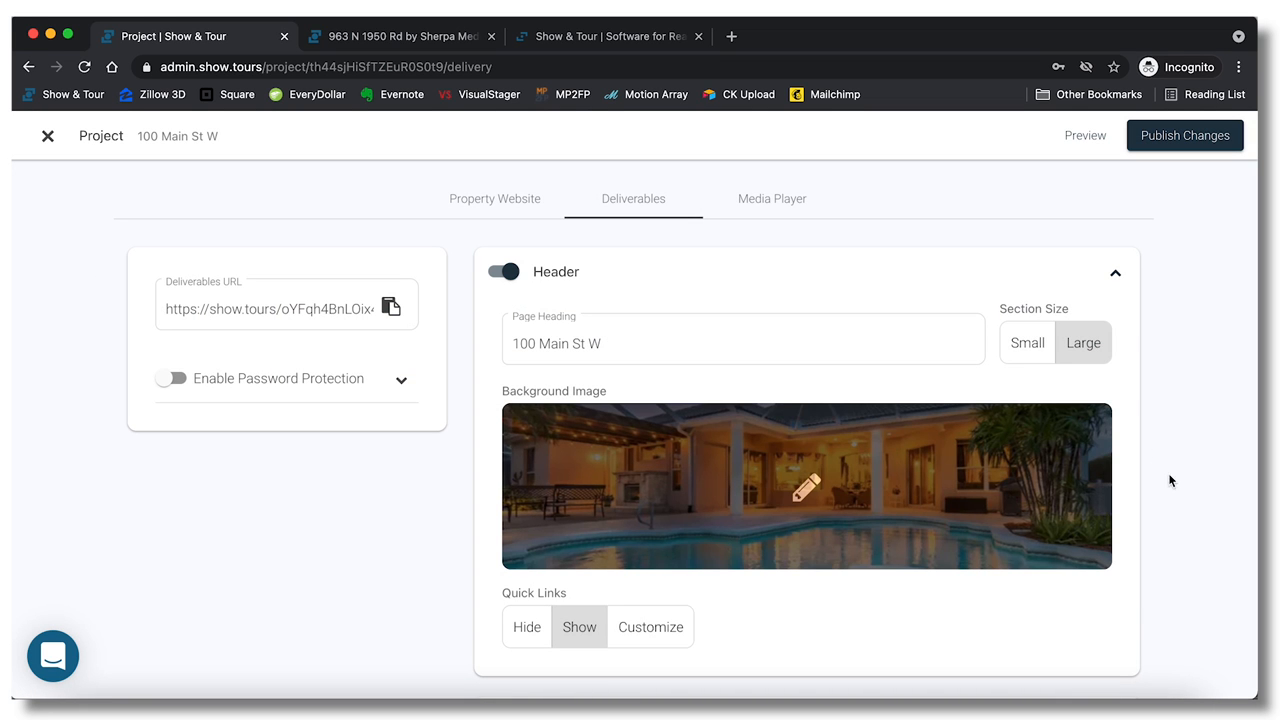
scroll("down", 3)
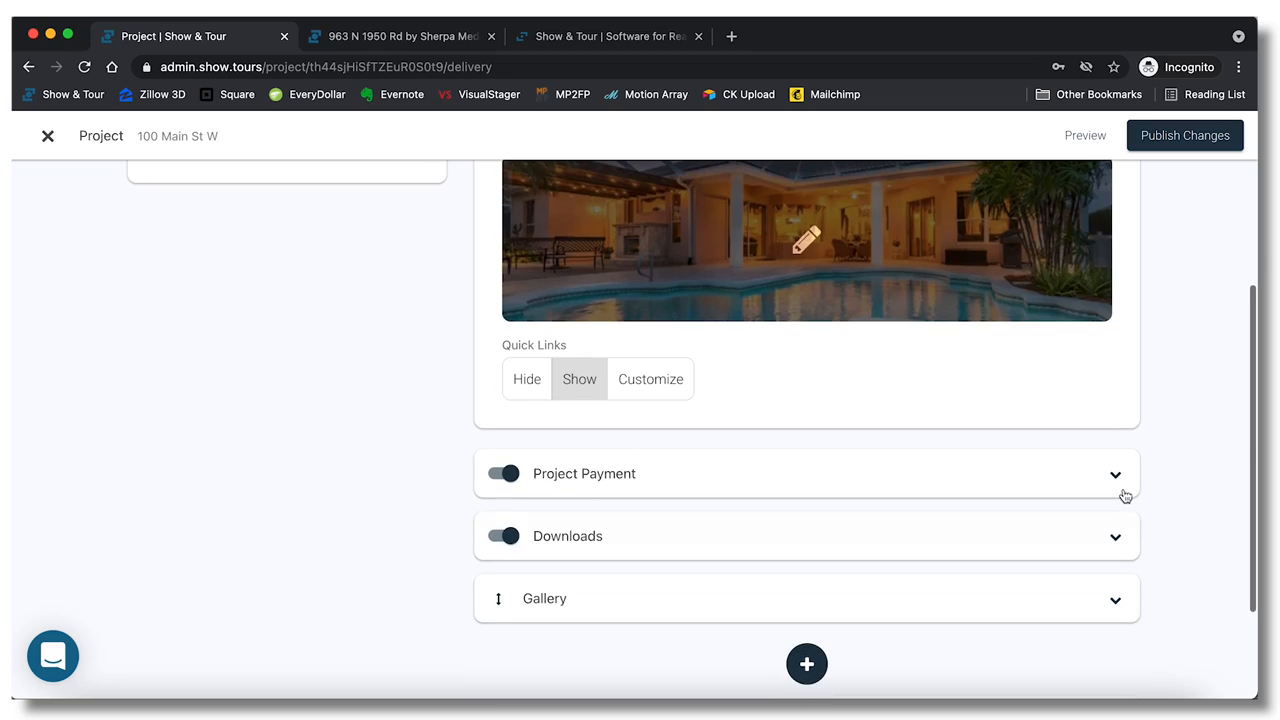
Enable Project Payment and add a $300 invoice with square.com as the payment link.
left_click(1115, 474)
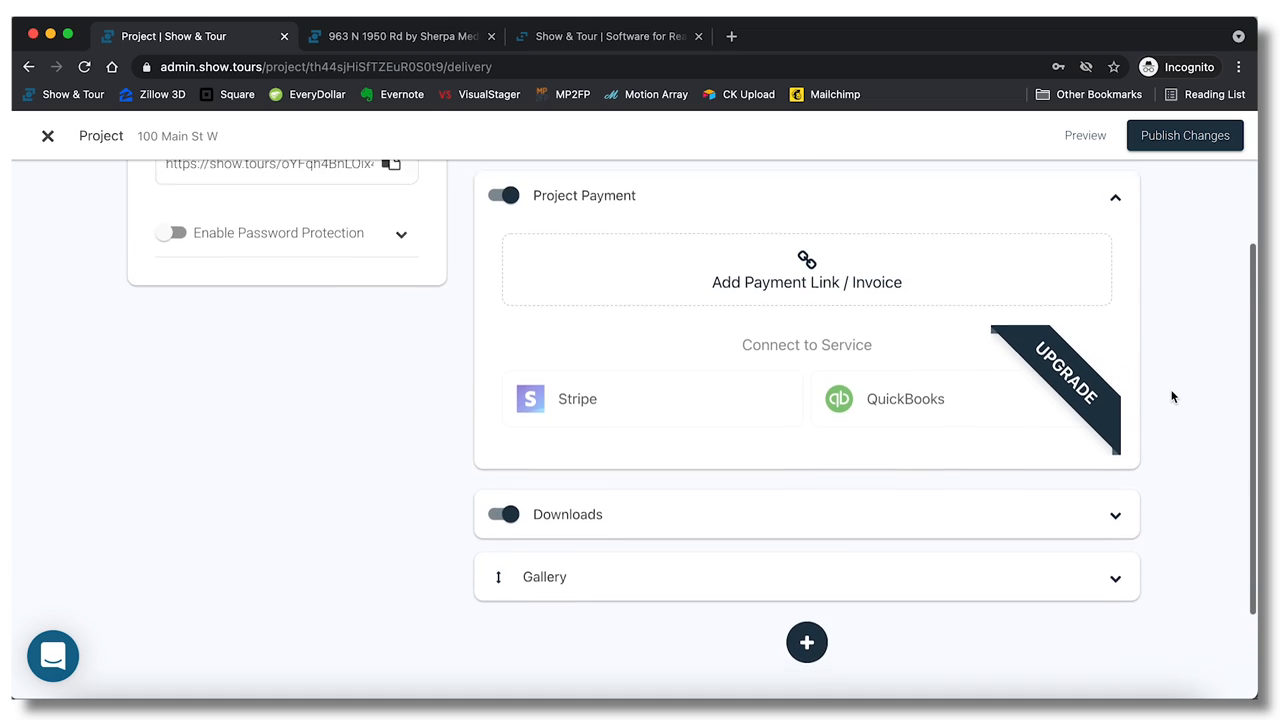
scroll("up", 3)
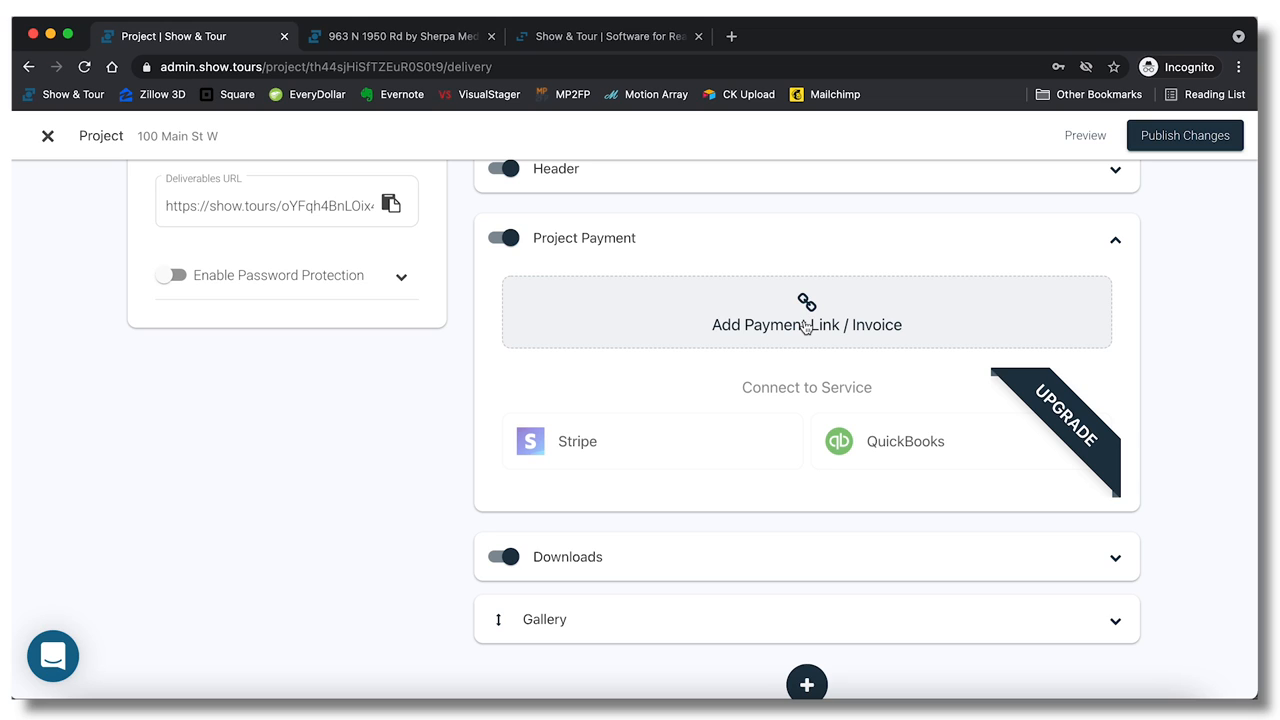
left_click(806, 324)
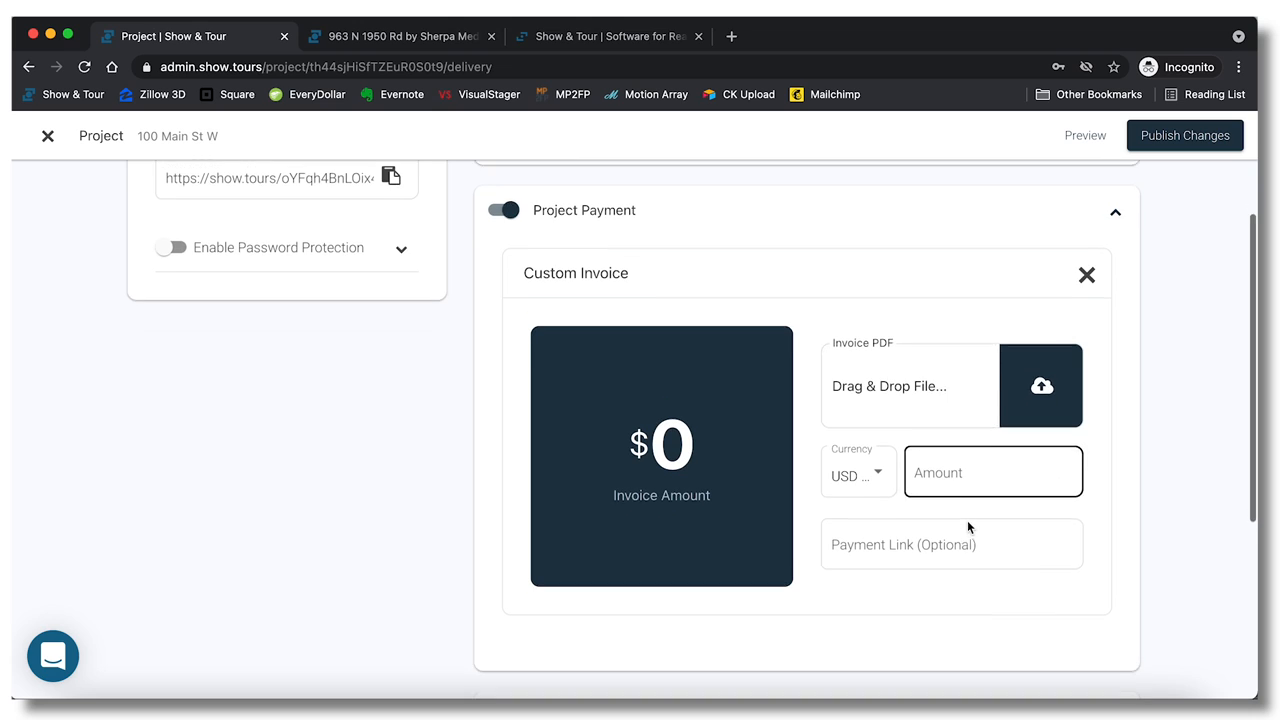
type("300")
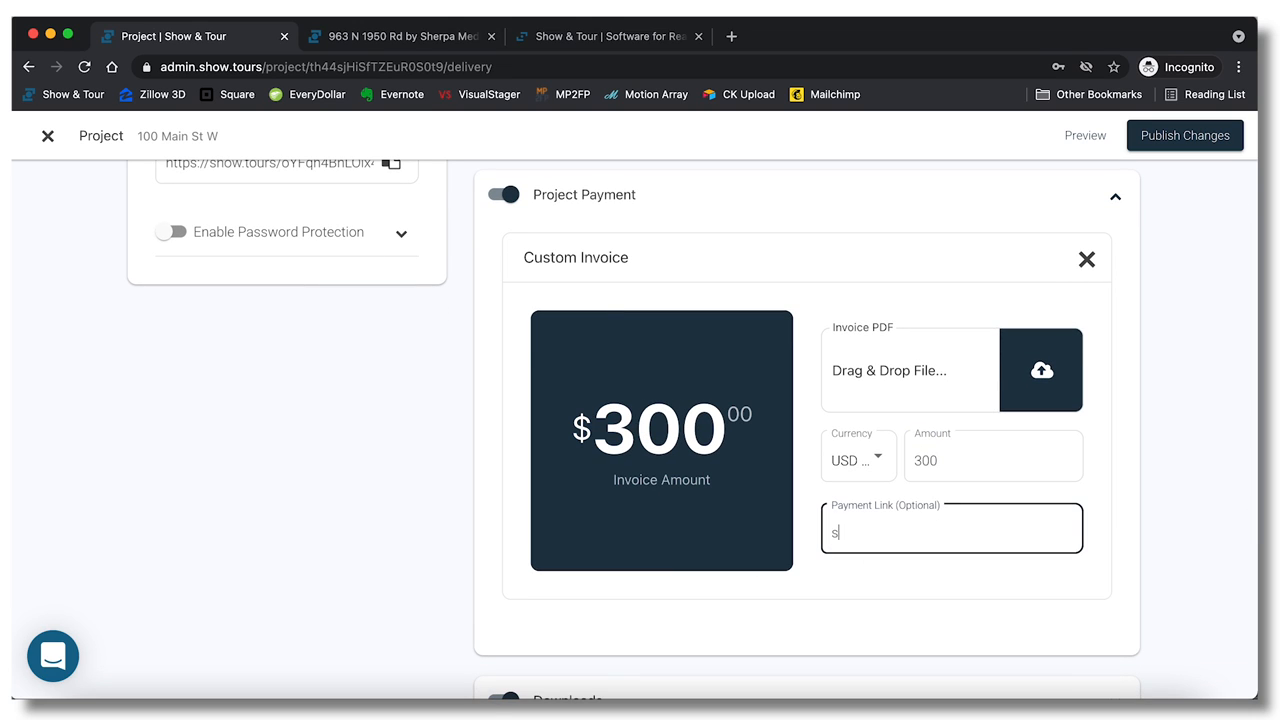
type("square.com")
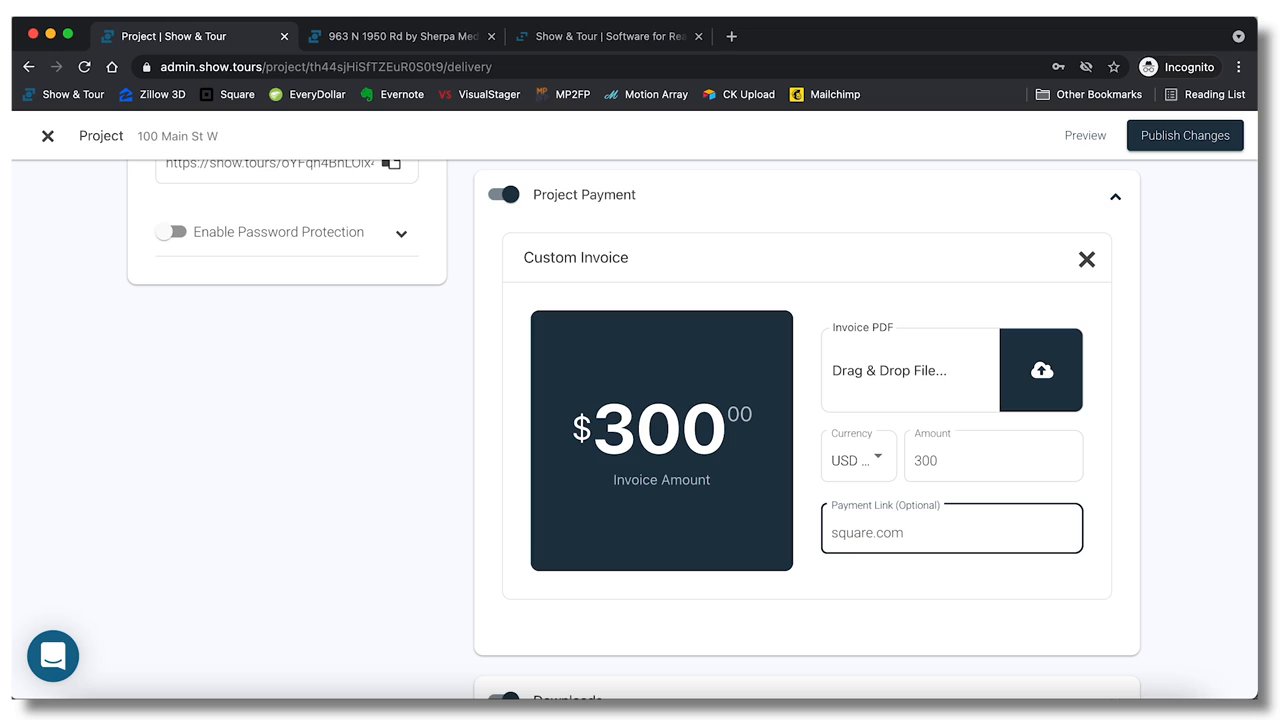
type("/lkajsndvlakjsdv")
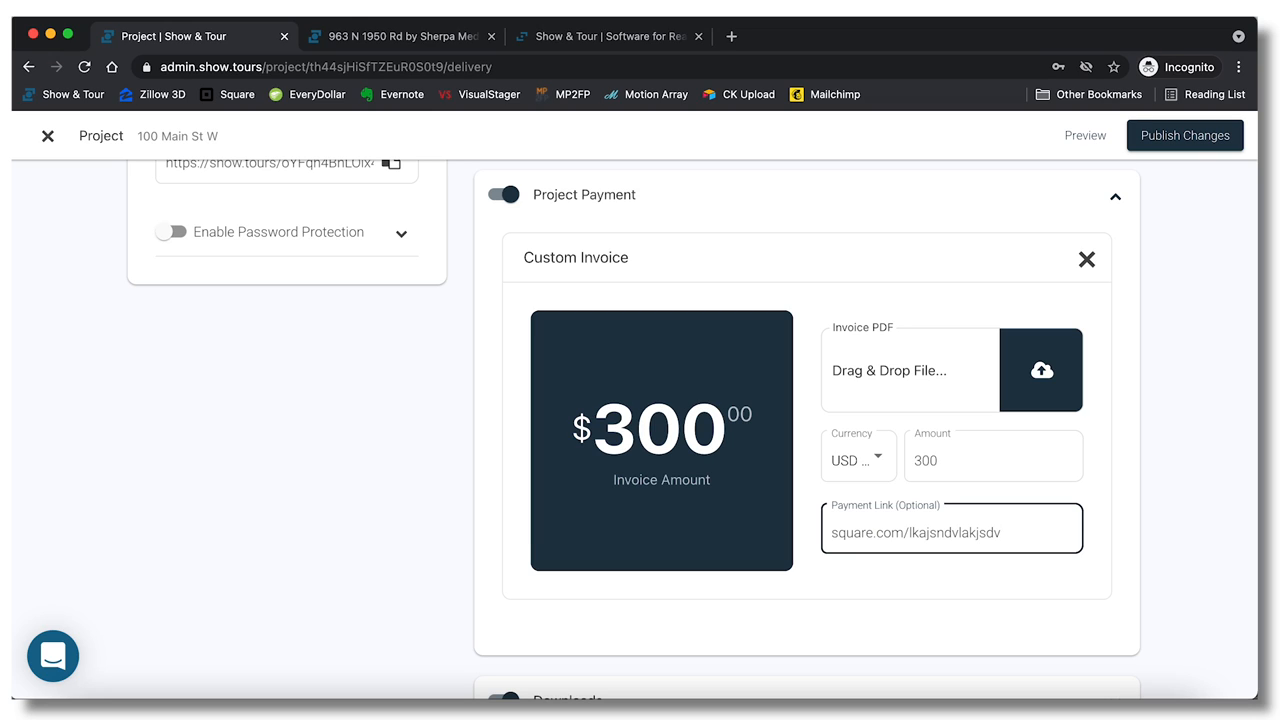
type("\\")
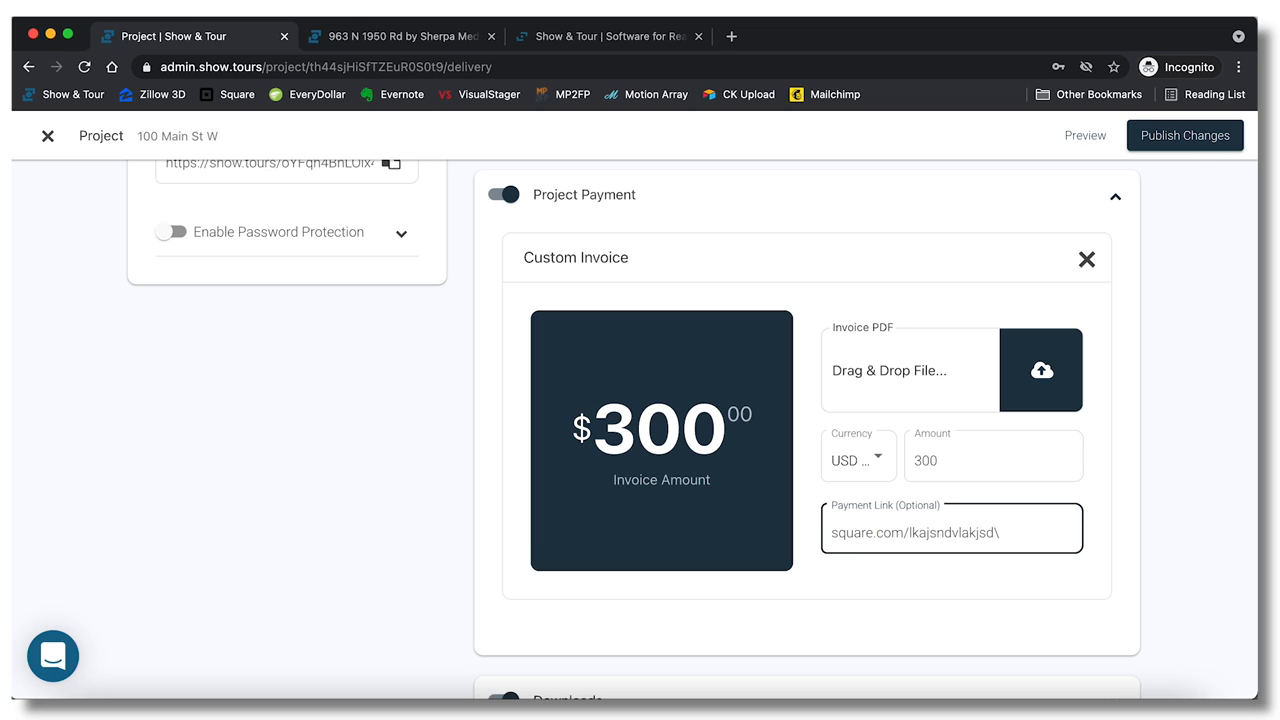
key("Backspace")
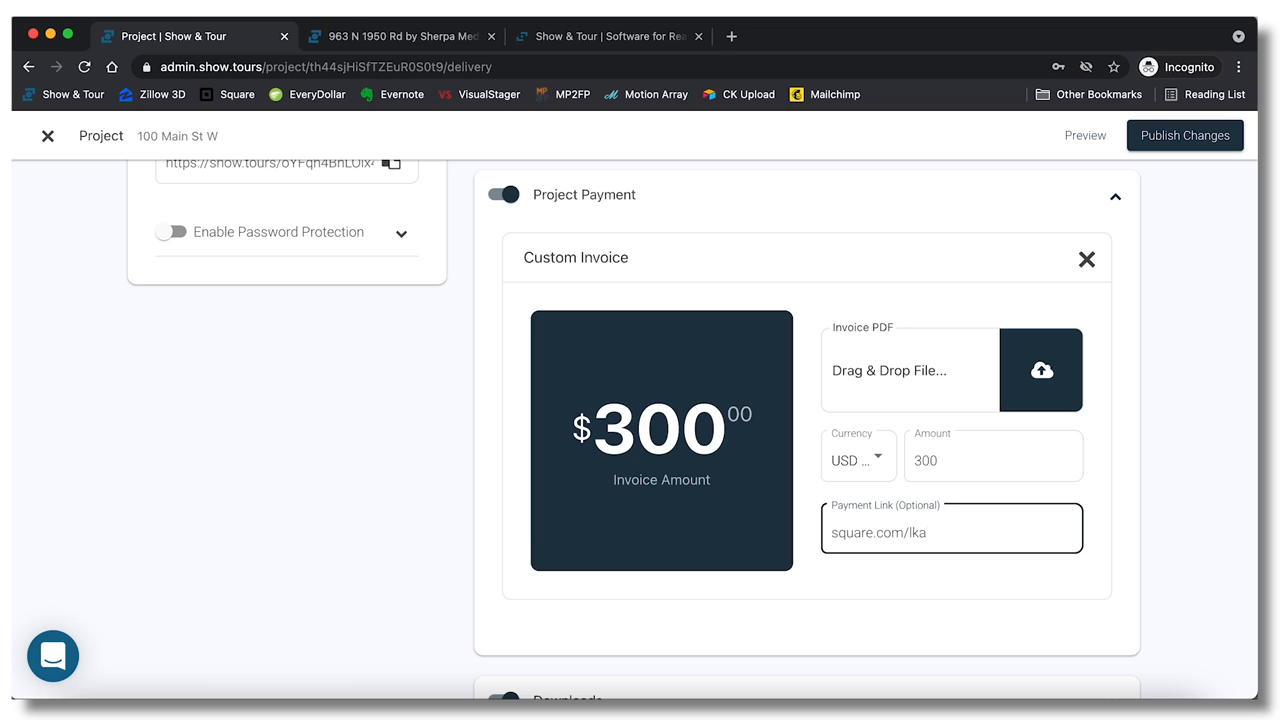
key("Backspace")
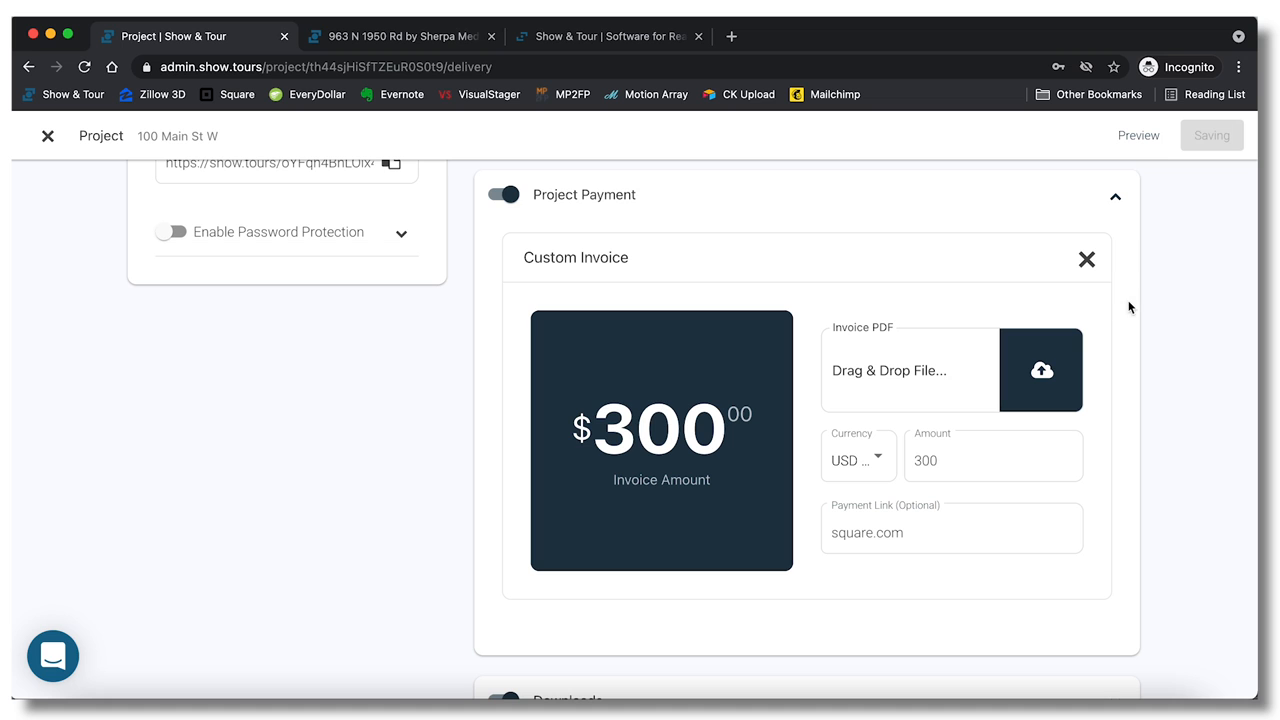
scroll("up", 3)
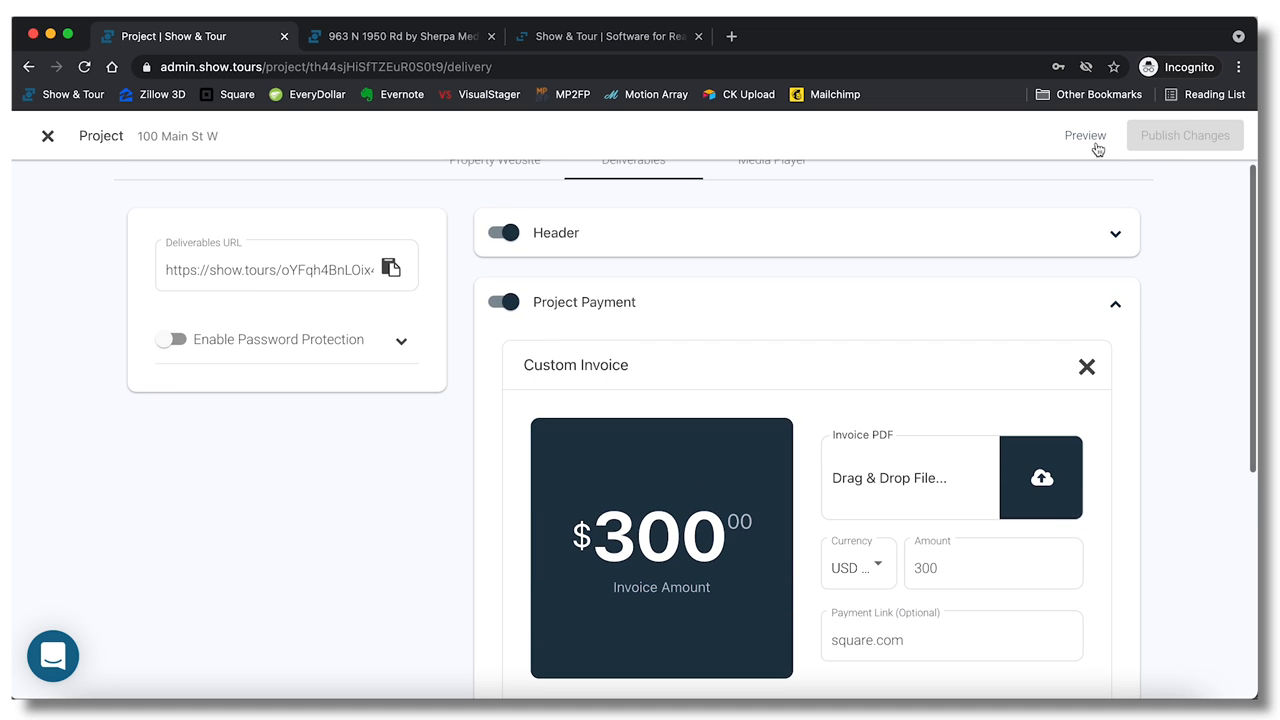
Preview the deliverables page, checking the $300 Pay Now button and photo gallery, then close it.
left_click(1085, 135)
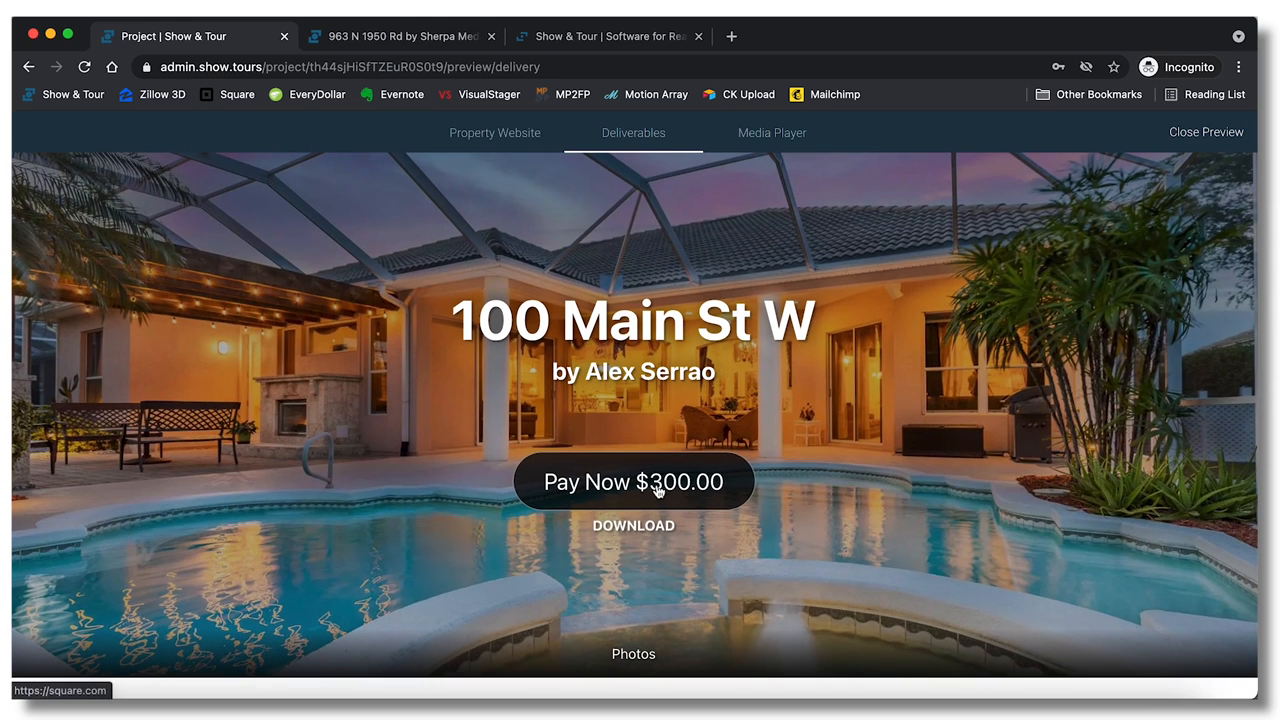
scroll("down", 3)
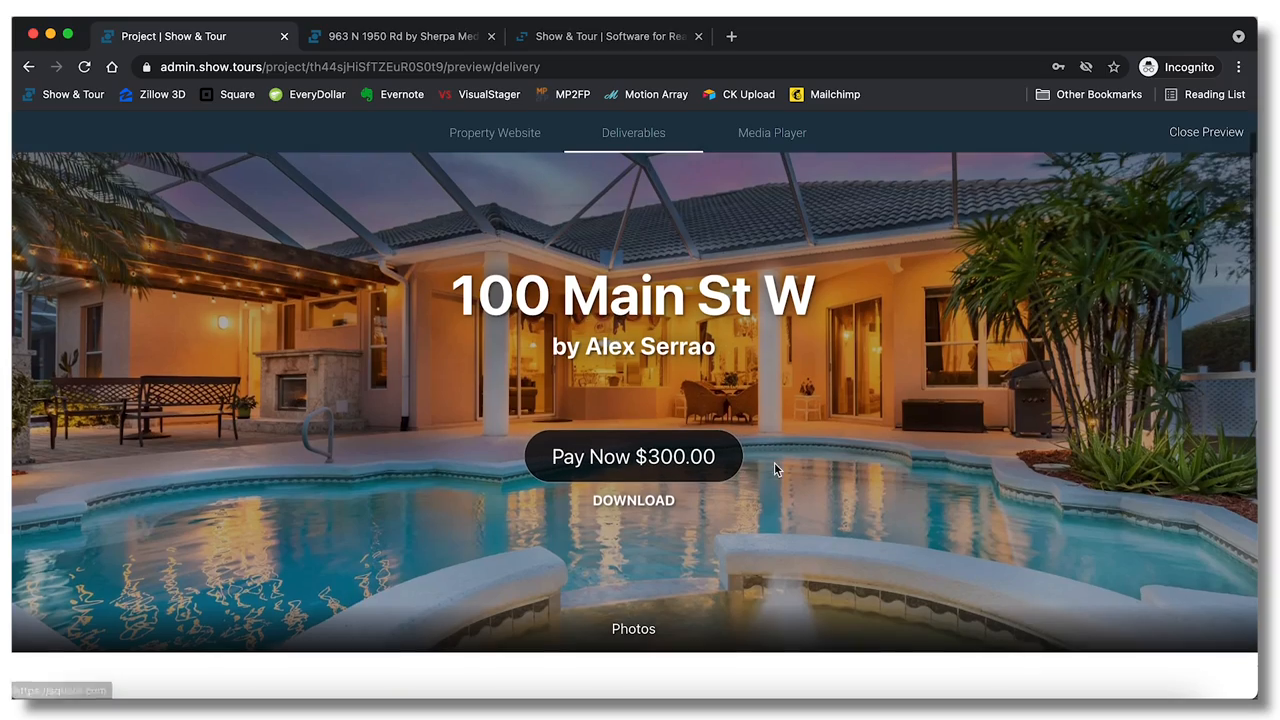
scroll("down", 3)
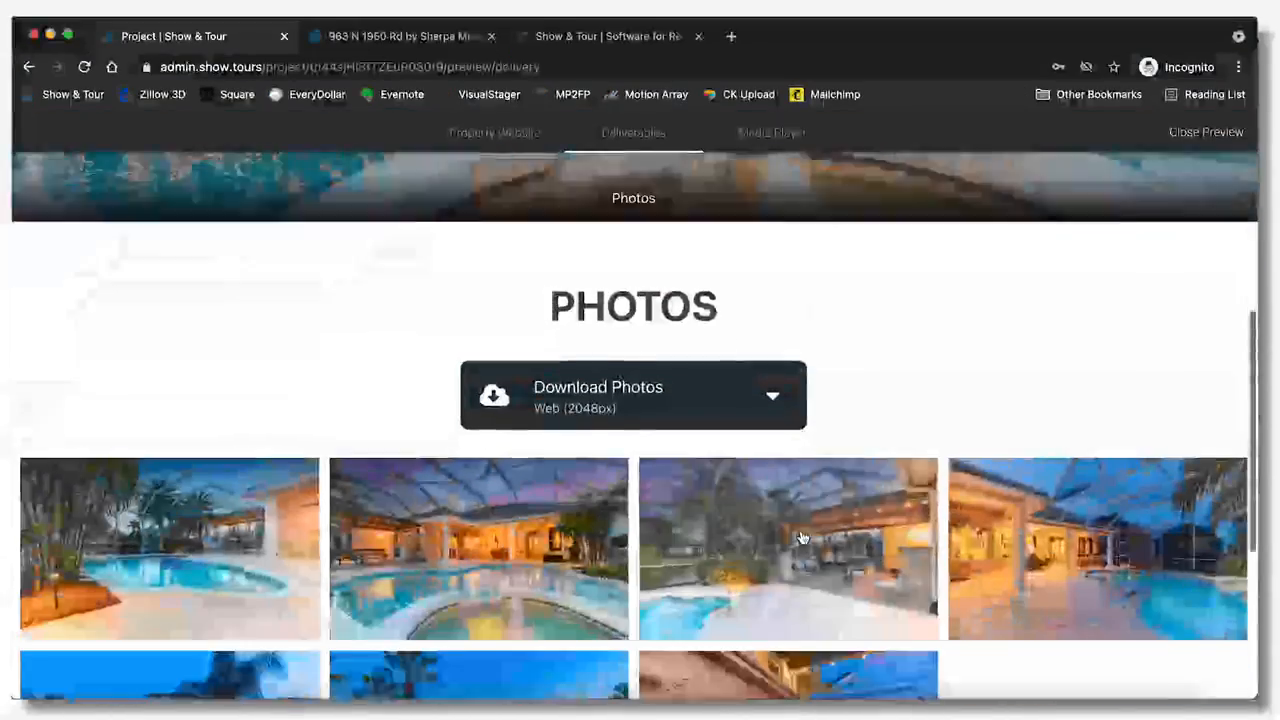
scroll("up", 3)
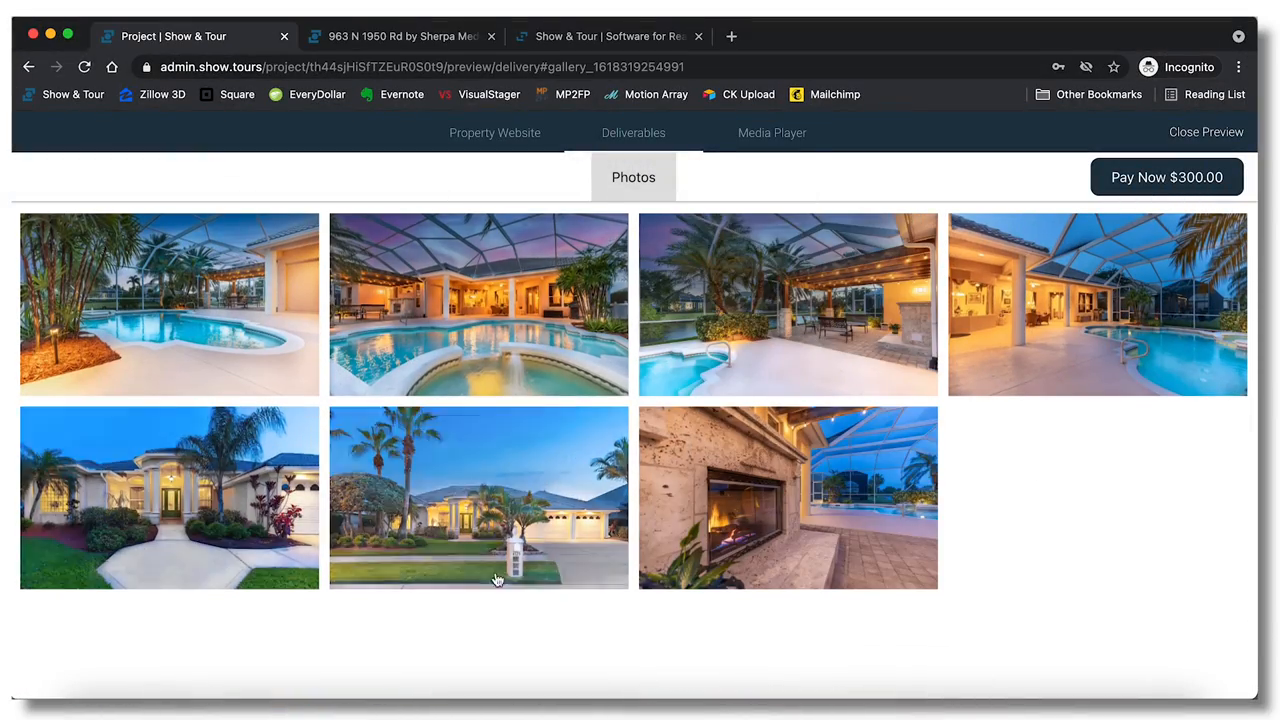
left_click(1206, 131)
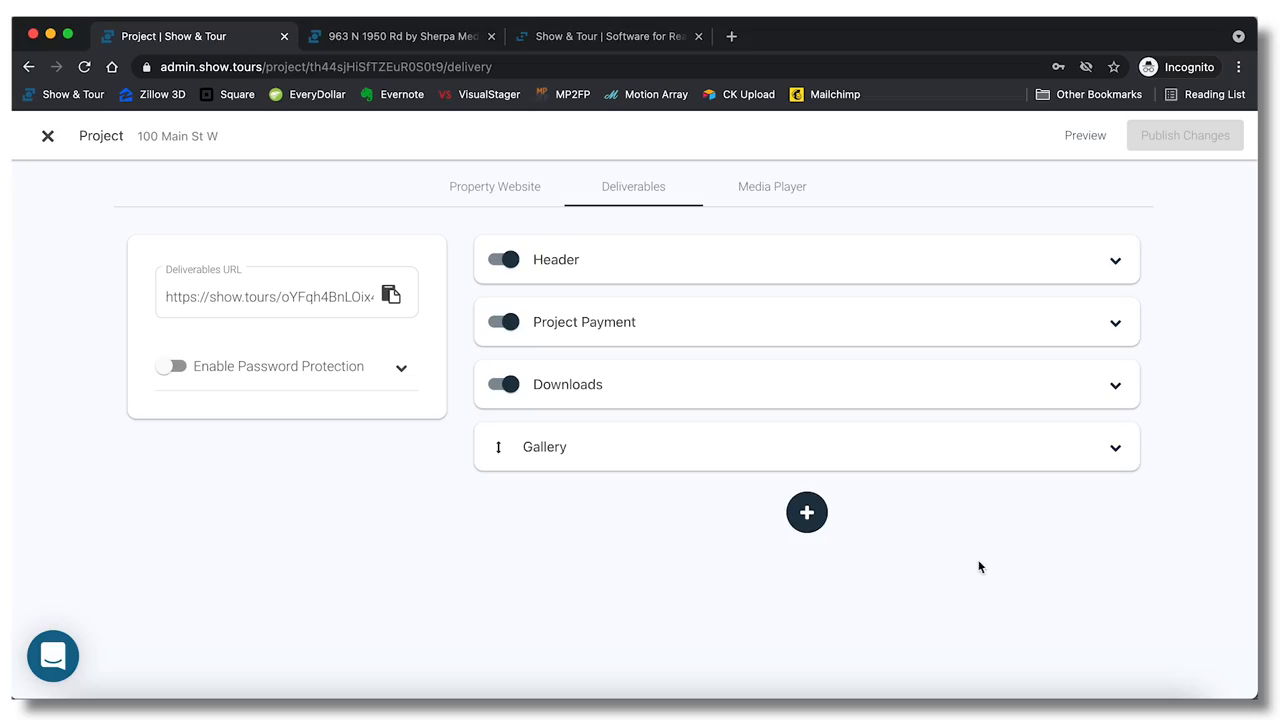
Add a Zillow External Media section titled 100 Main St W with Explore Space, then publish.
left_click(806, 512)
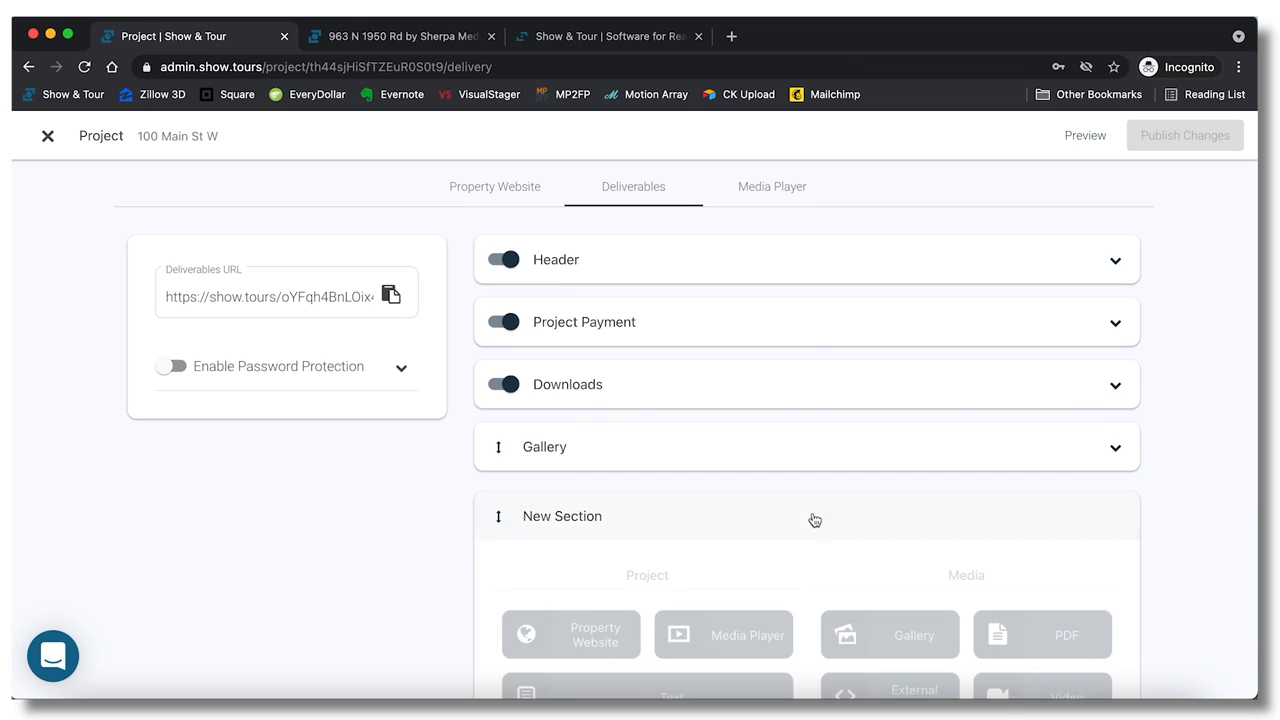
scroll("down", 3)
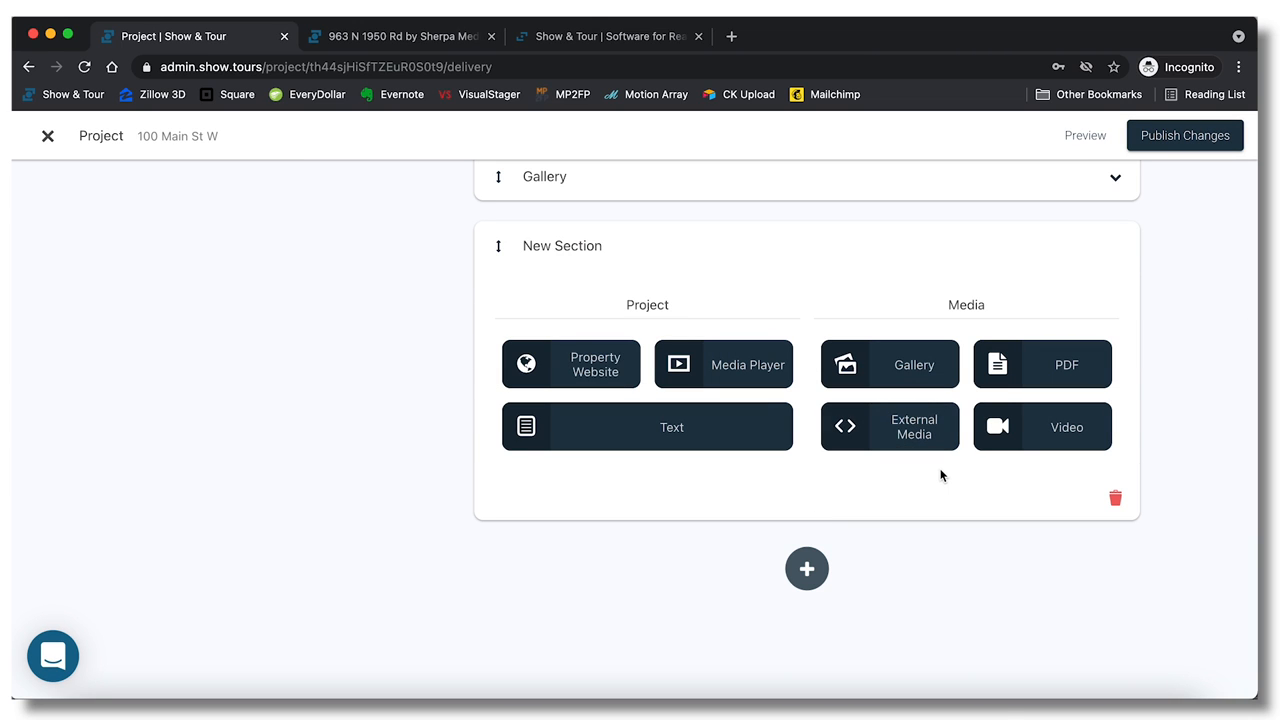
left_click(890, 426)
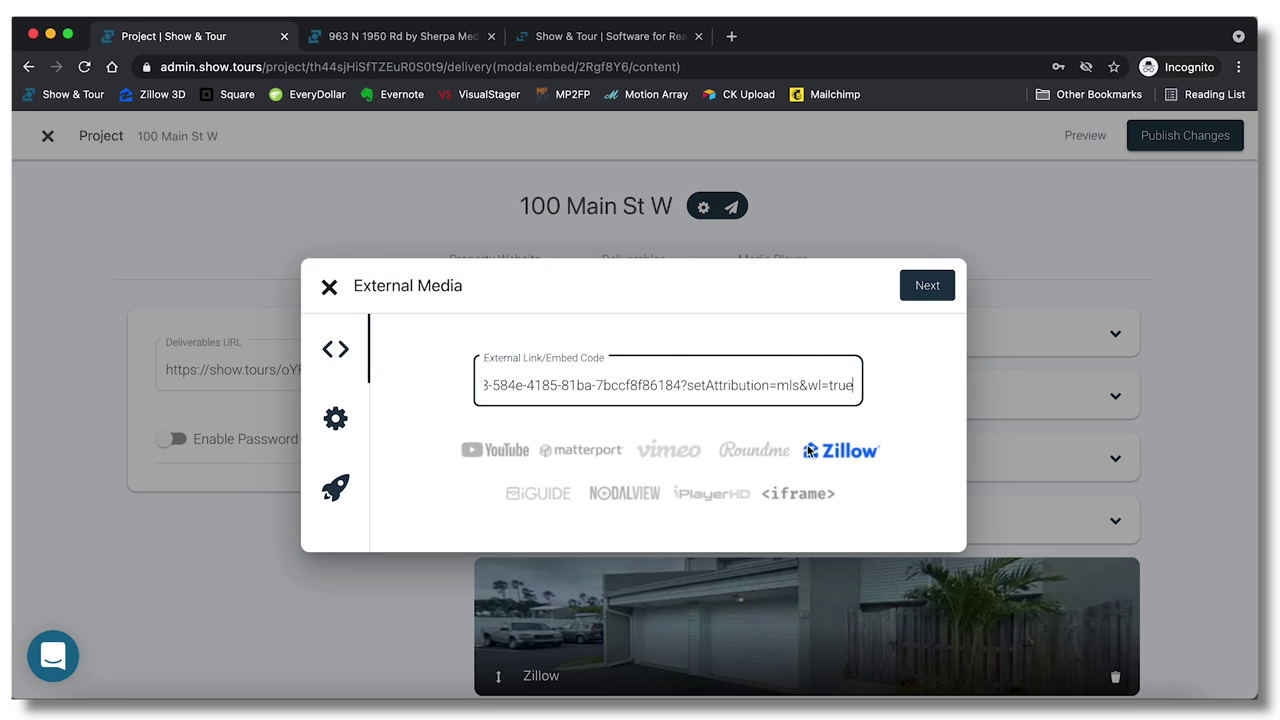
mouse_move(927, 285)
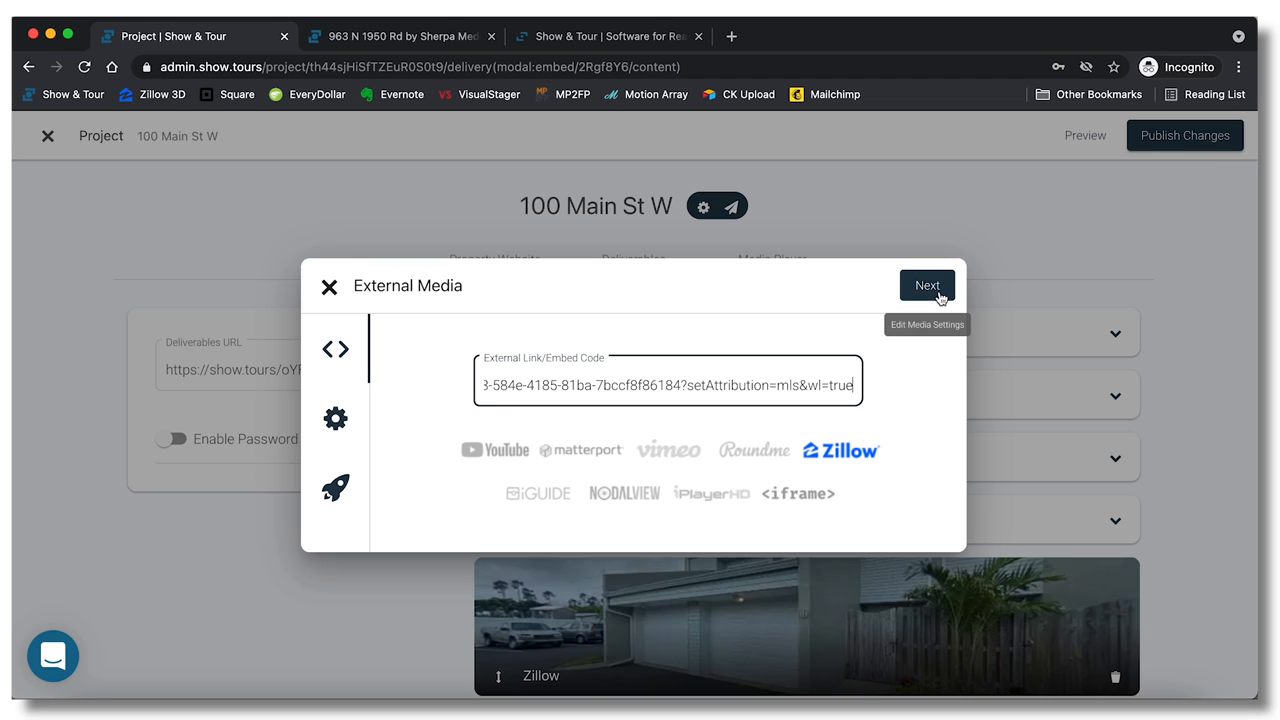
left_click(926, 285)
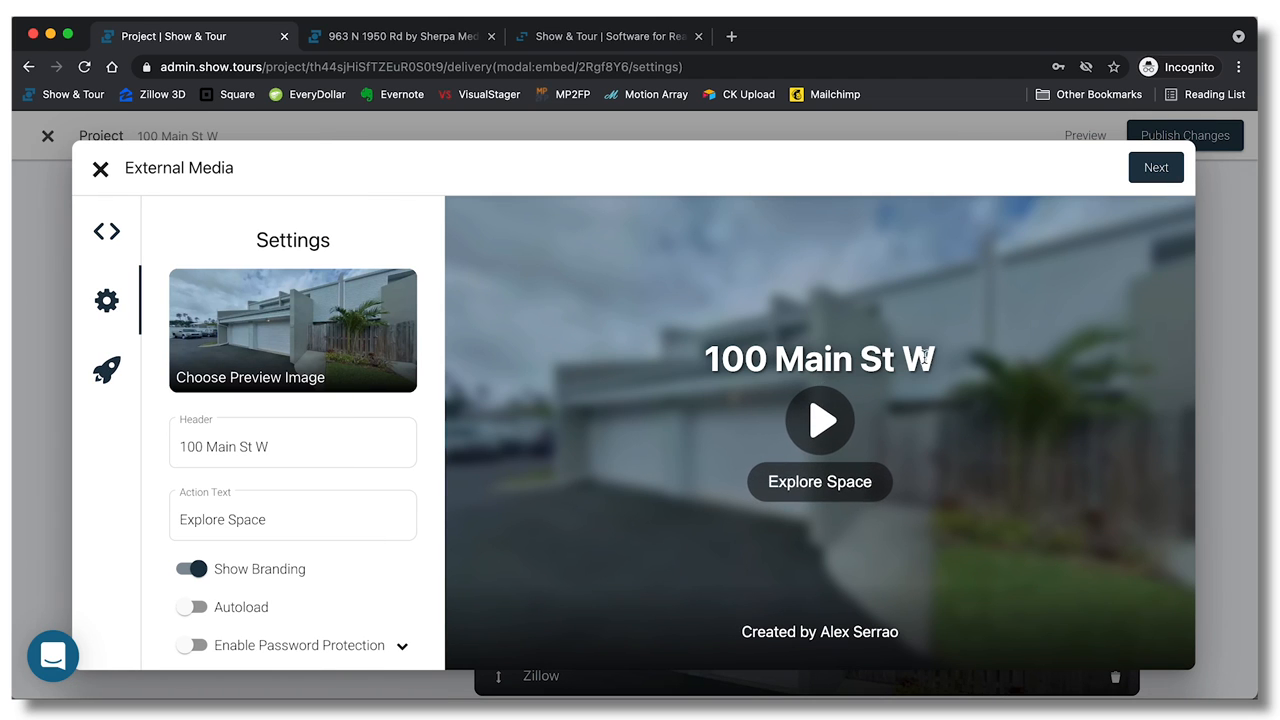
mouse_move(1019, 365)
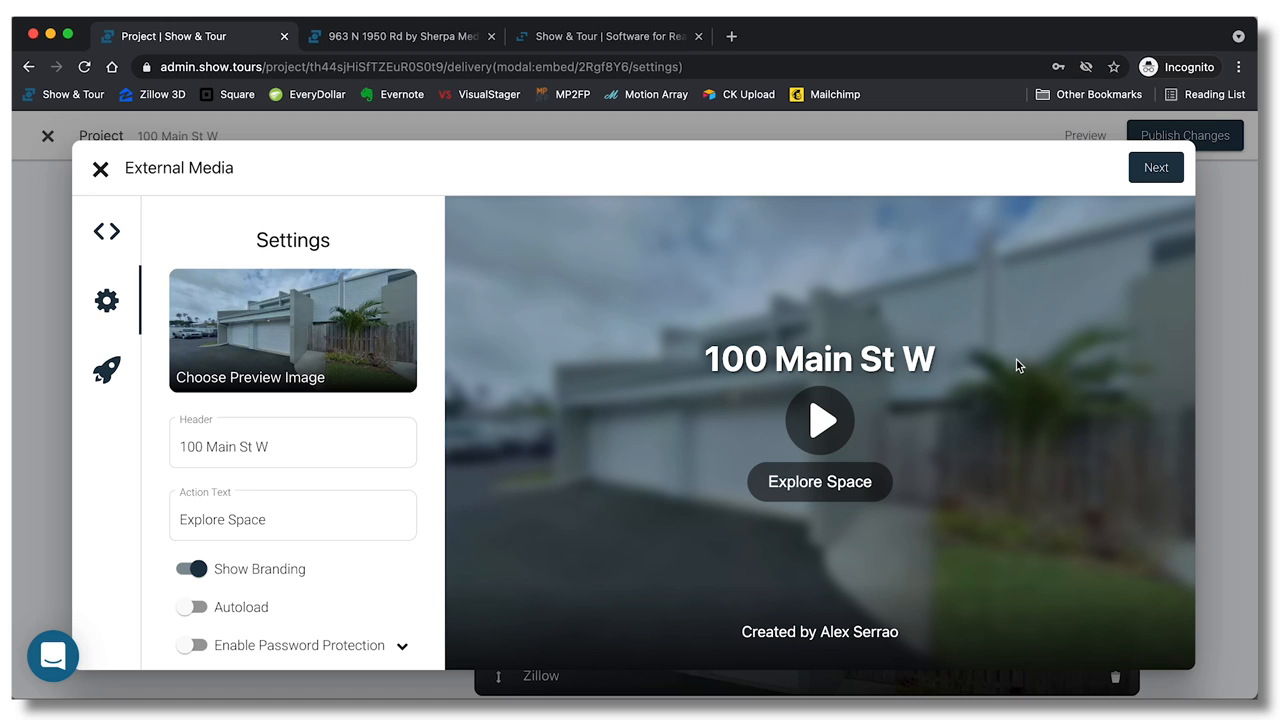
mouse_move(1156, 167)
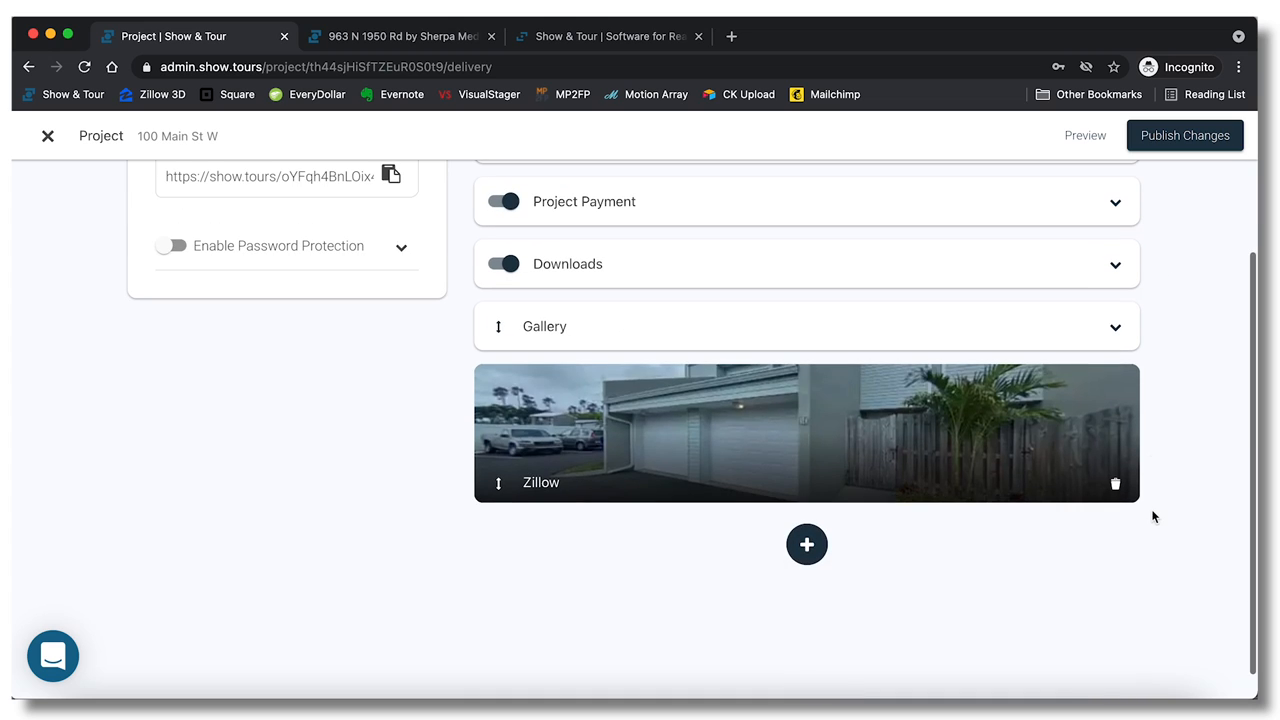
scroll("up", 3)
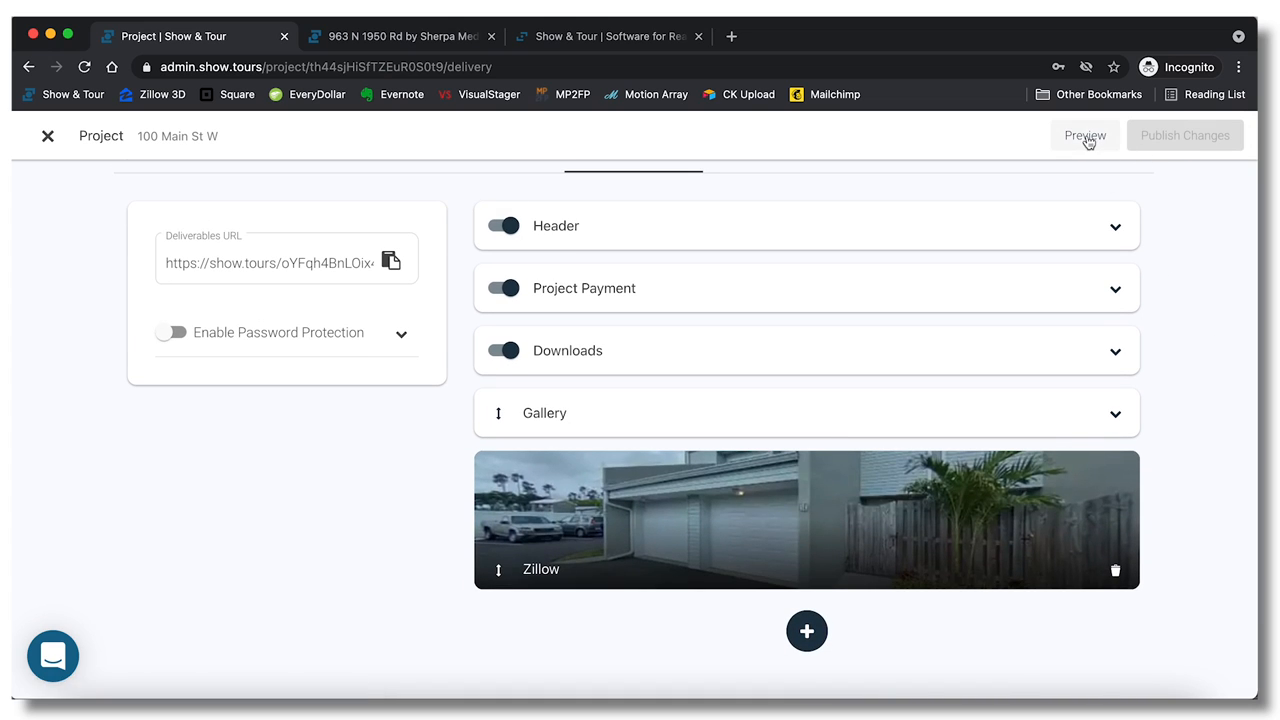
left_click(1085, 135)
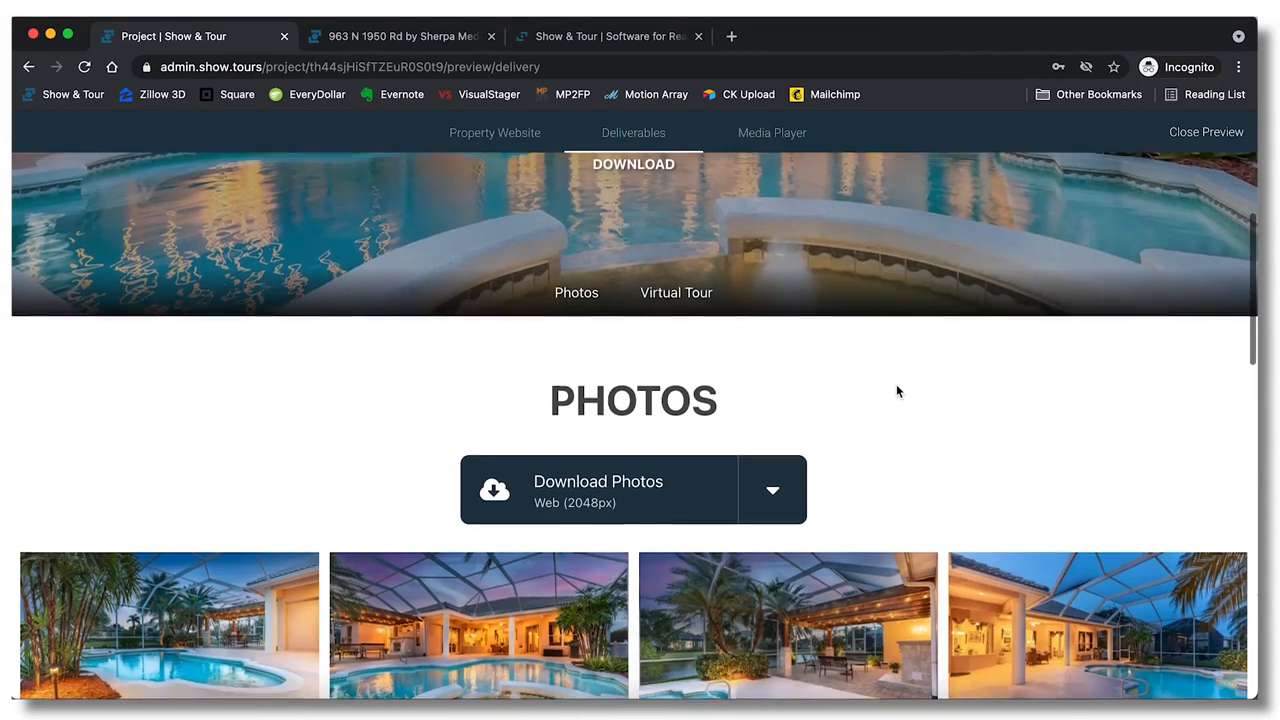
left_click(676, 292)
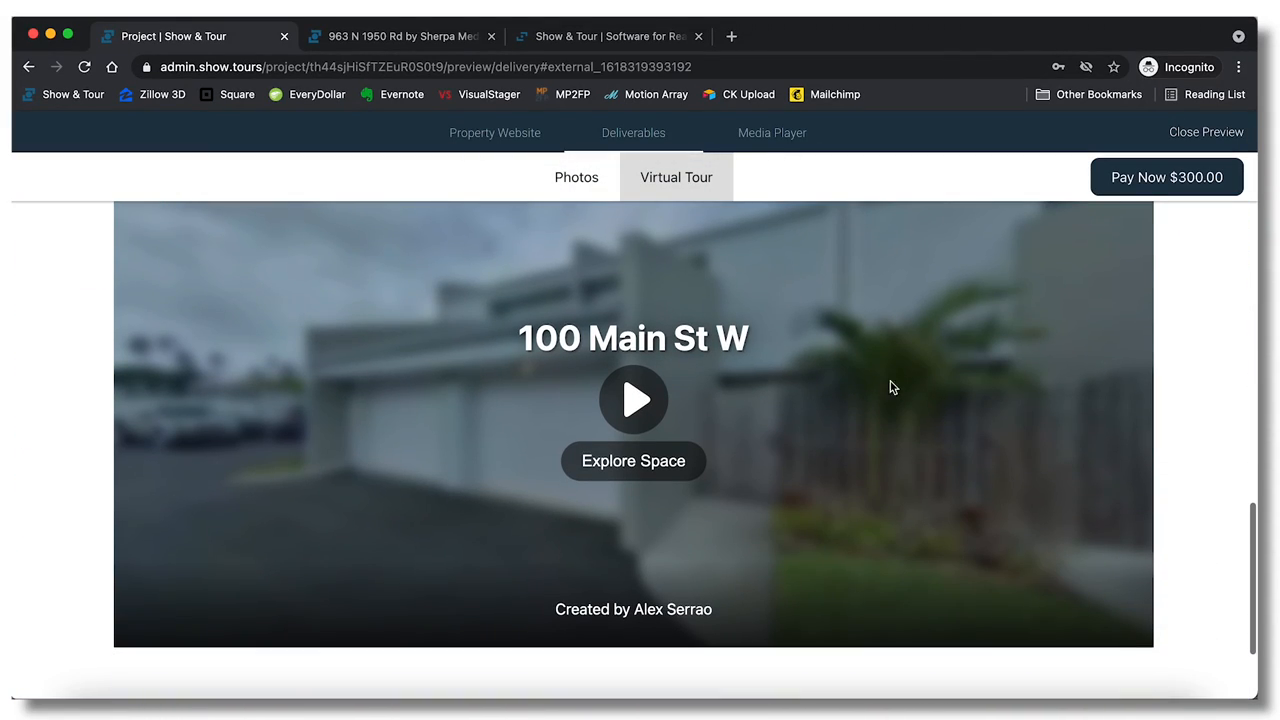
mouse_move(967, 388)
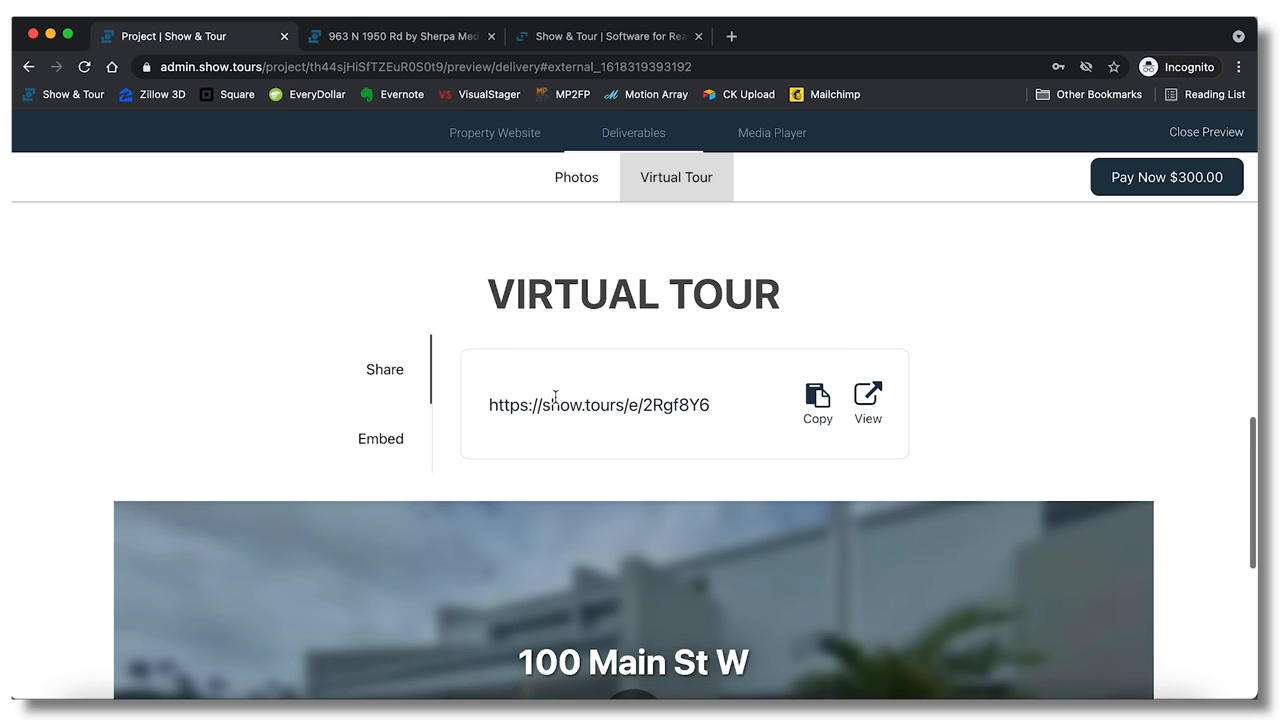
mouse_move(818, 400)
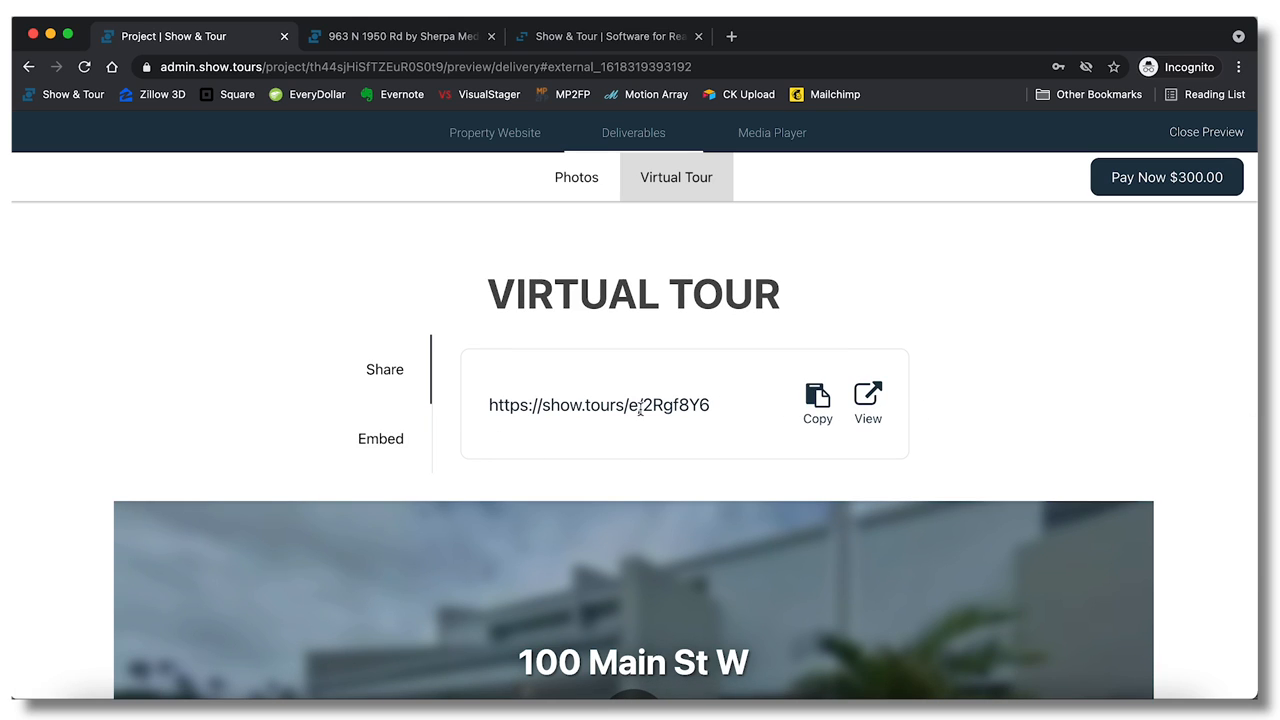
left_click(1206, 132)
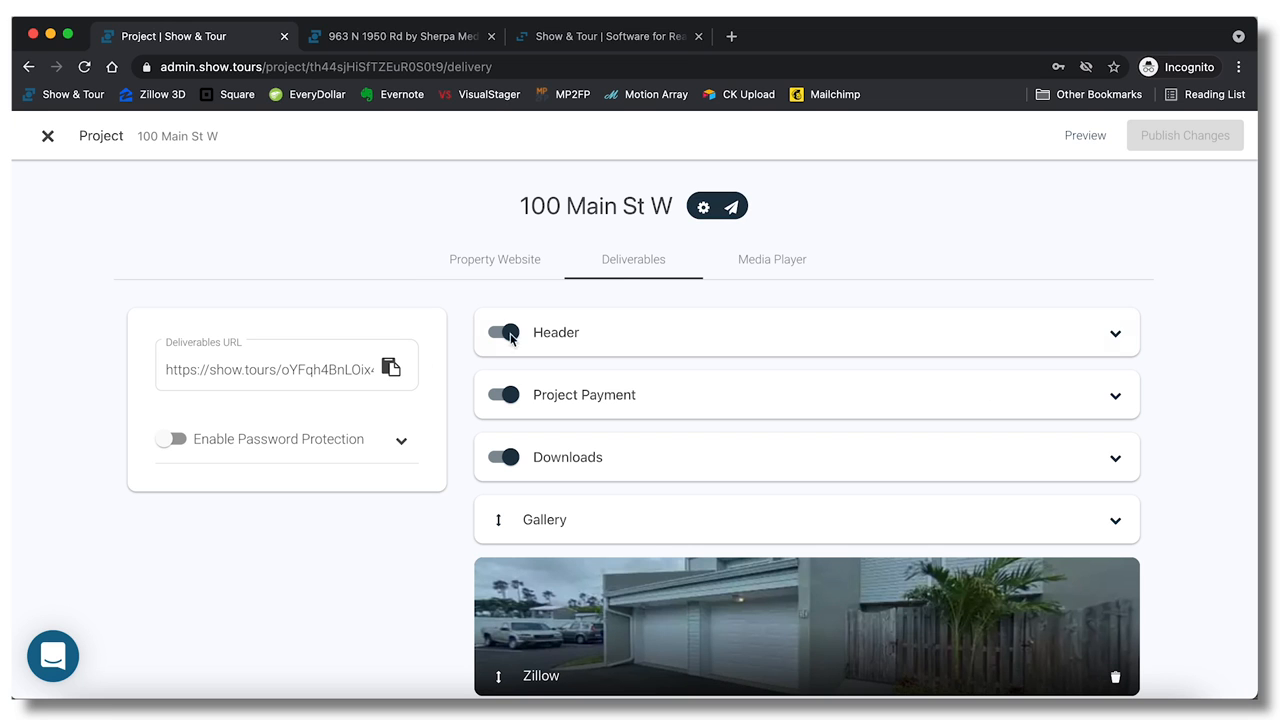
Select the full 100 Main St W deliverables link in the URL field.
triple_click(267, 369)
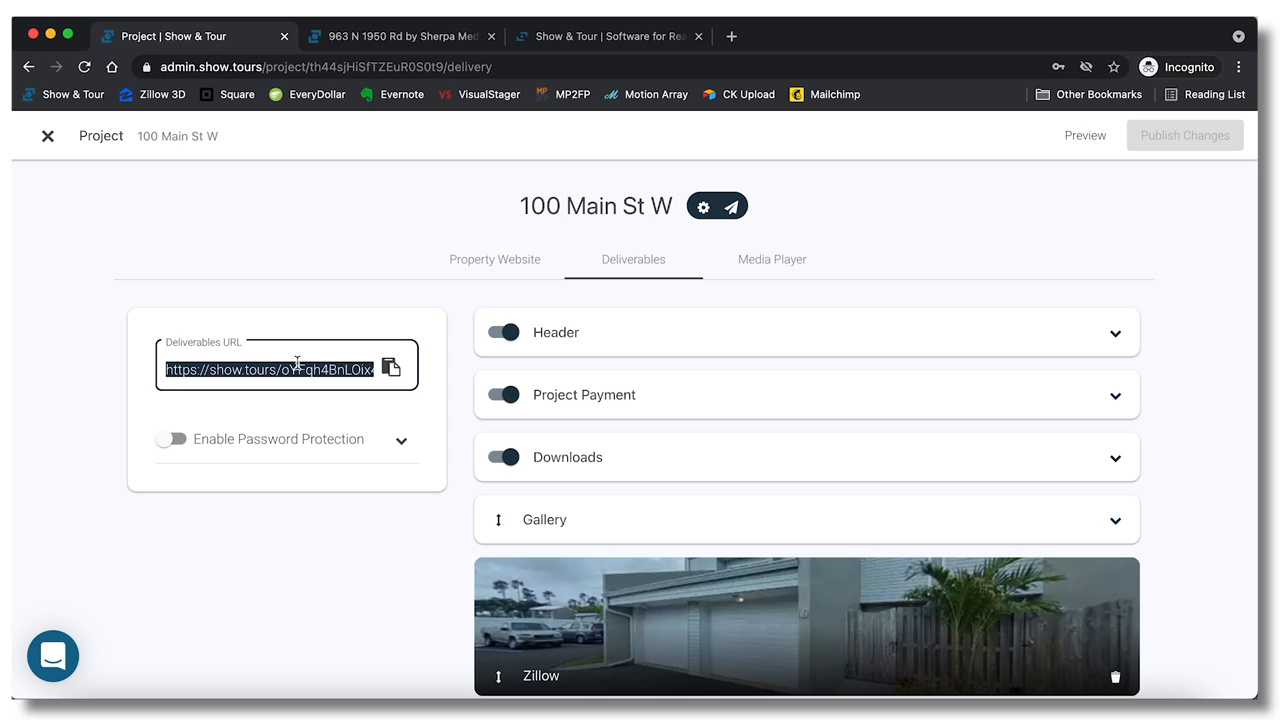
mouse_move(731, 206)
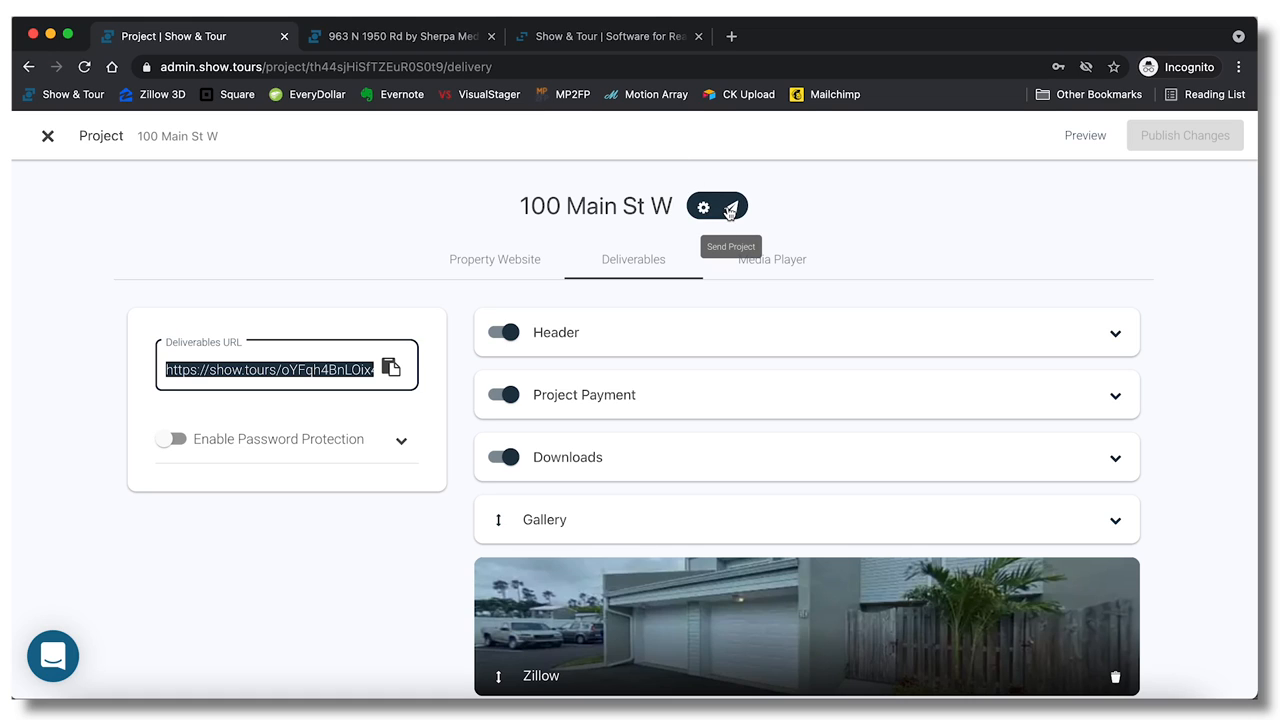
mouse_move(800, 213)
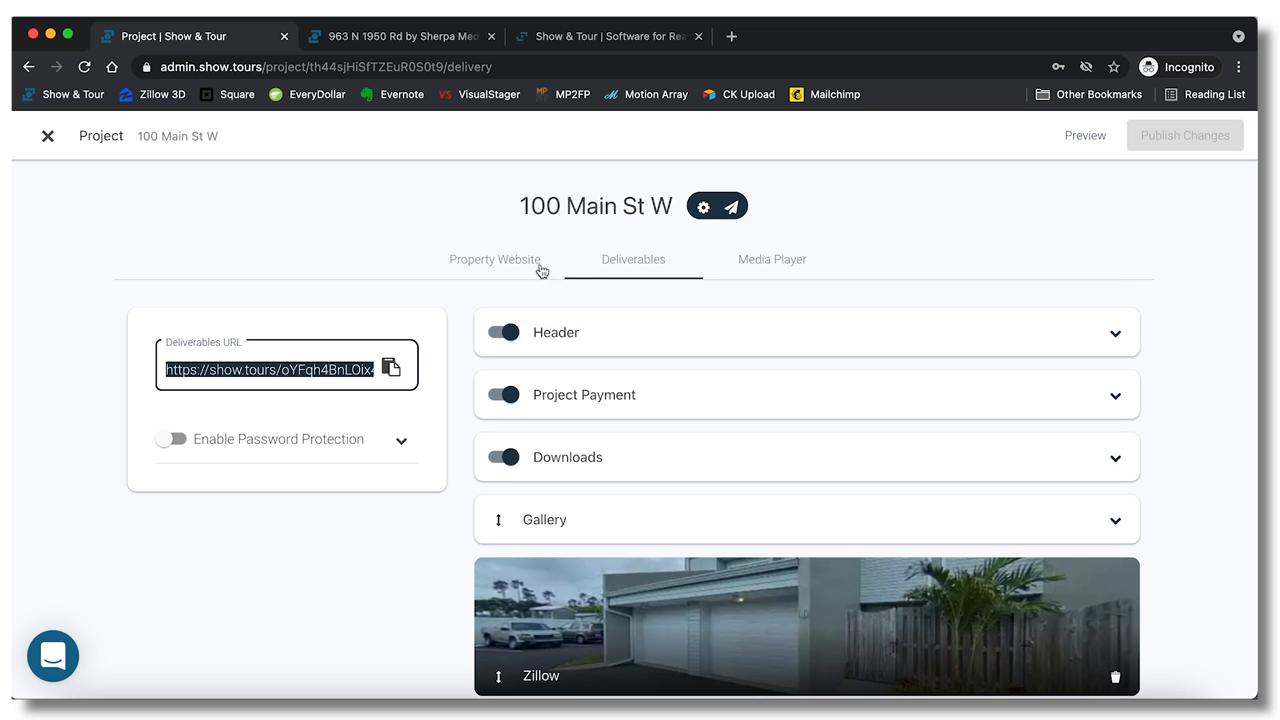
mouse_move(375, 285)
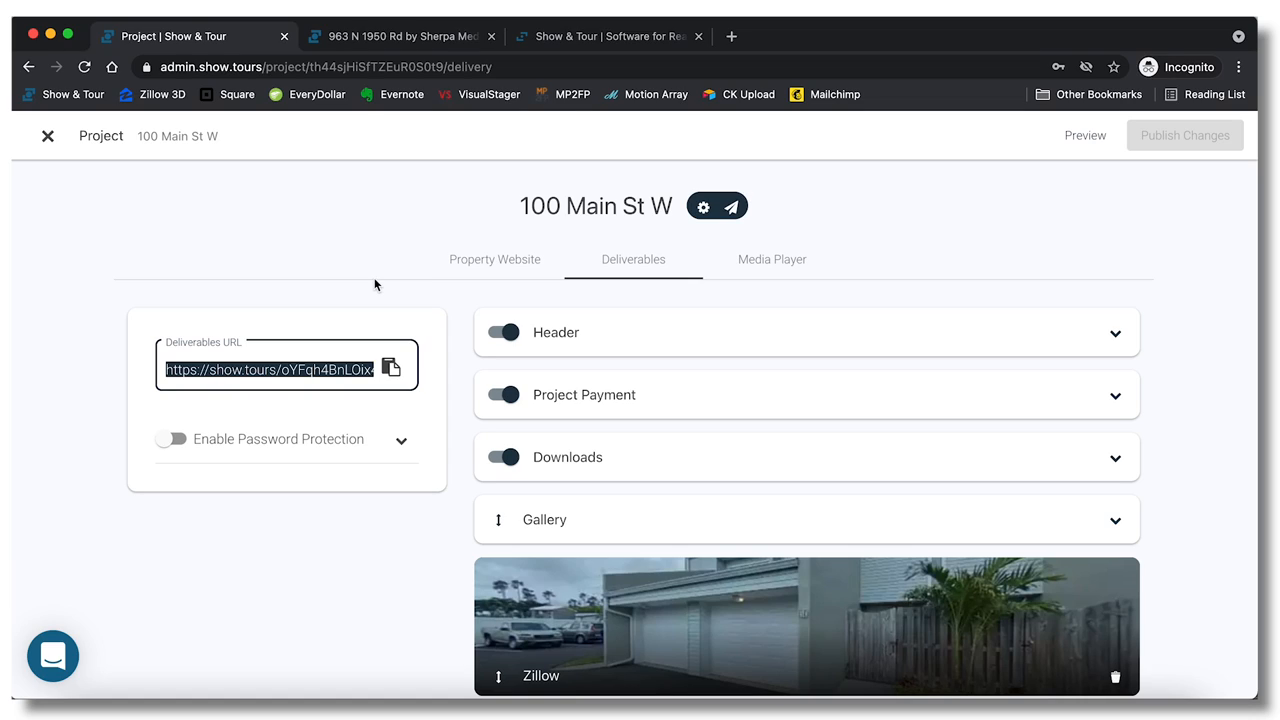
left_click(400, 36)
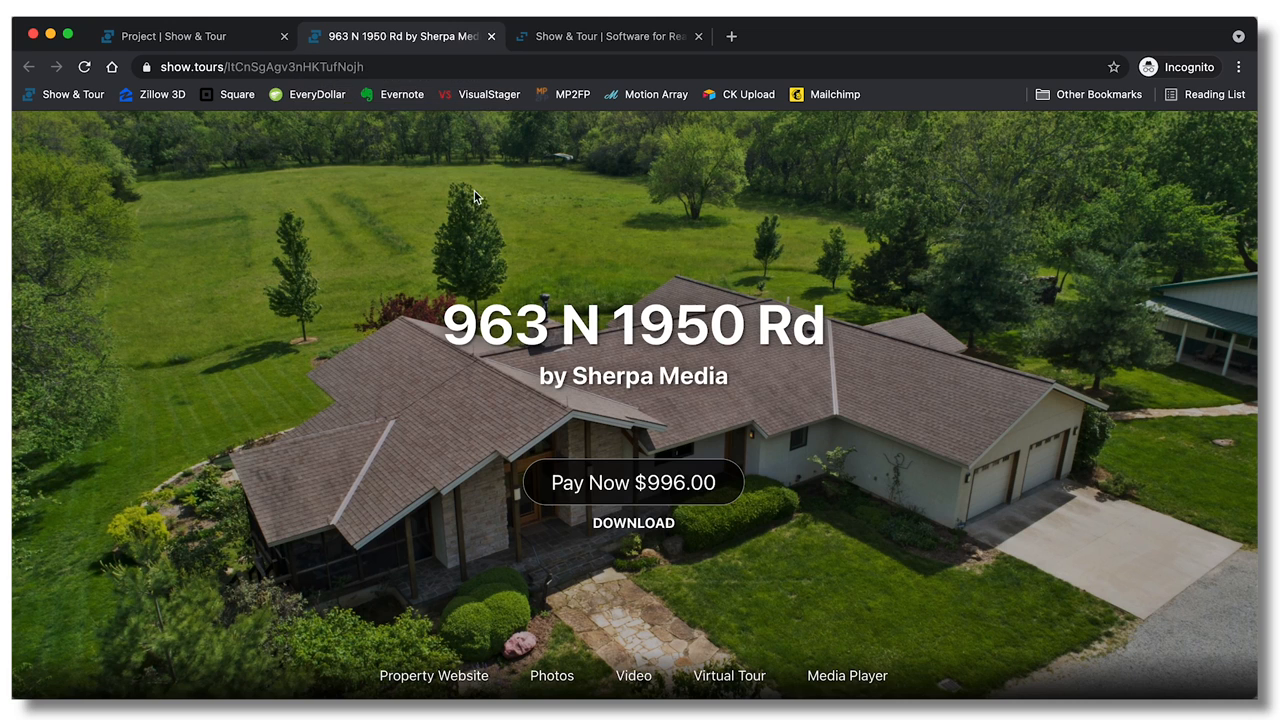
mouse_move(836, 443)
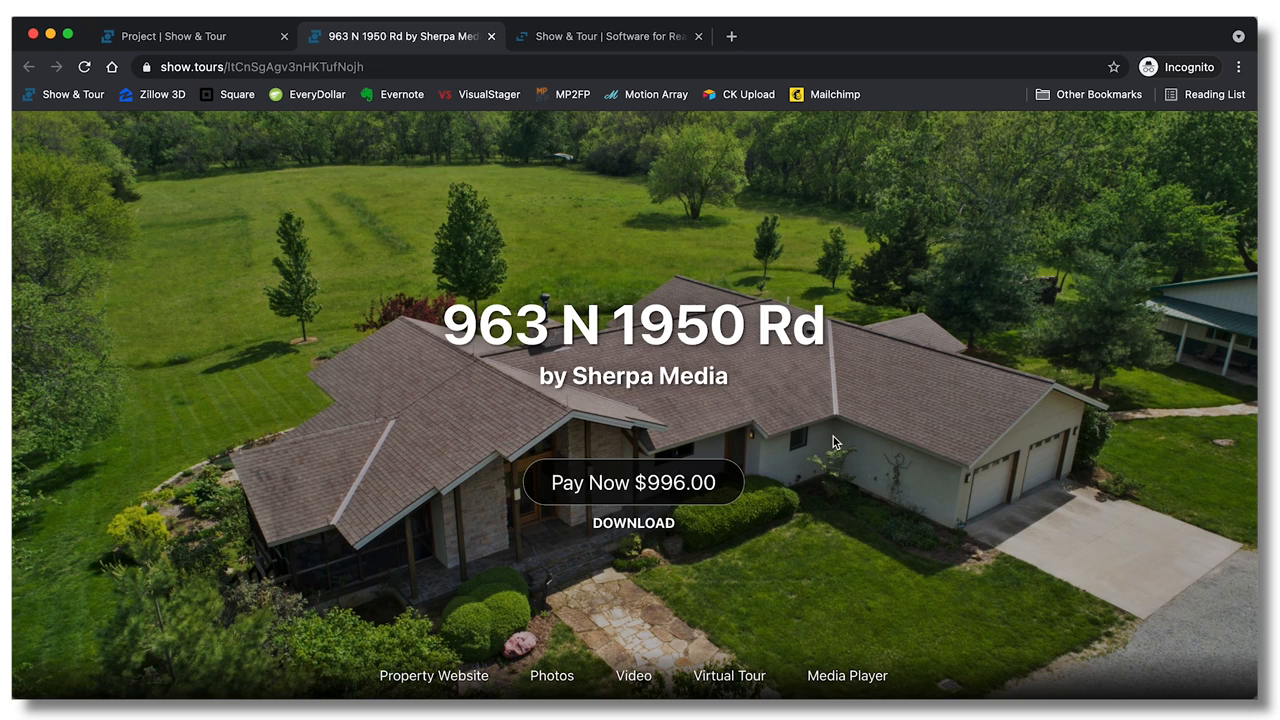
scroll("down", 3)
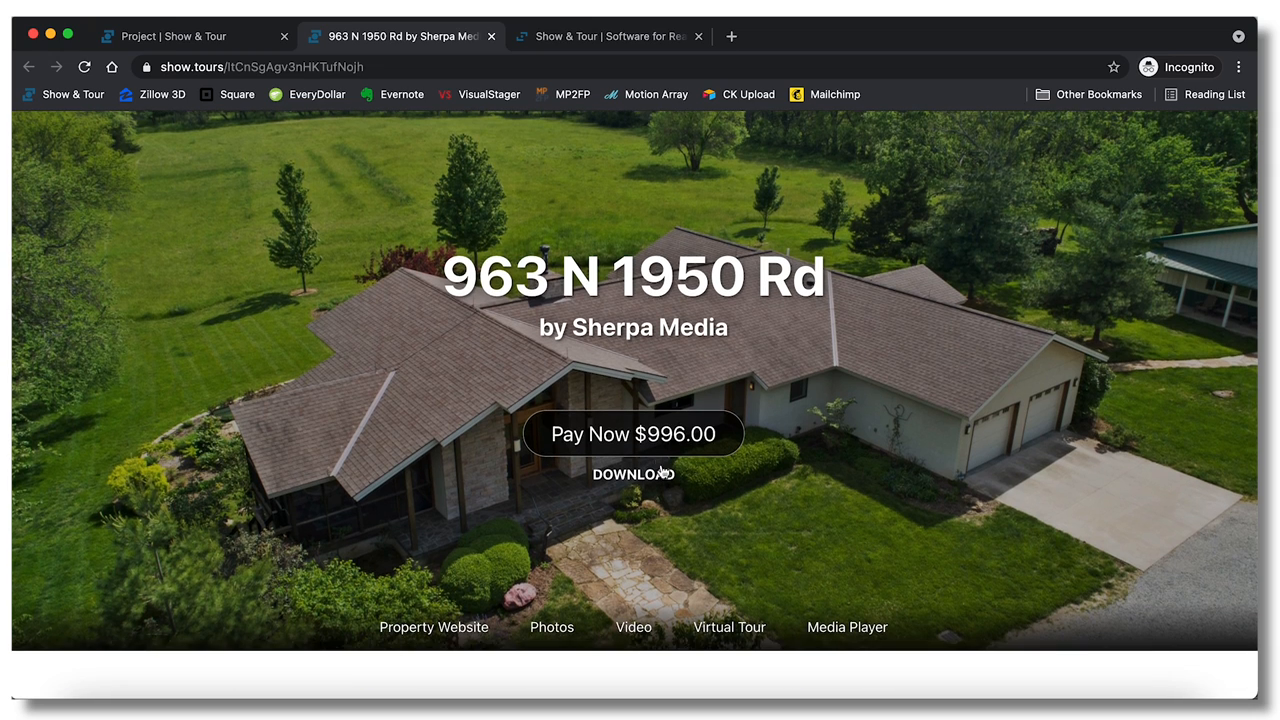
scroll("down", 3)
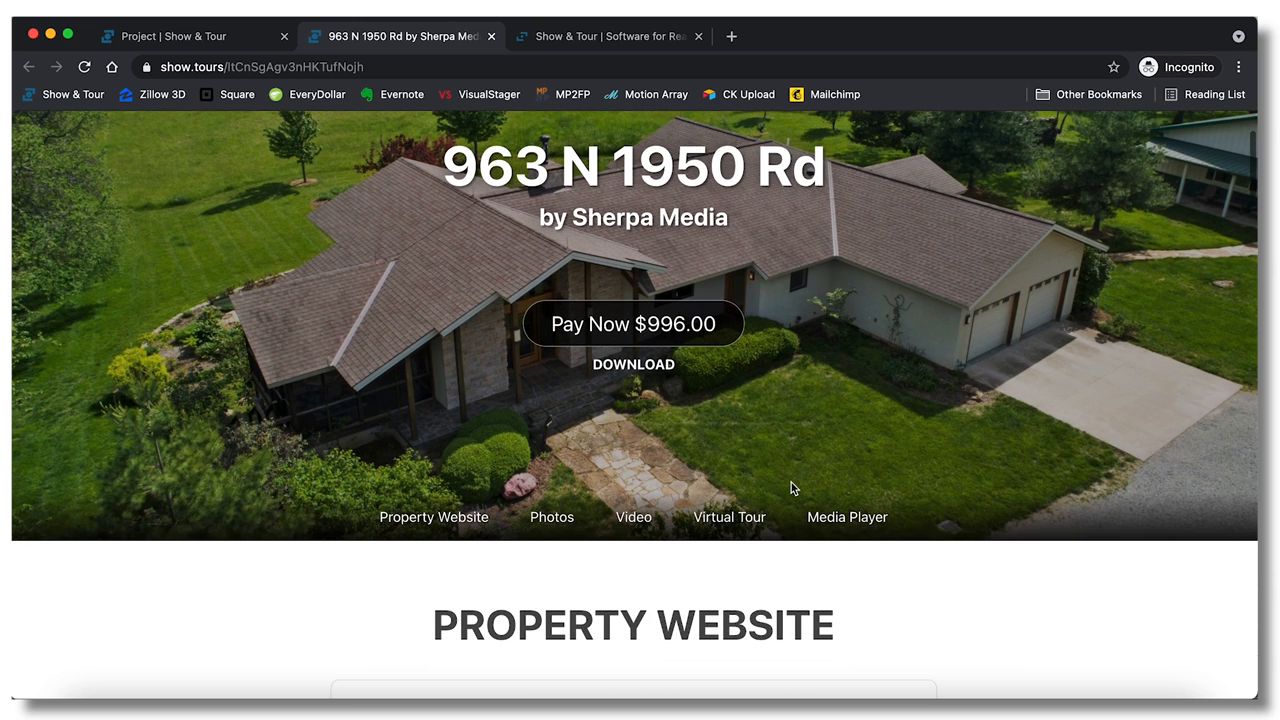
mouse_move(778, 393)
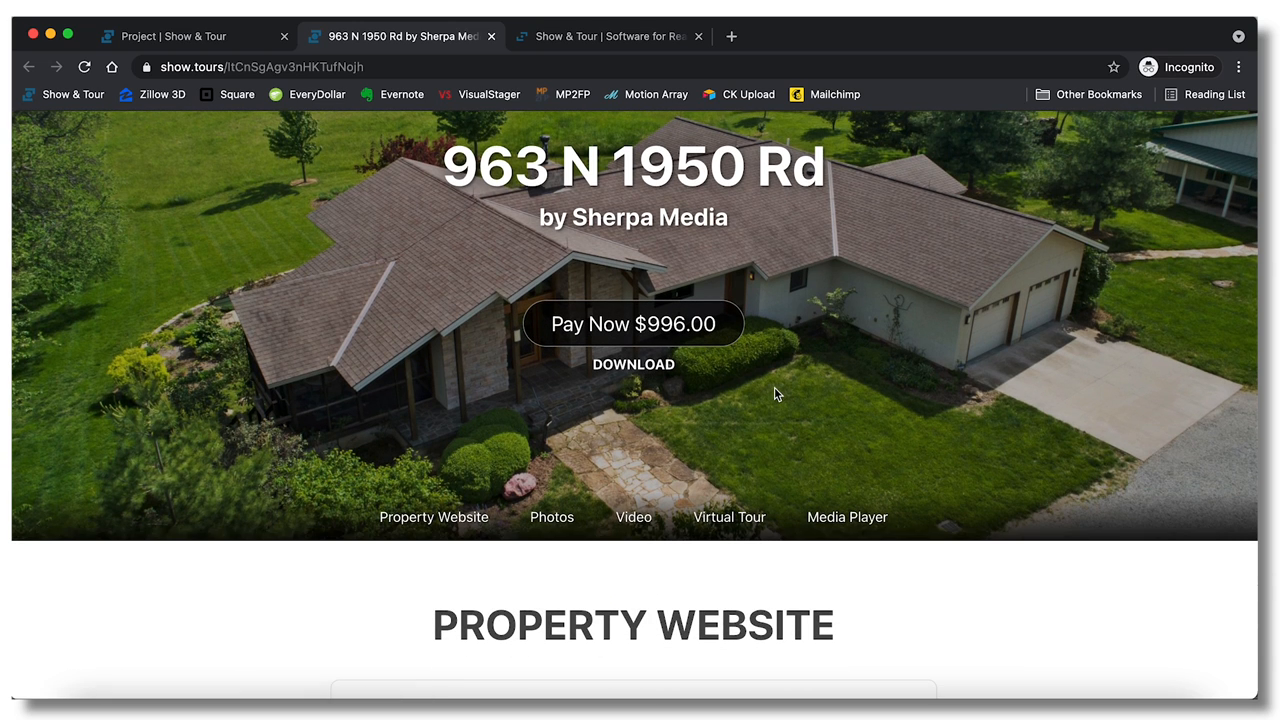
scroll("down", 3)
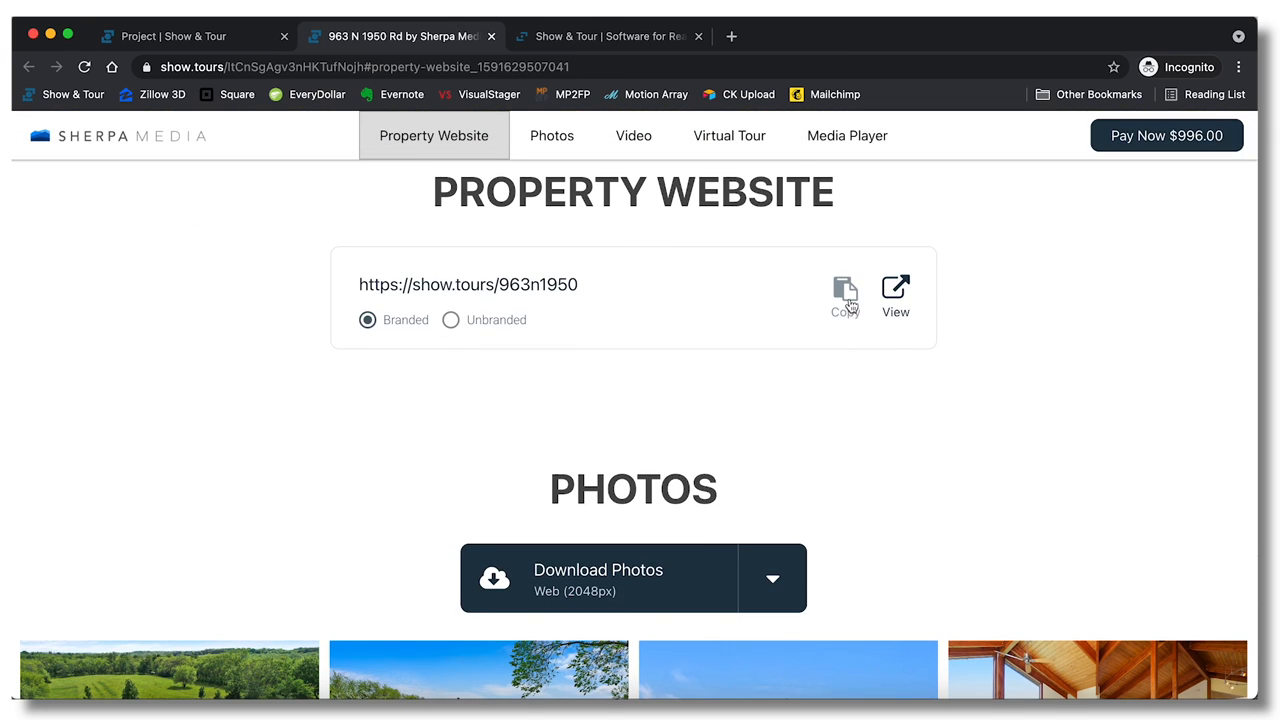
left_click(895, 289)
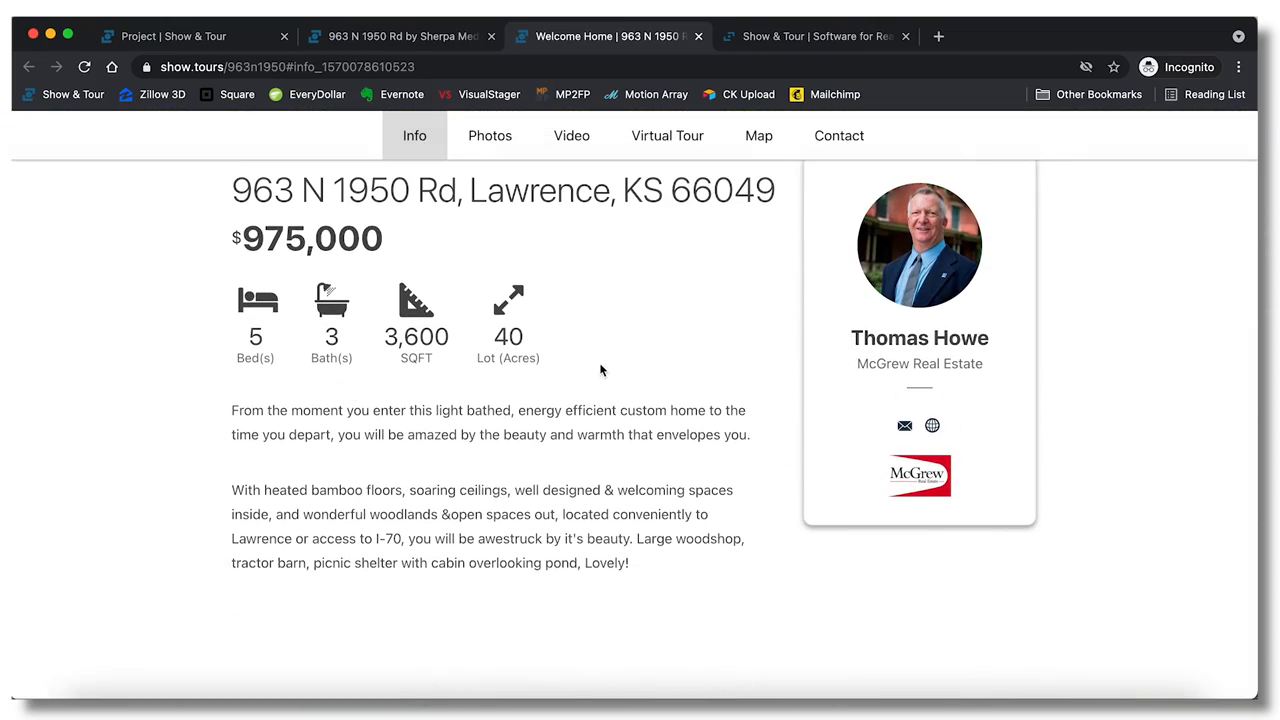
Jump to the property website's Video section and look it over.
left_click(571, 135)
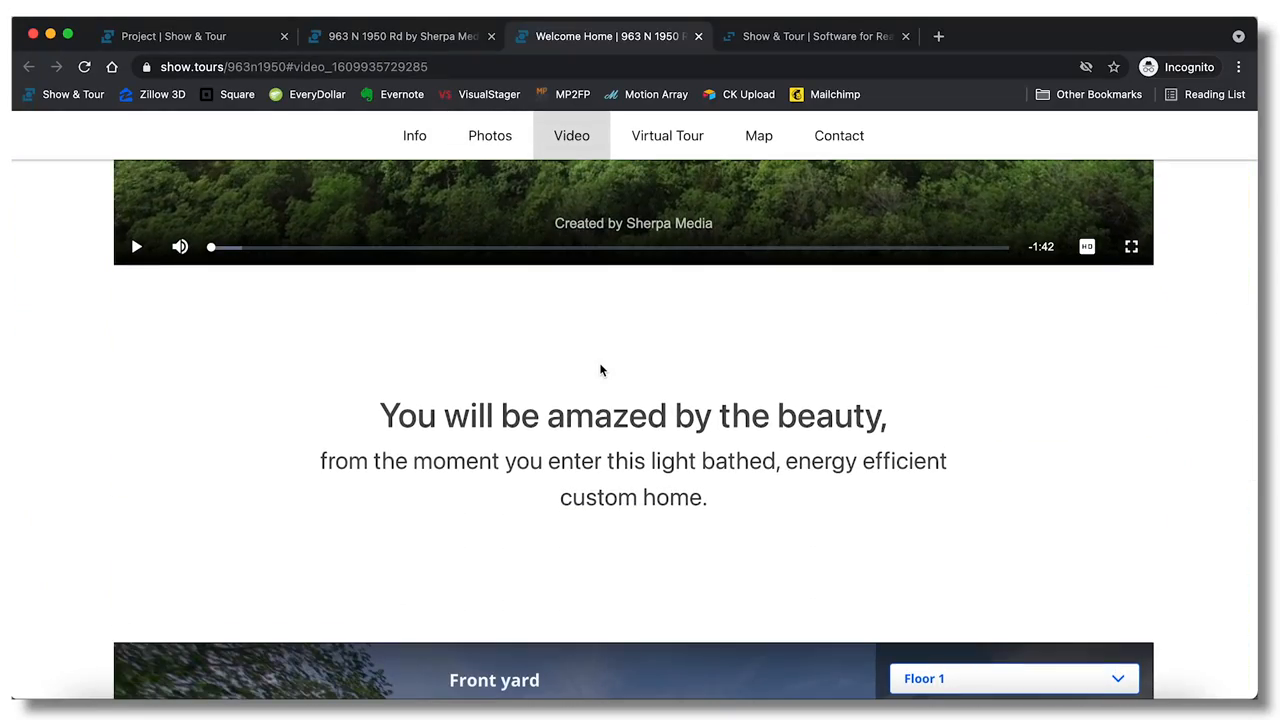
scroll("up", 3)
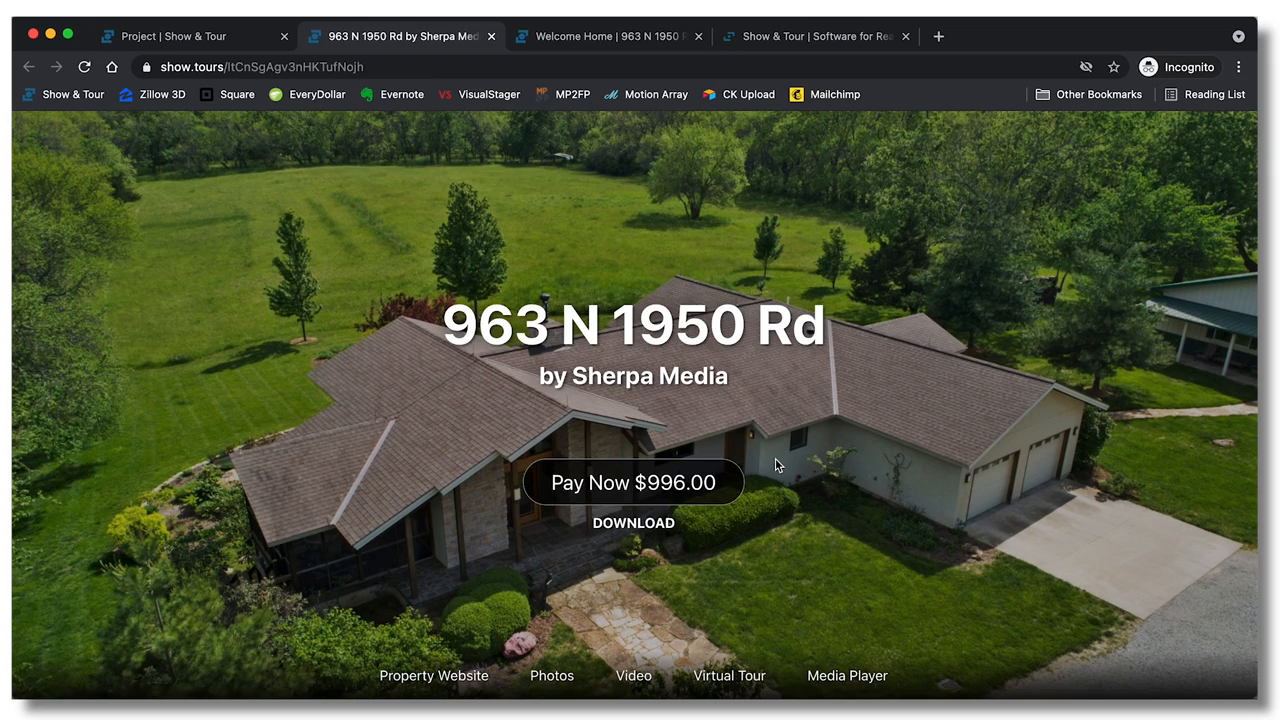
Browse the Photos section and gallery, then jump to the Video section.
scroll("down", 3)
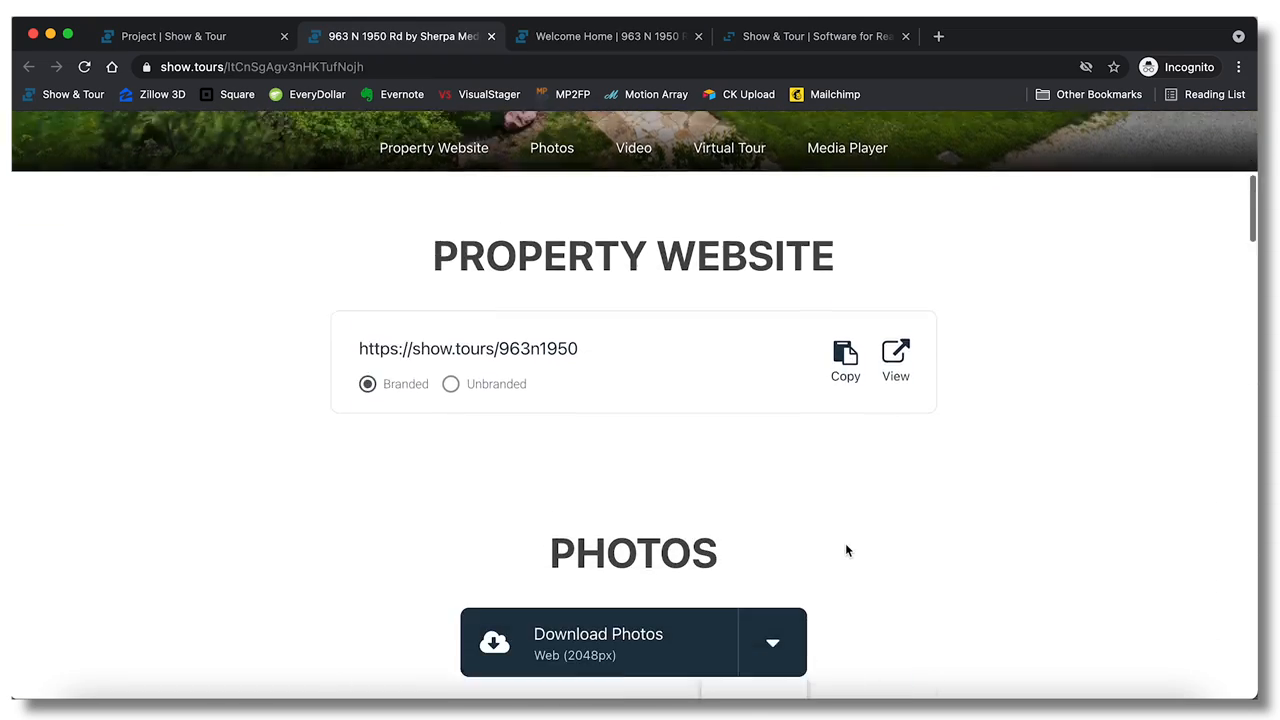
left_click(551, 147)
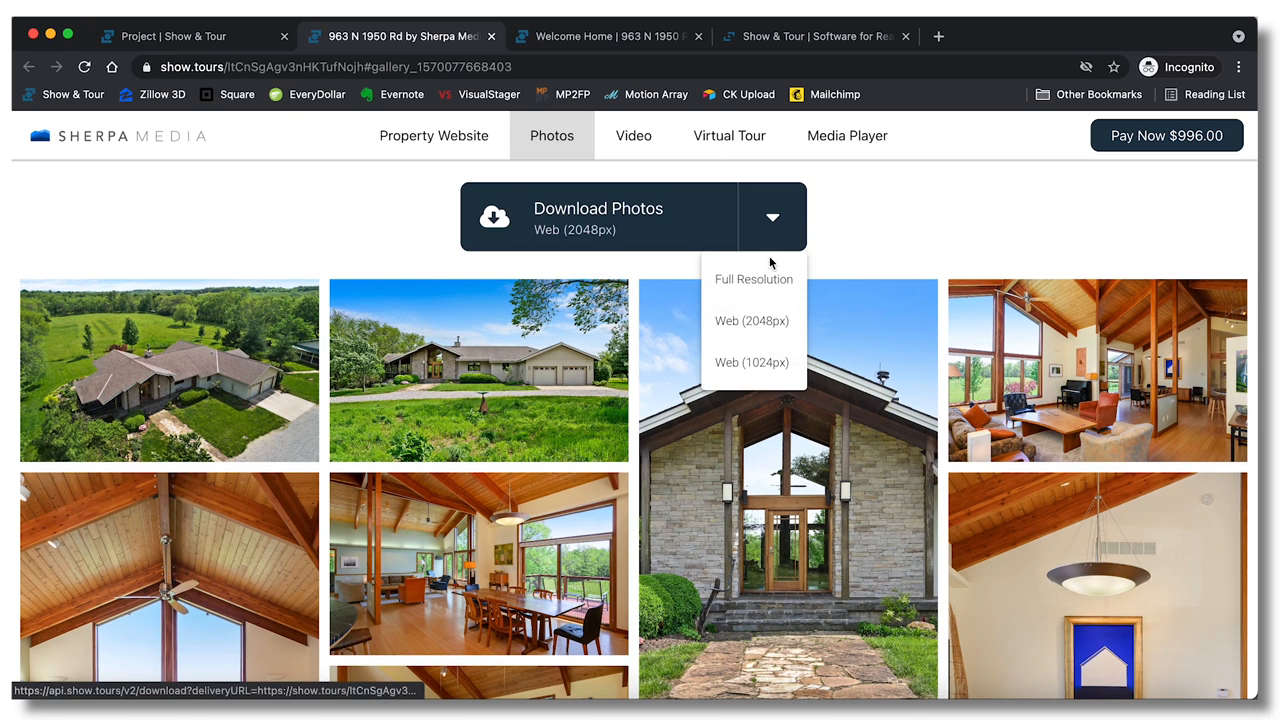
mouse_move(741, 371)
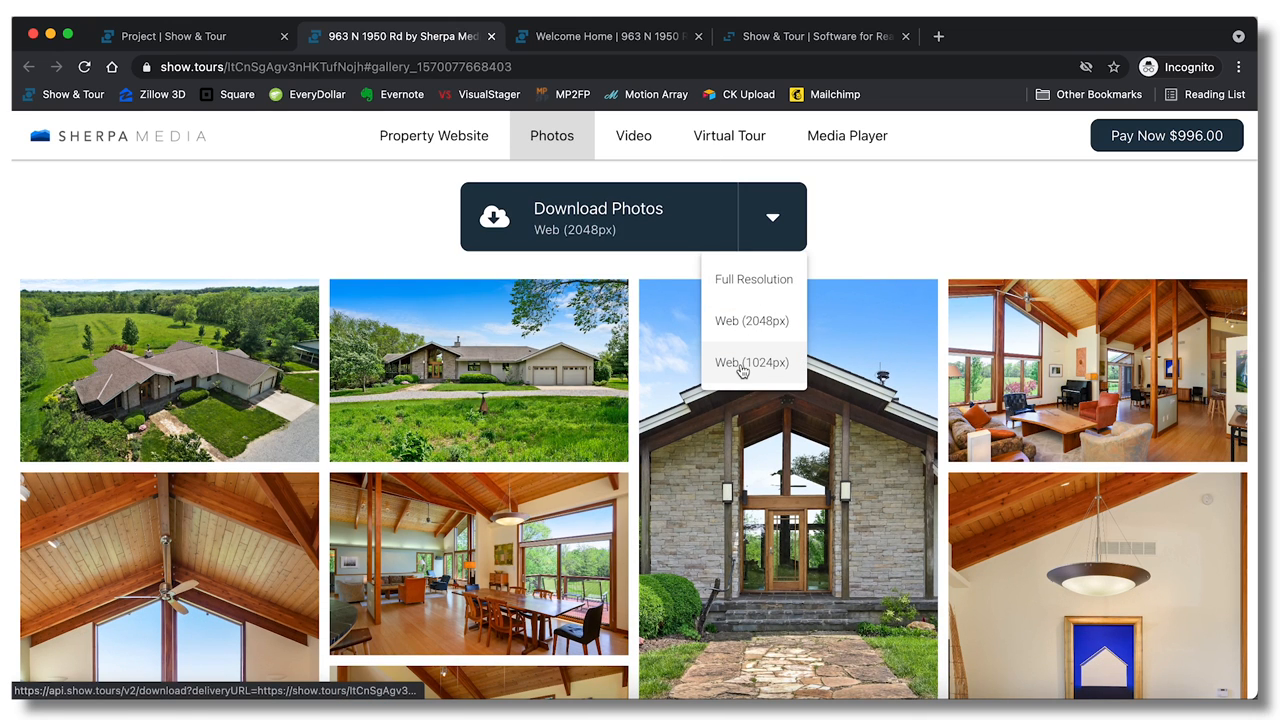
mouse_move(872, 207)
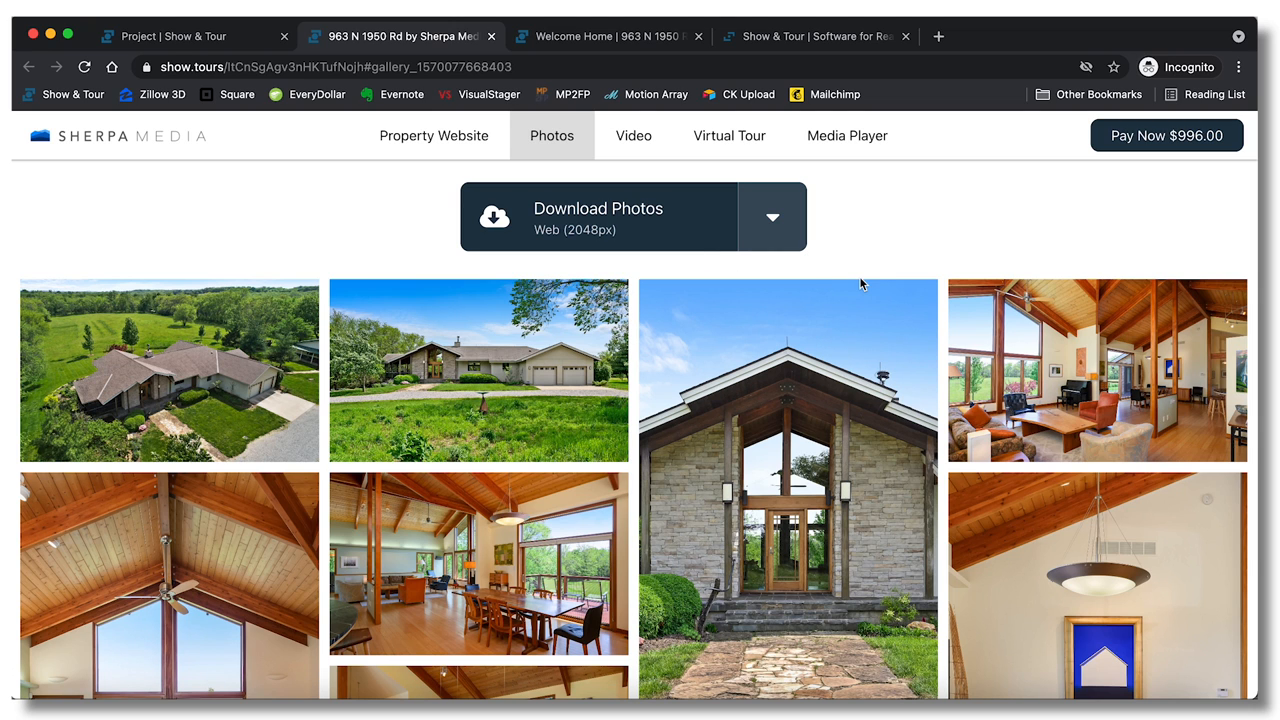
scroll("down", 3)
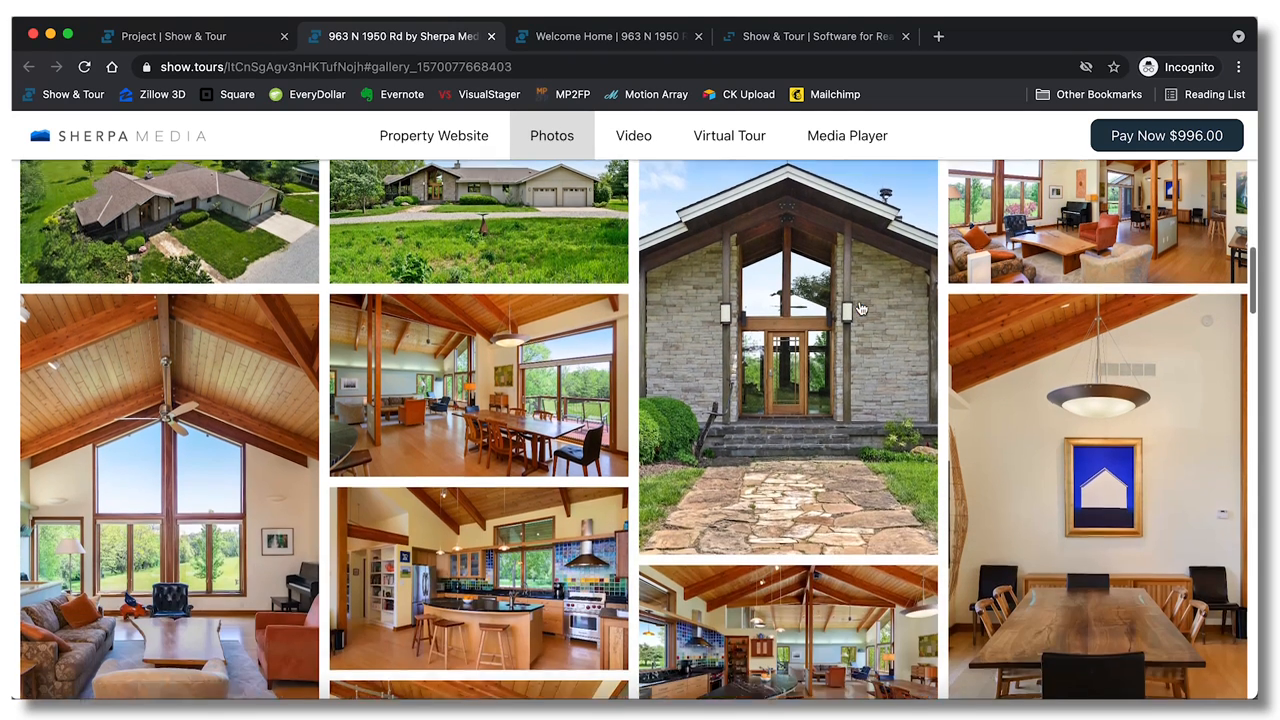
left_click(633, 135)
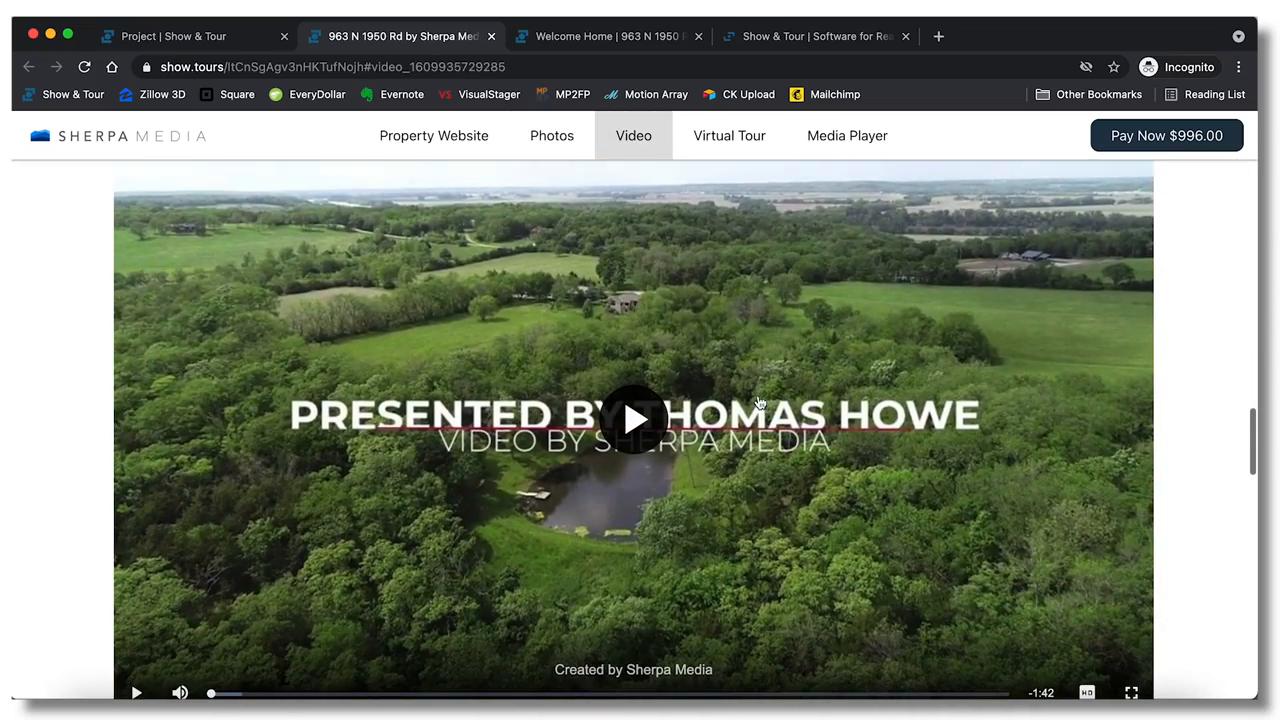
Play the property video, list its HD and full-resolution downloads, then show Virtual Tour.
left_click(633, 418)
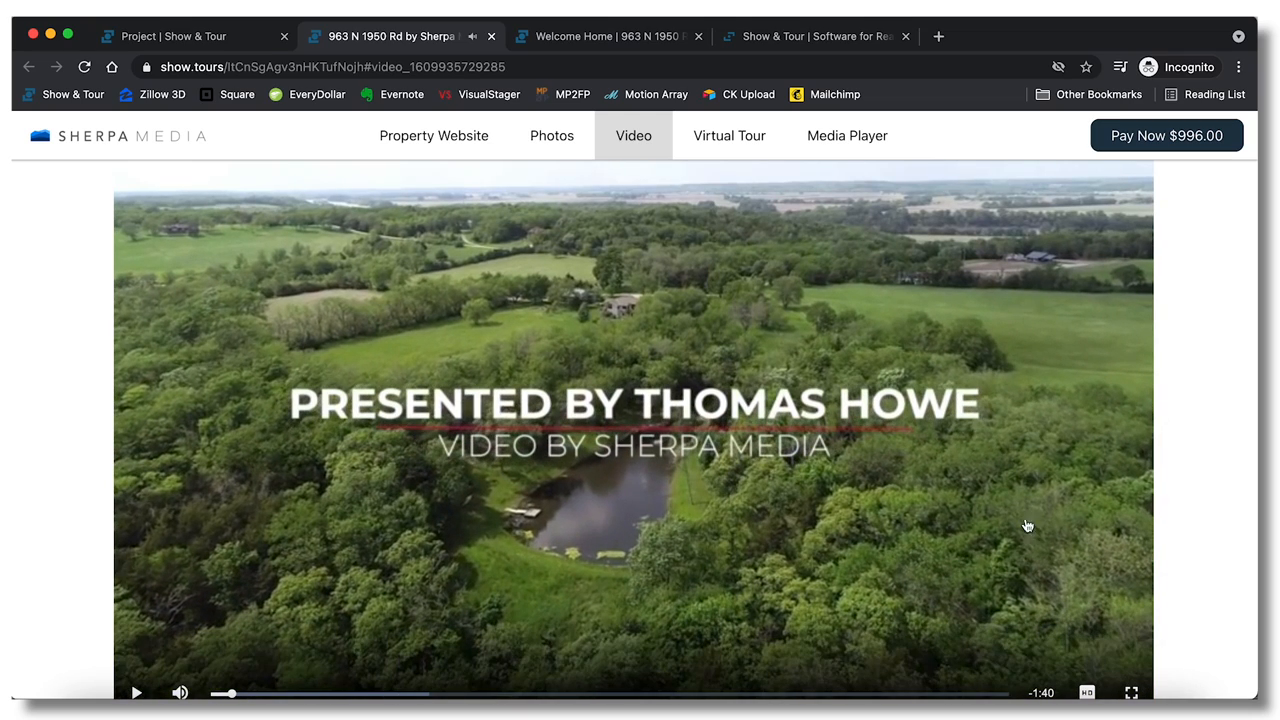
scroll("up", 3)
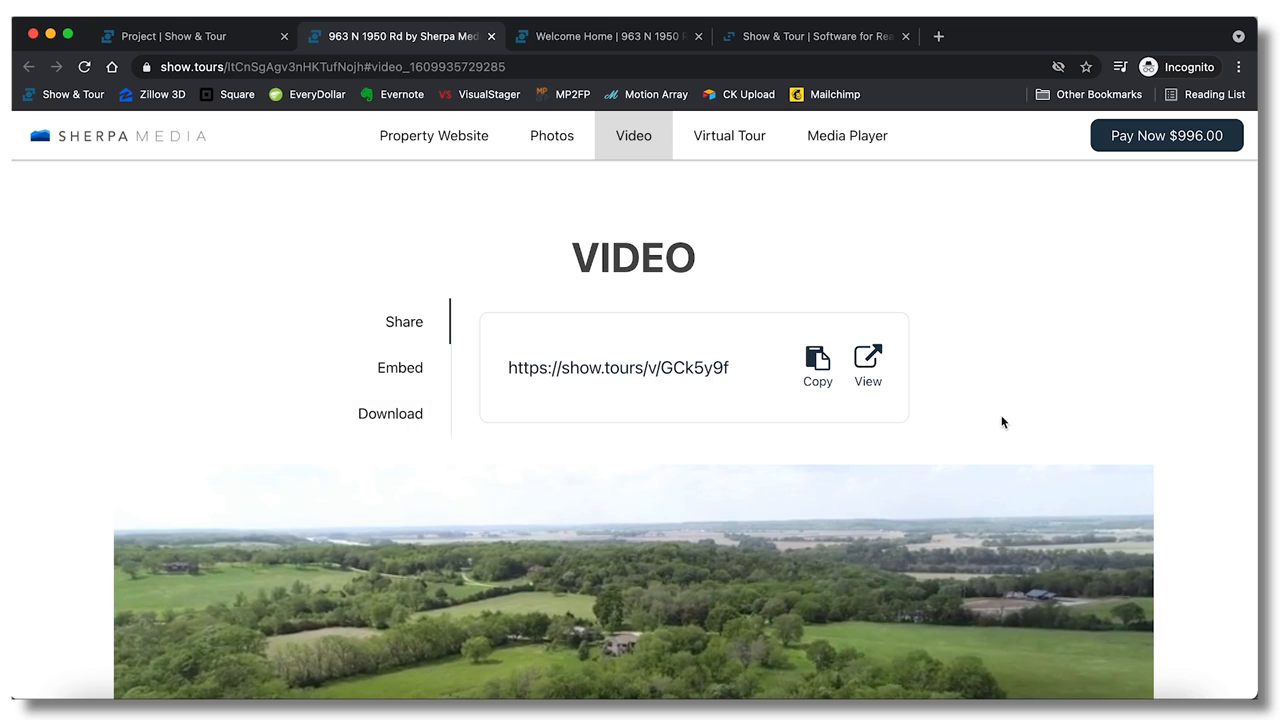
left_click(390, 413)
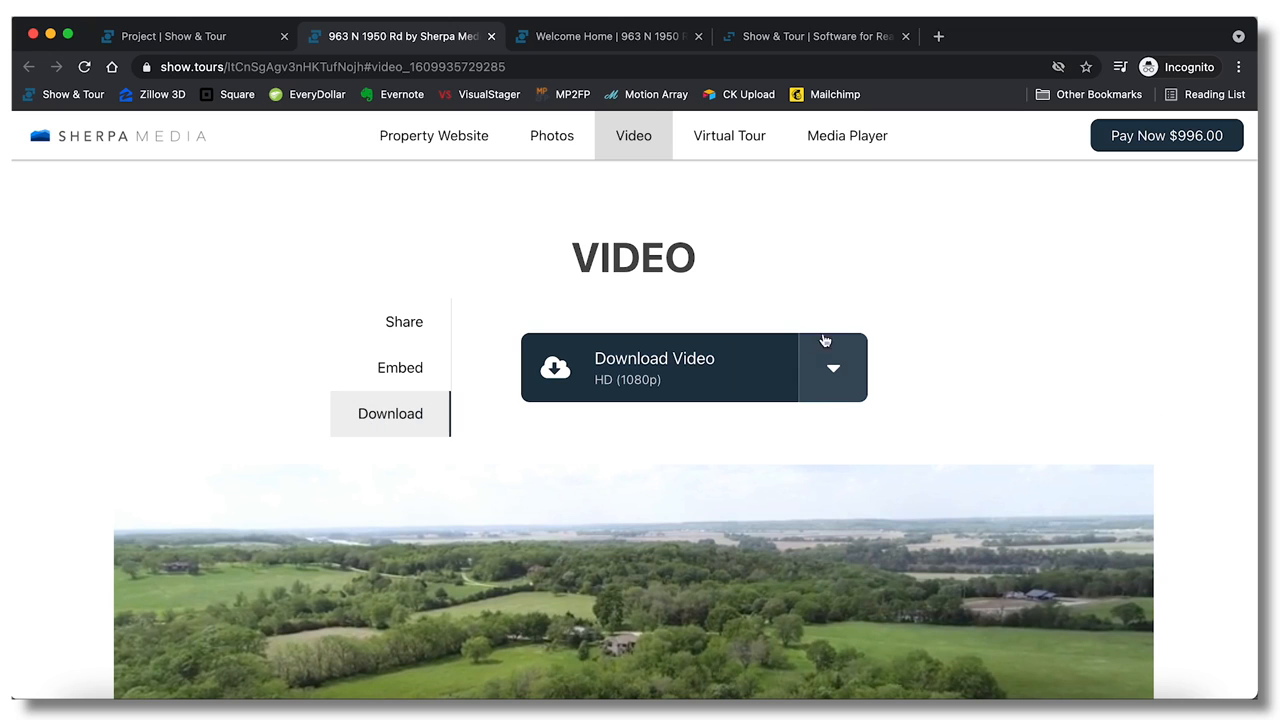
left_click(832, 367)
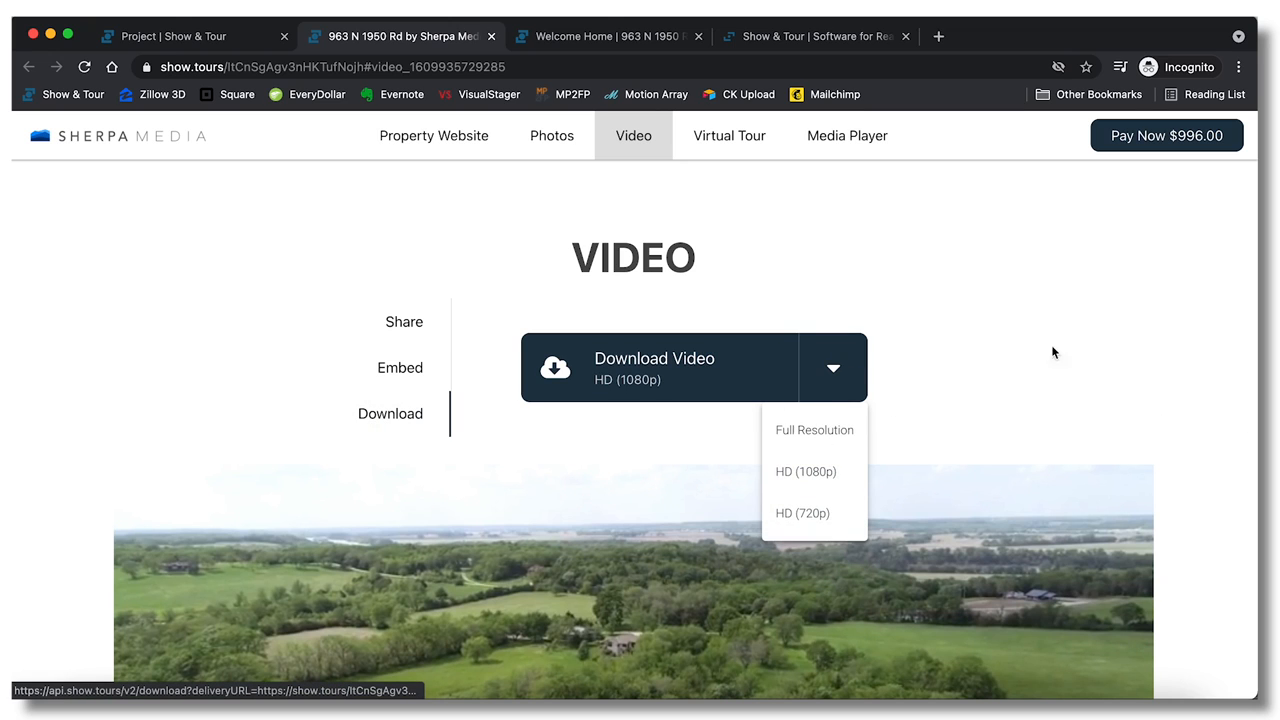
left_click(729, 135)
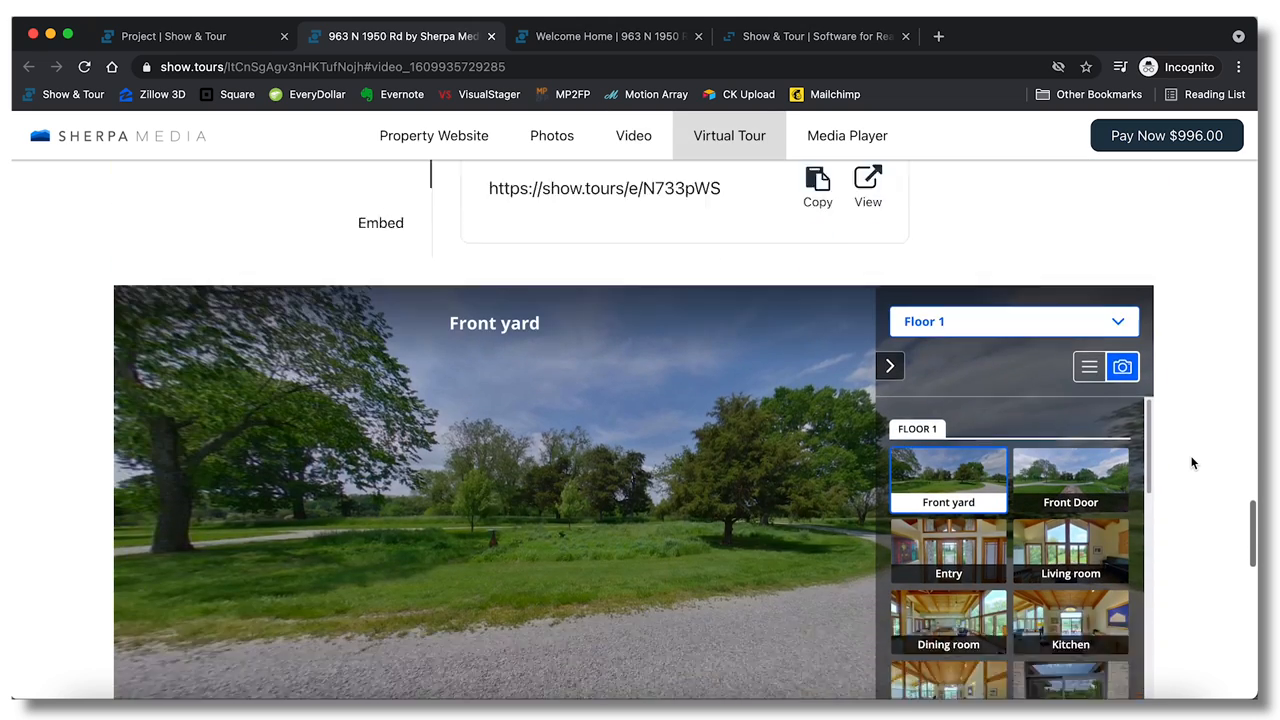
Look around the Front yard panorama, visit Front Door and Entry, then view pricing plans.
scroll("down", 3)
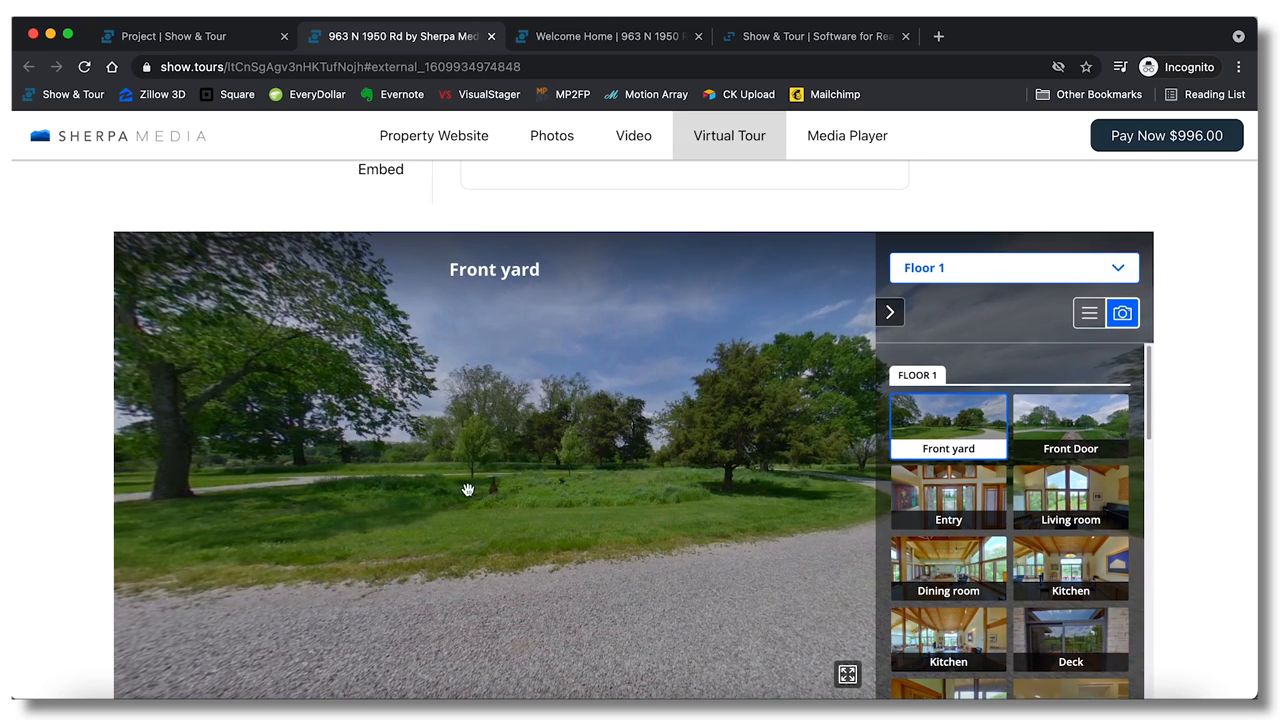
left_click_drag(468, 489, 396, 455)
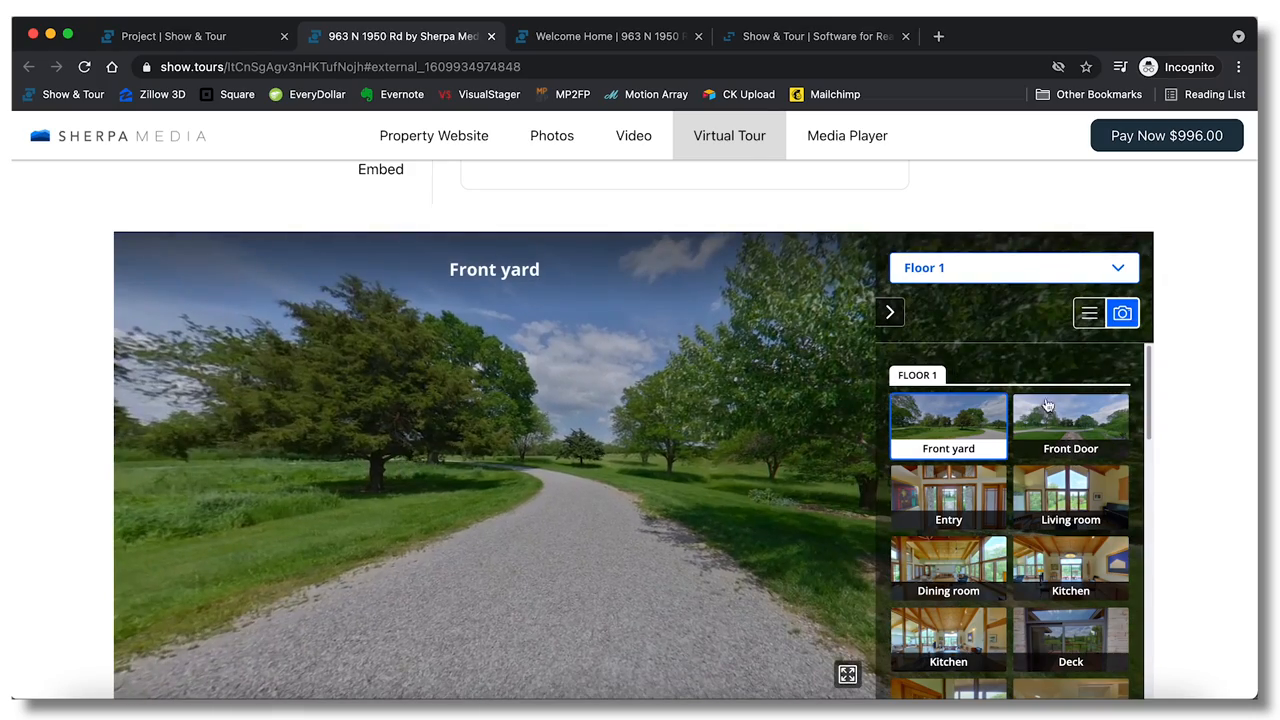
left_click(1070, 425)
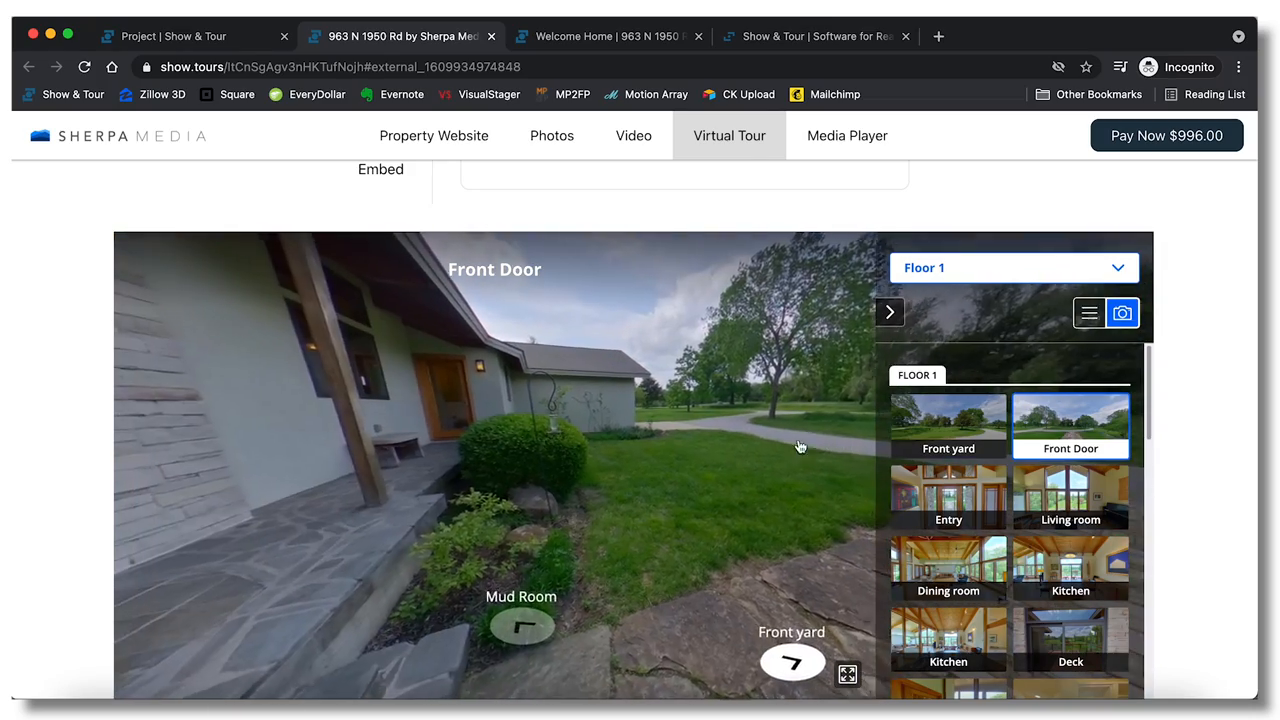
left_click(948, 497)
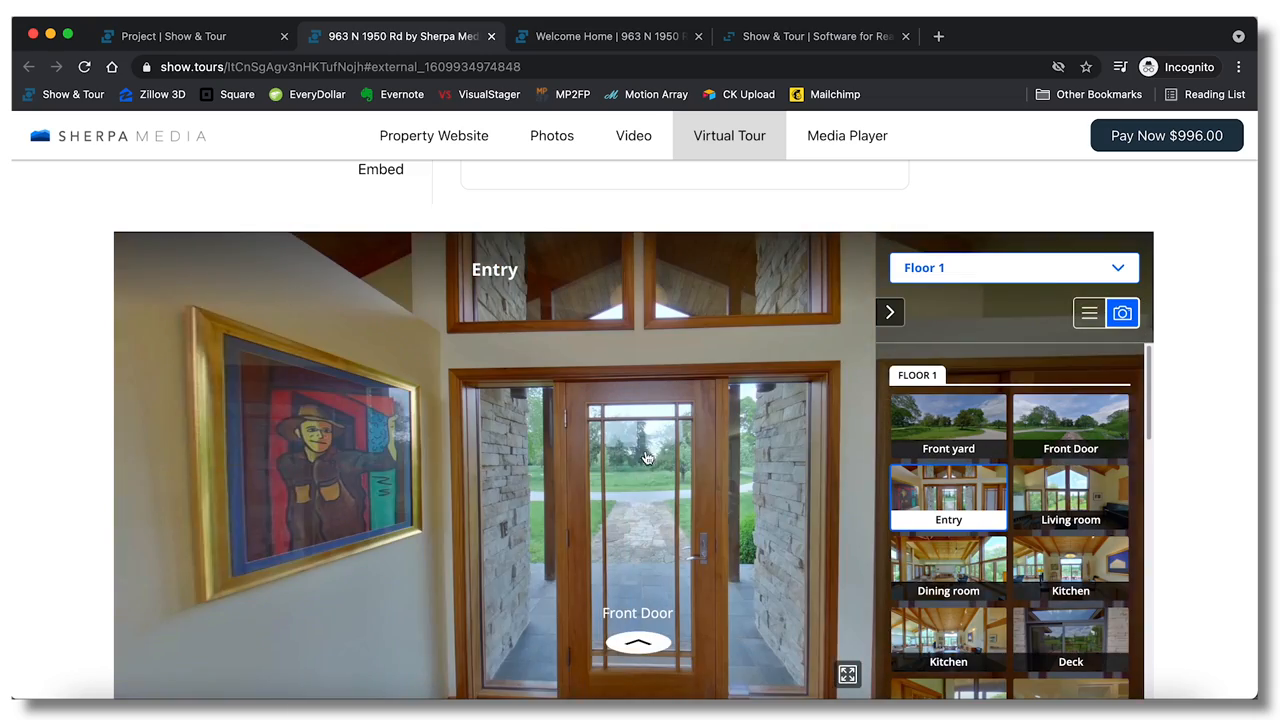
left_click(812, 36)
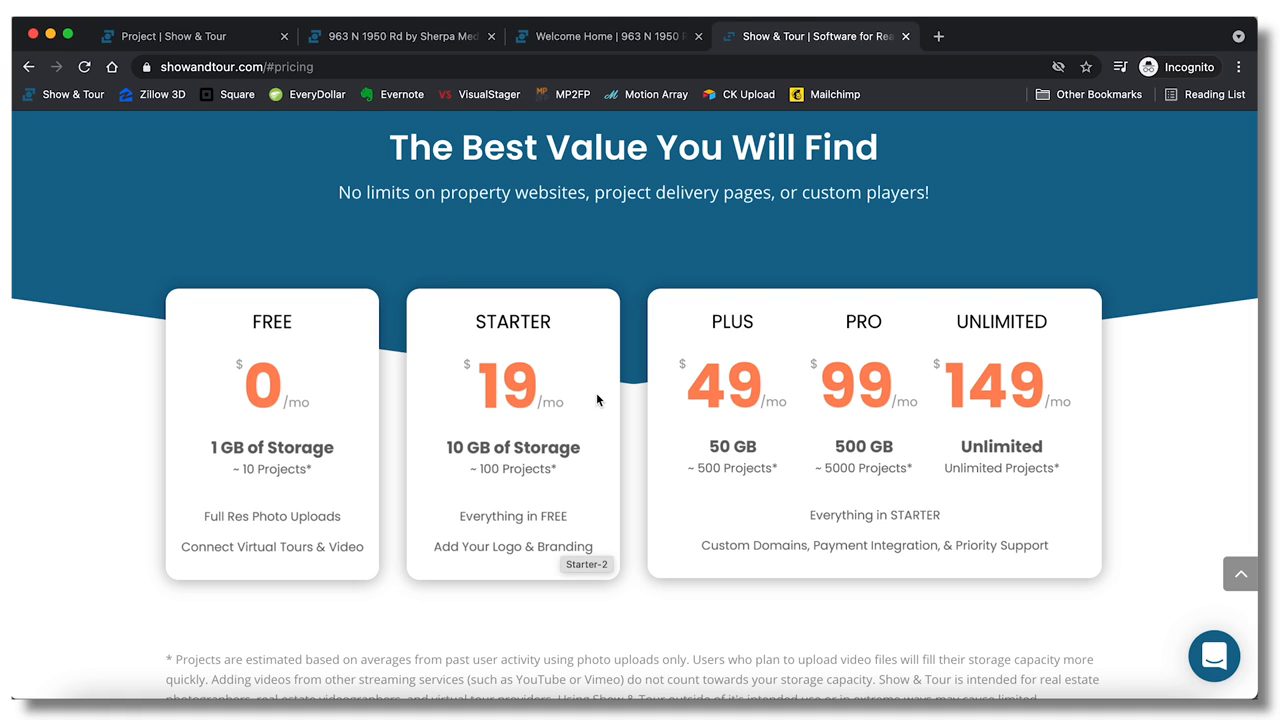
mouse_move(505, 471)
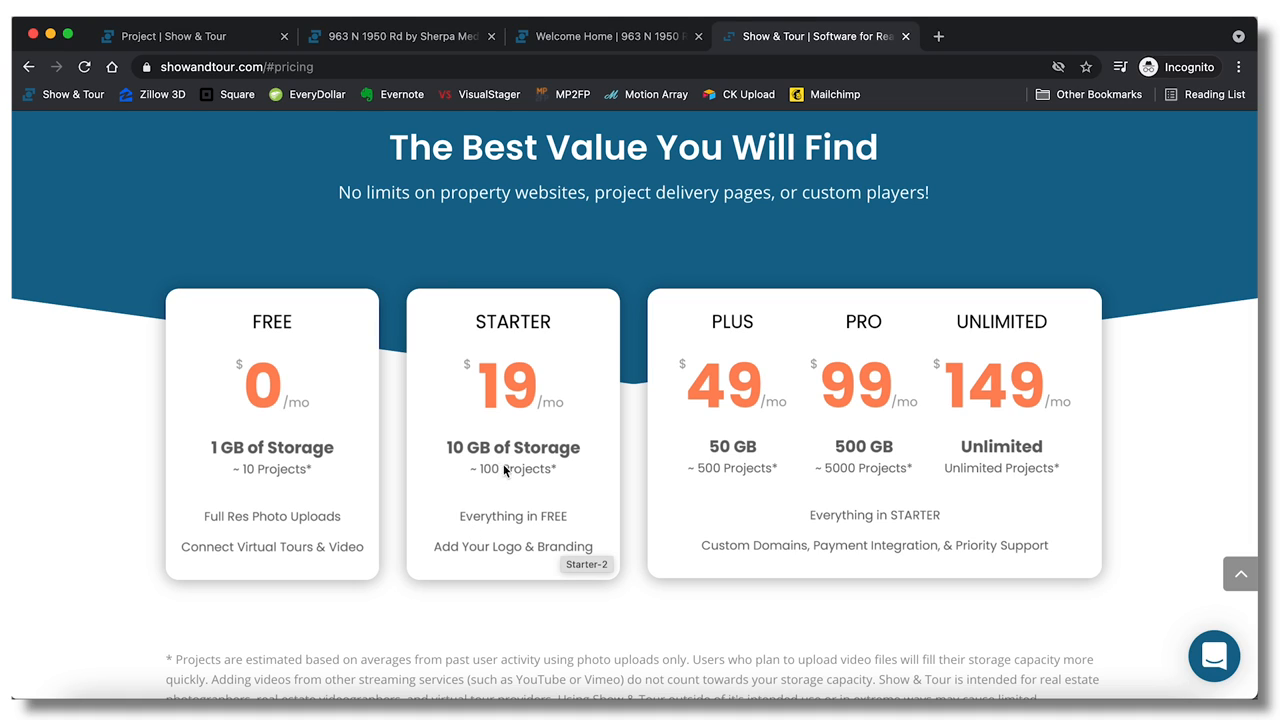